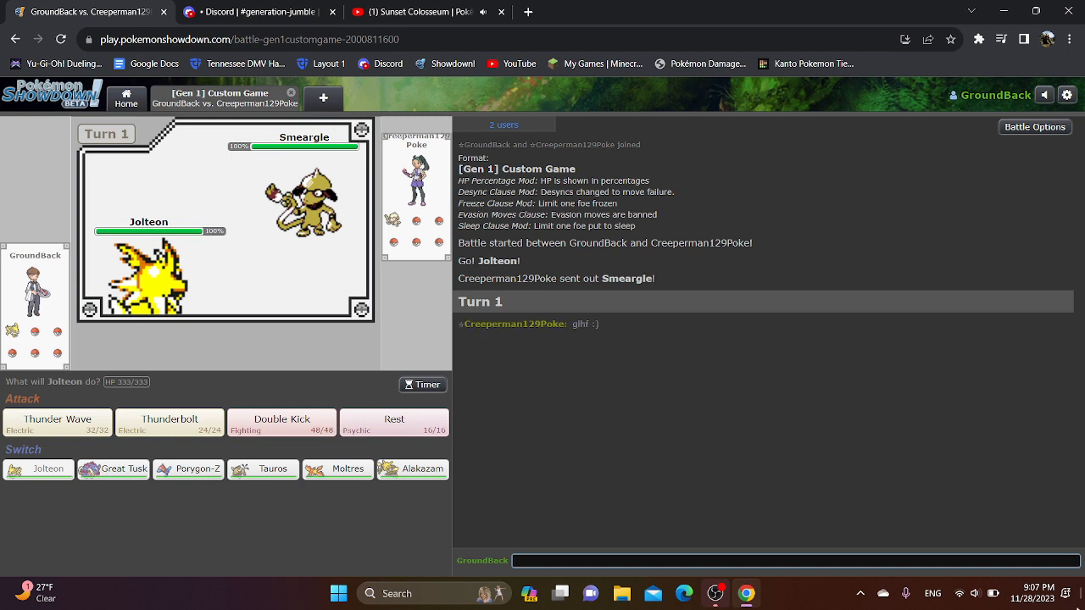
Post 'thx you' in the battle chat and have Jolteon hit Smeargle with Double Kick.
type("thx you")
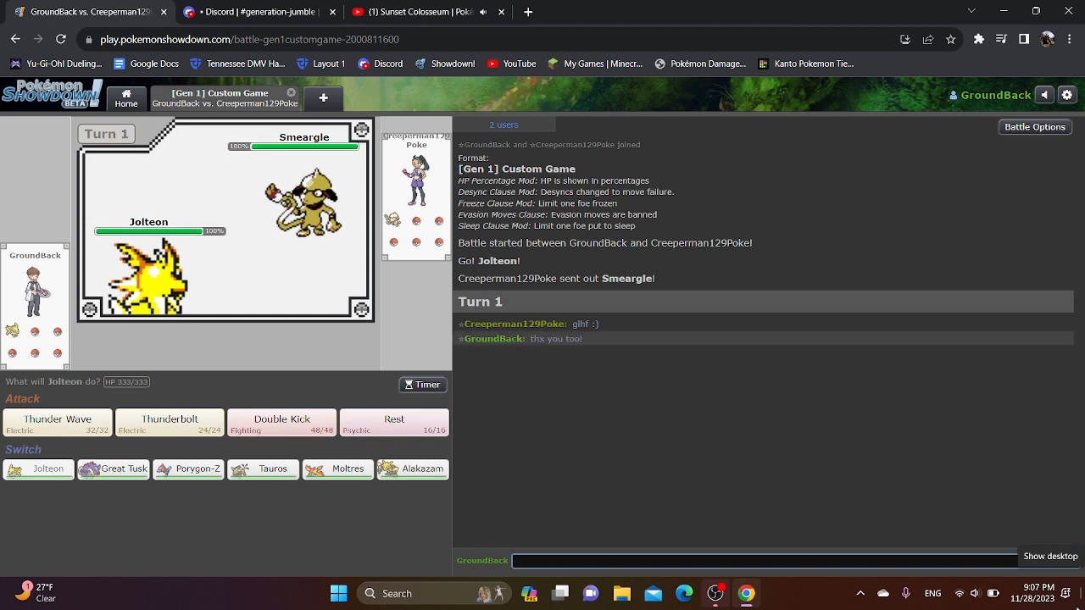
left_click(762, 561)
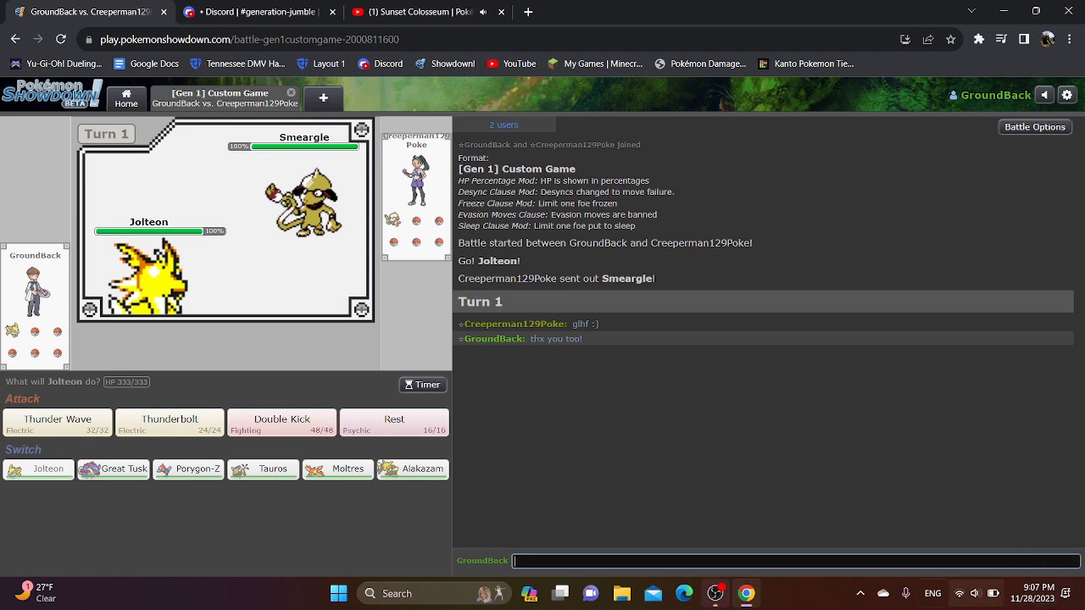
mouse_move(281, 424)
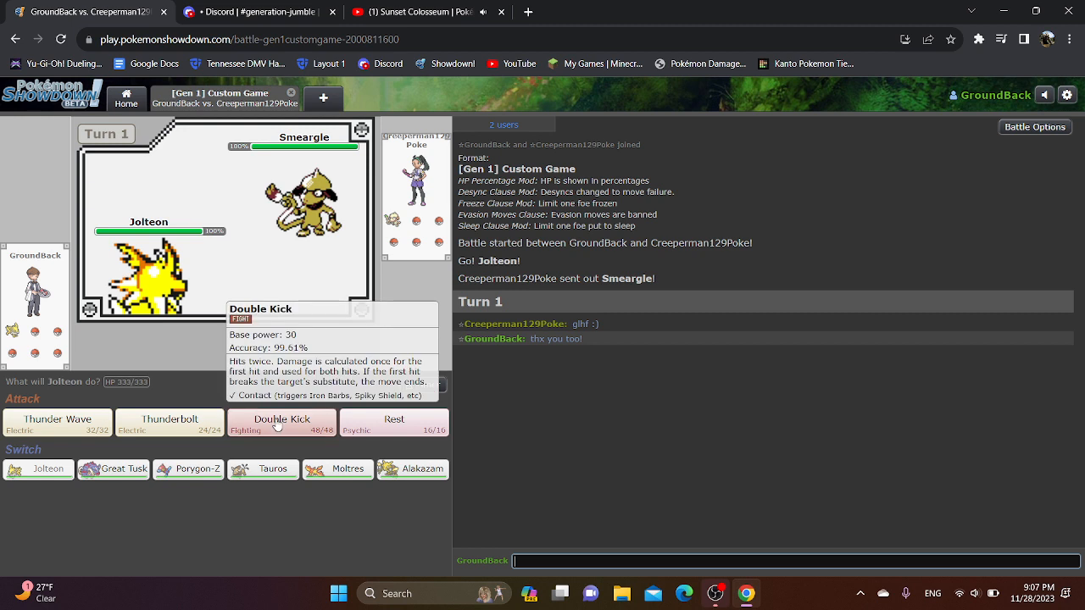
left_click(281, 422)
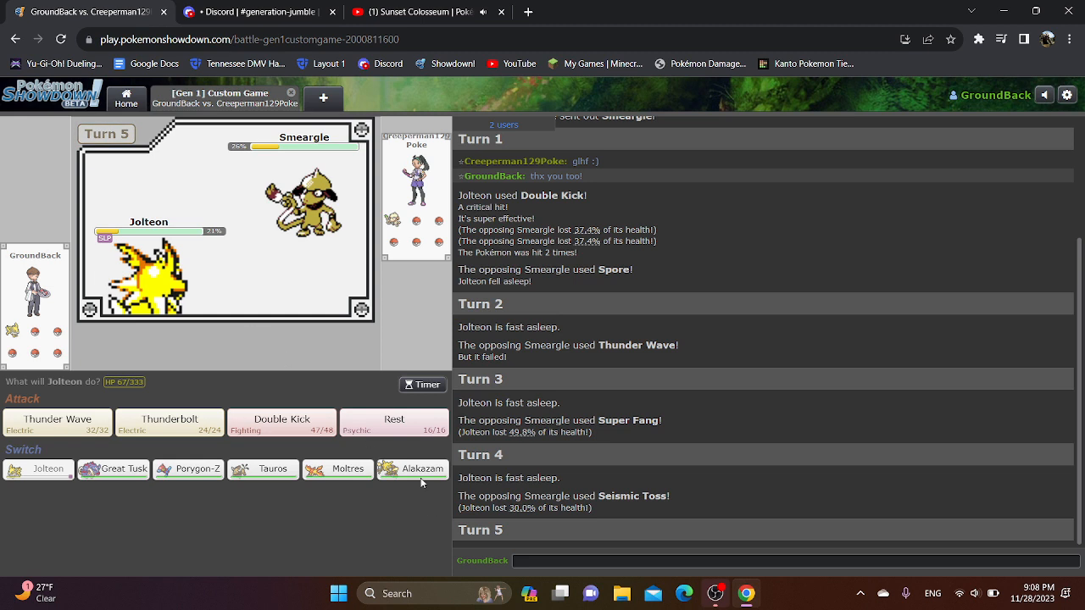
Bring in Alakazam to paralyse Banned Soon with Thunder Wave, then switch Jolteon back in.
left_click(412, 467)
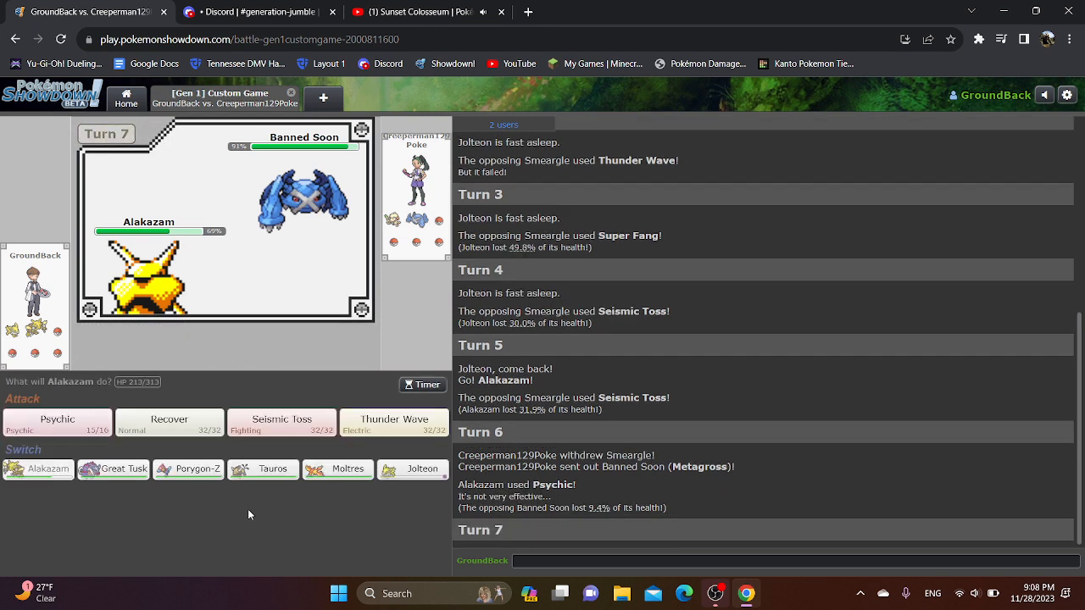
left_click(393, 422)
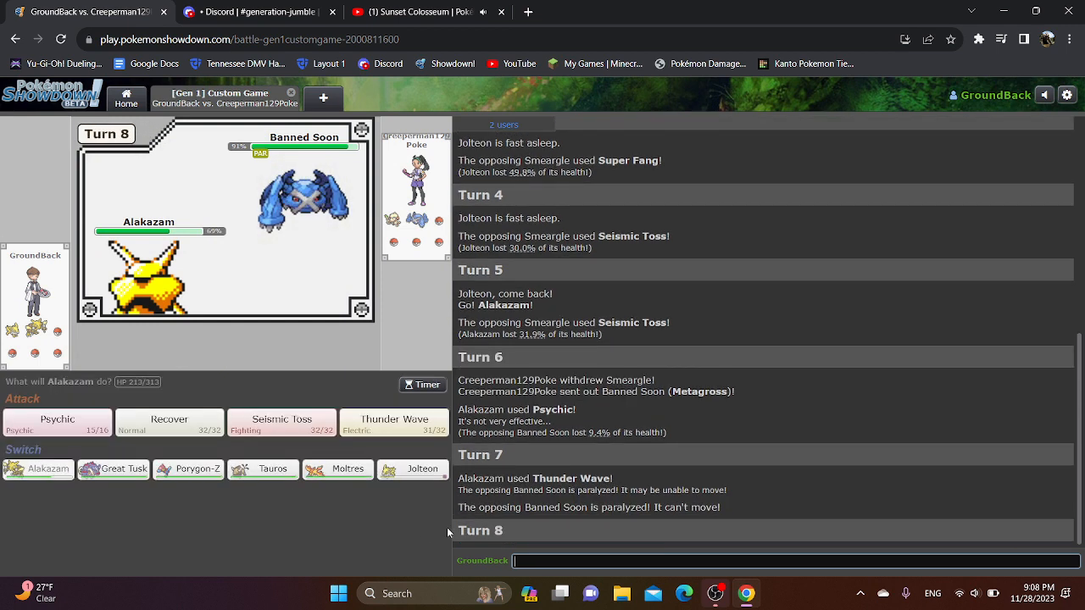
left_click(412, 469)
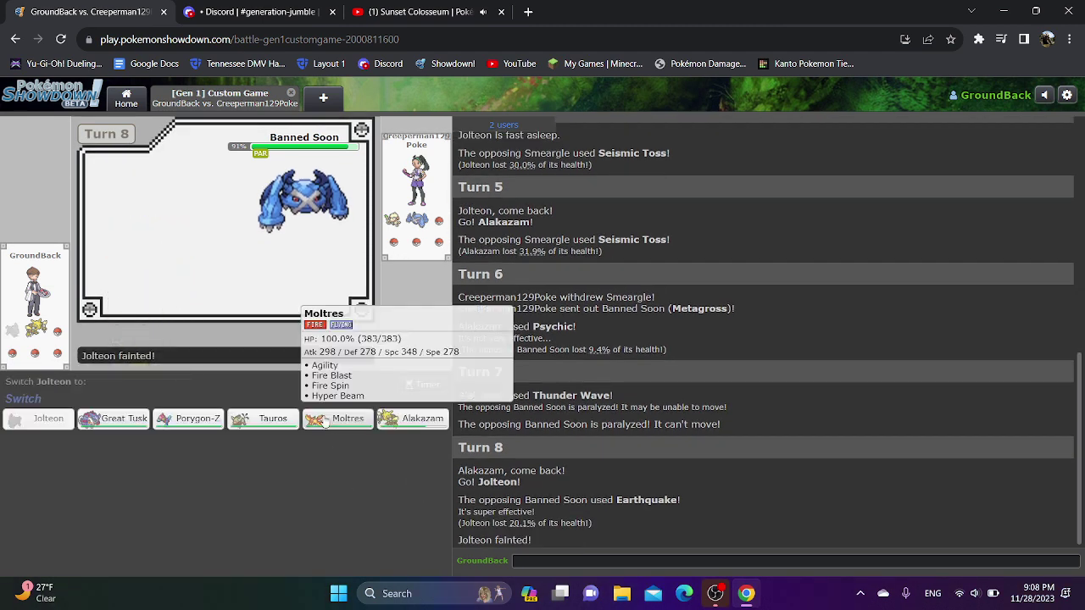
Send Moltres in for the fainted Jolteon and choose its action for turn 12.
left_click(337, 419)
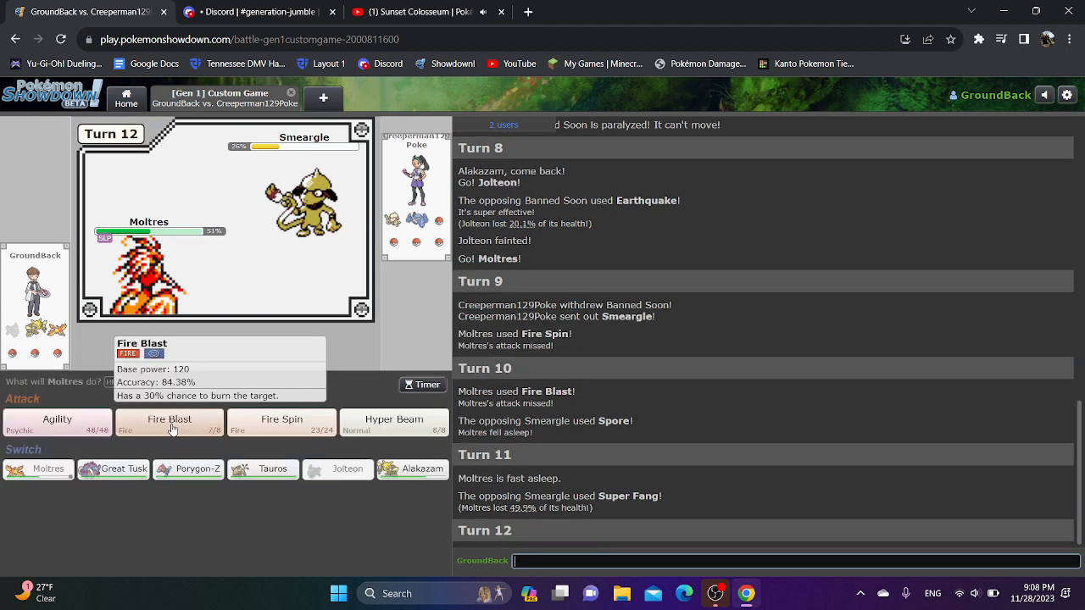
left_click(410, 468)
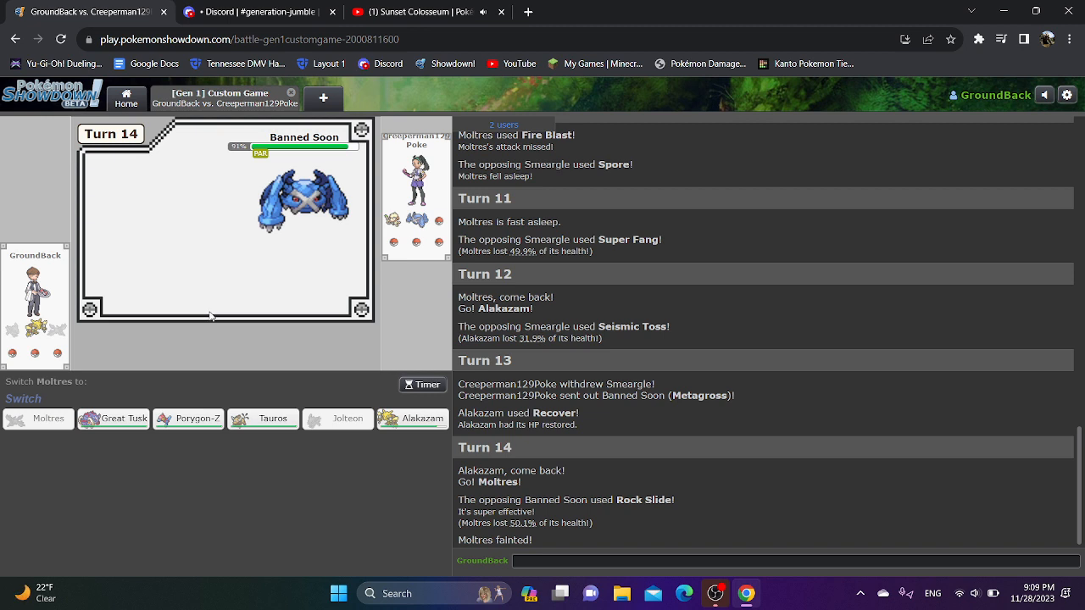
mouse_move(112, 418)
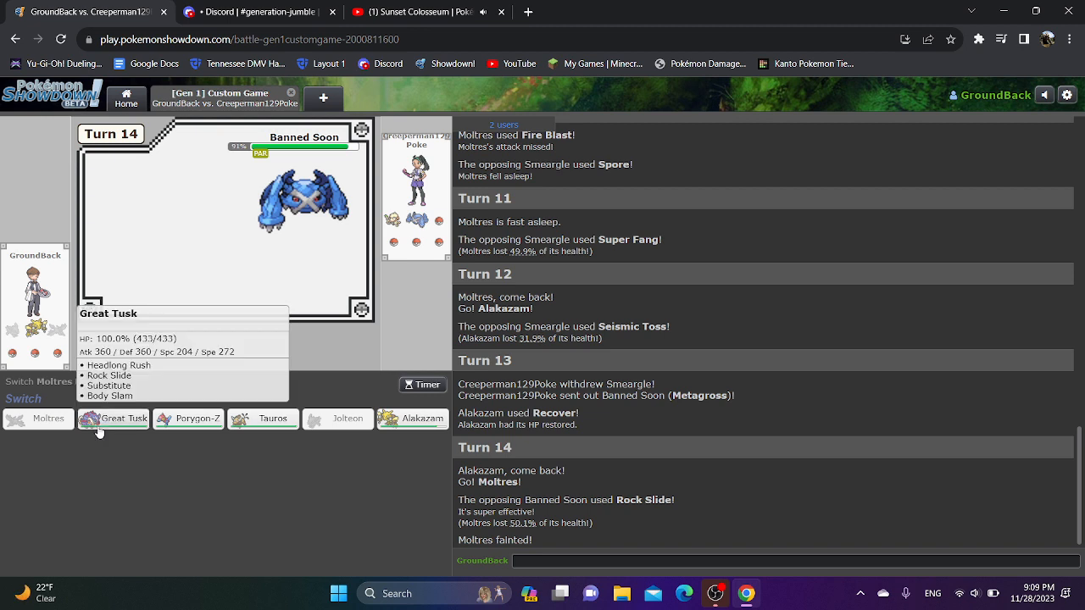
Send in Great Tusk, pivot to Alakazam and back, then hit Zapdos with Rock Slide.
left_click(112, 419)
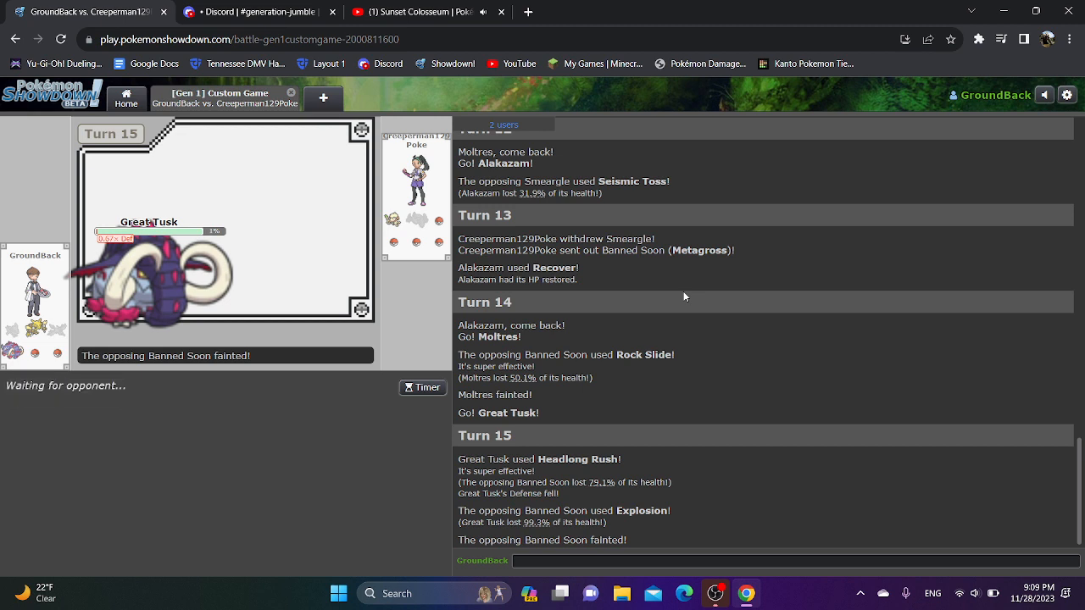
mouse_move(132, 254)
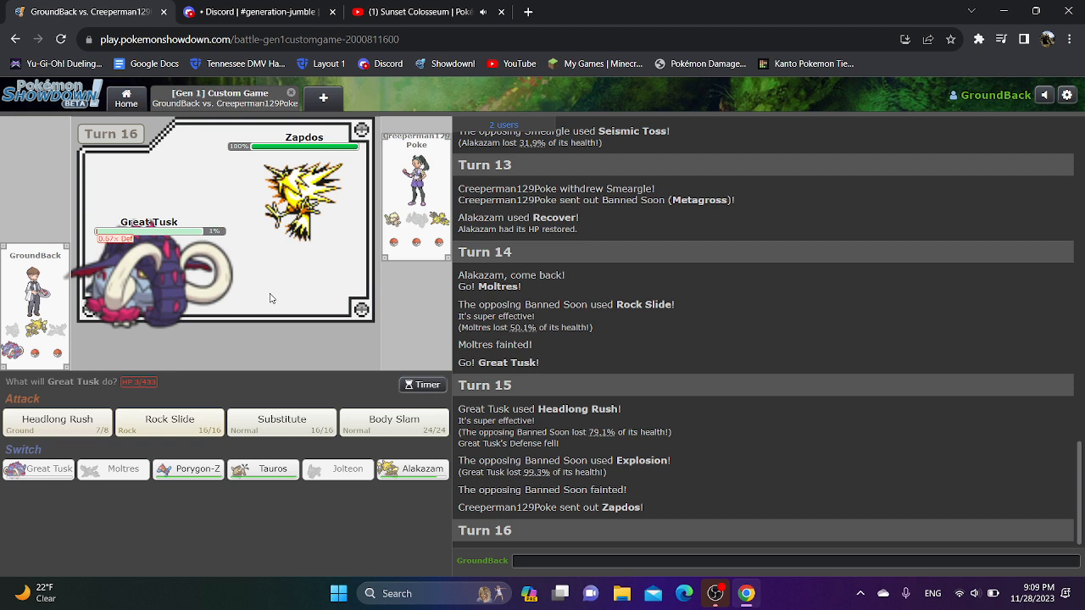
left_click(412, 469)
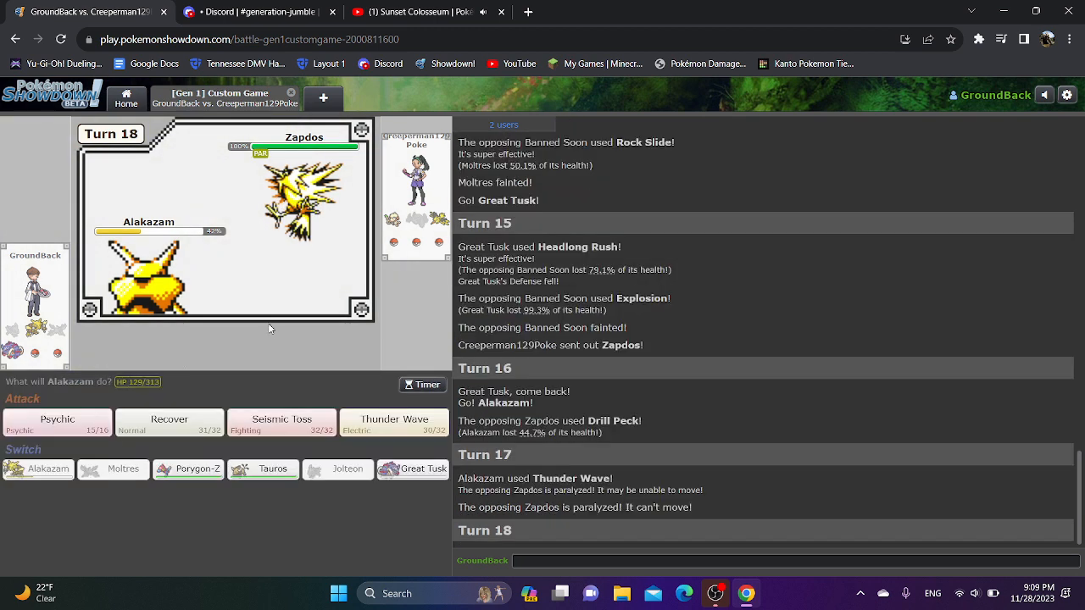
left_click(425, 469)
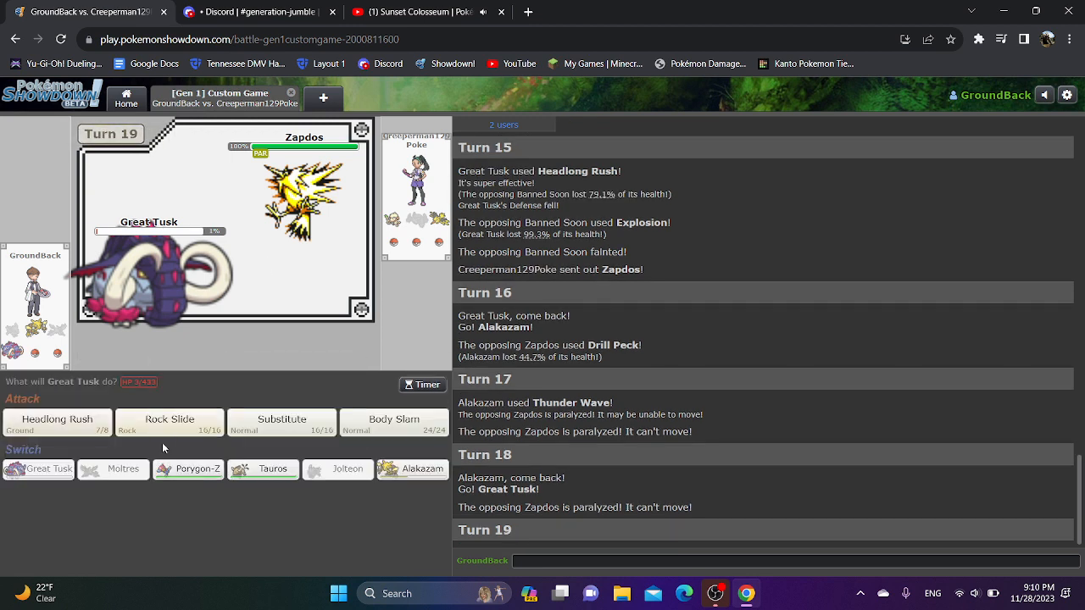
left_click(169, 422)
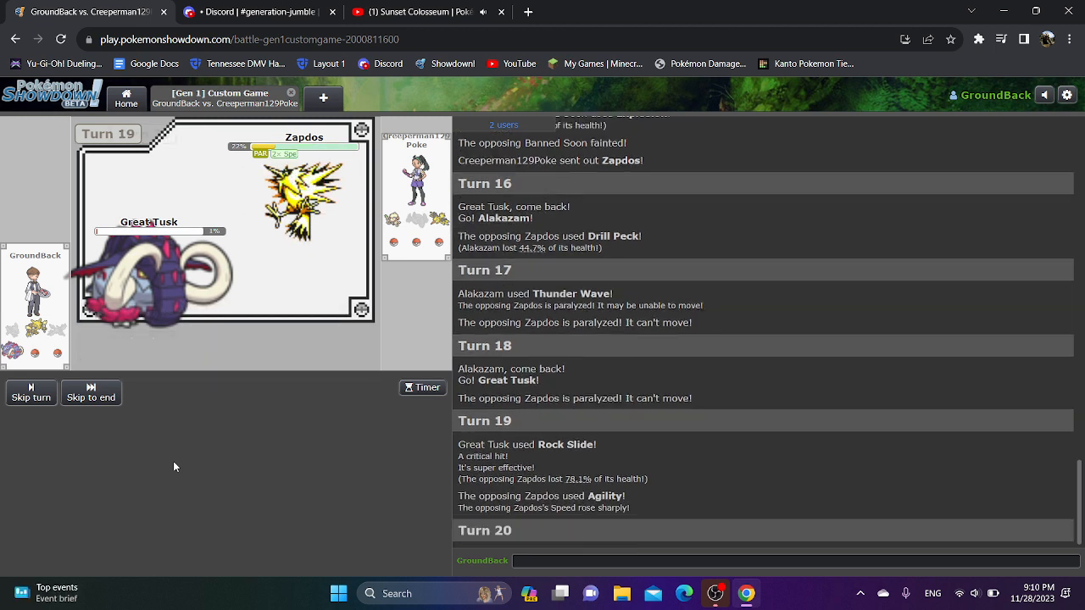
mouse_move(170, 422)
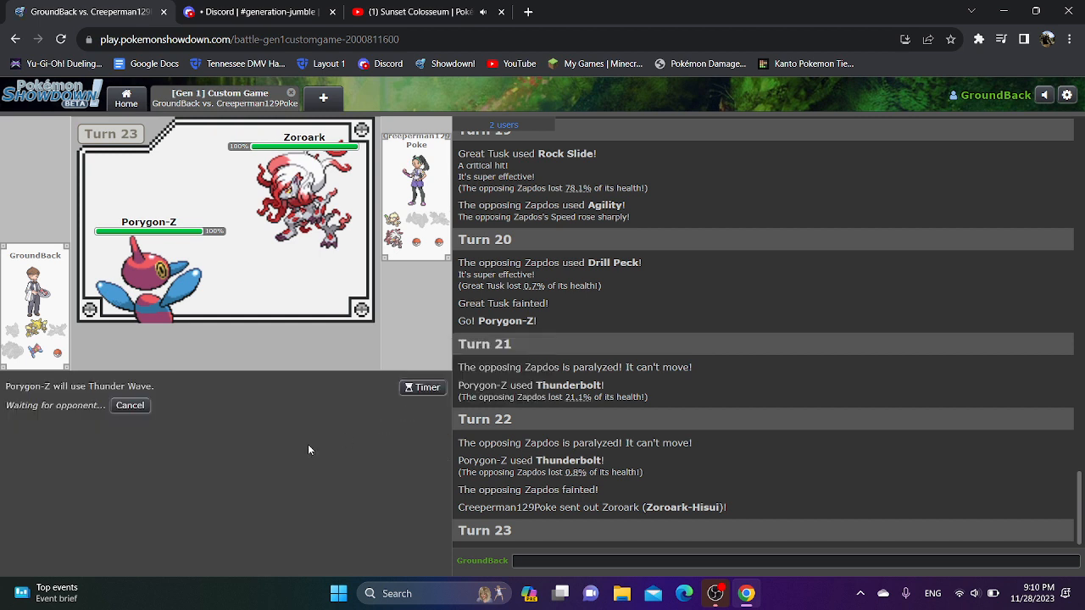
mouse_move(227, 458)
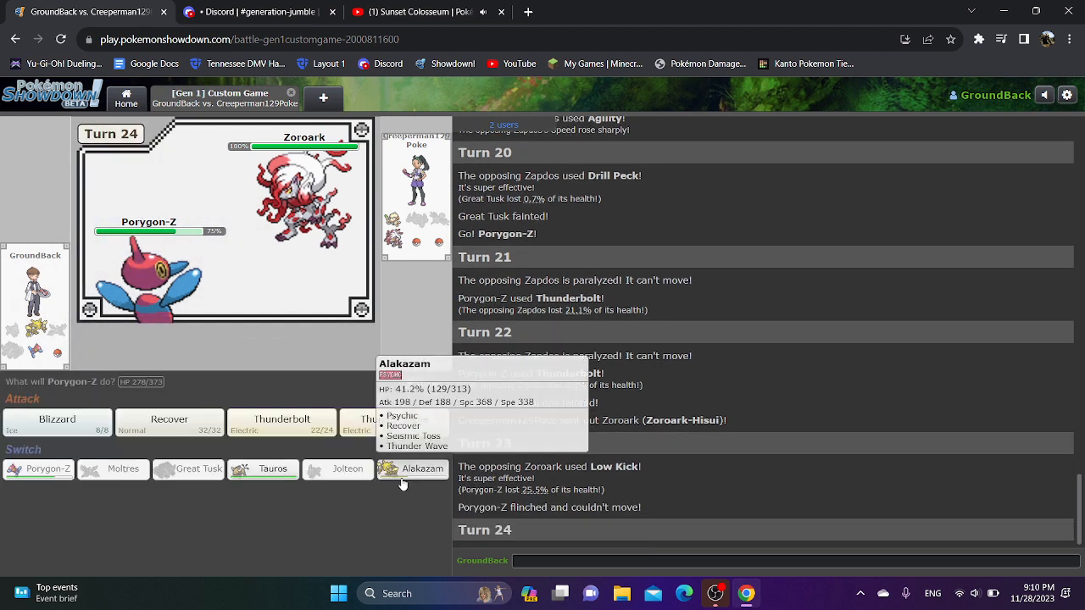
Switch to Alakazam and Recover, then send in Porygon-Z after it faints and Recover again.
left_click(413, 468)
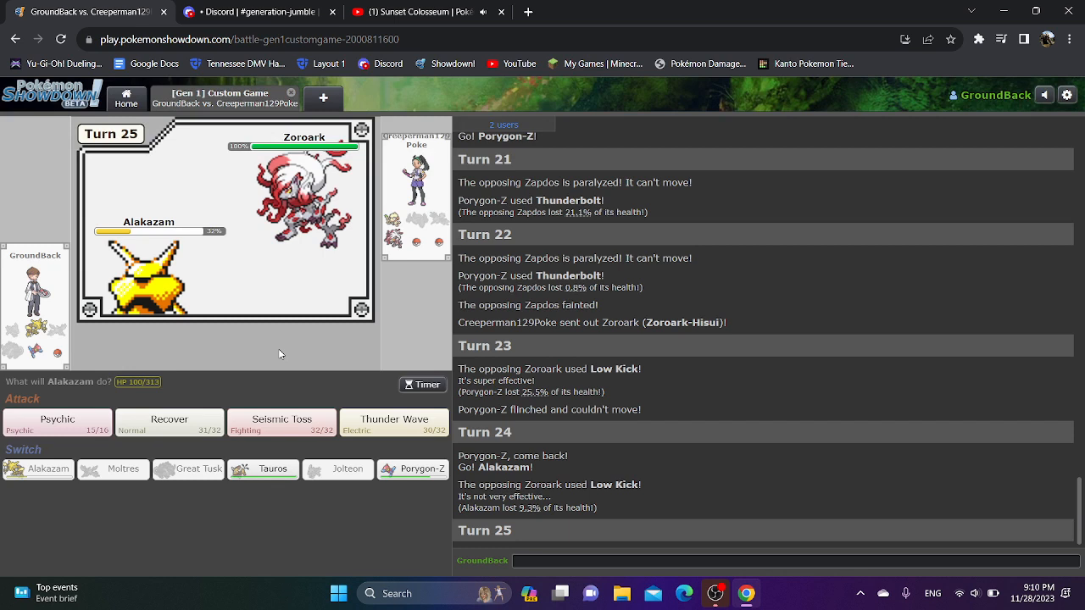
mouse_move(156, 395)
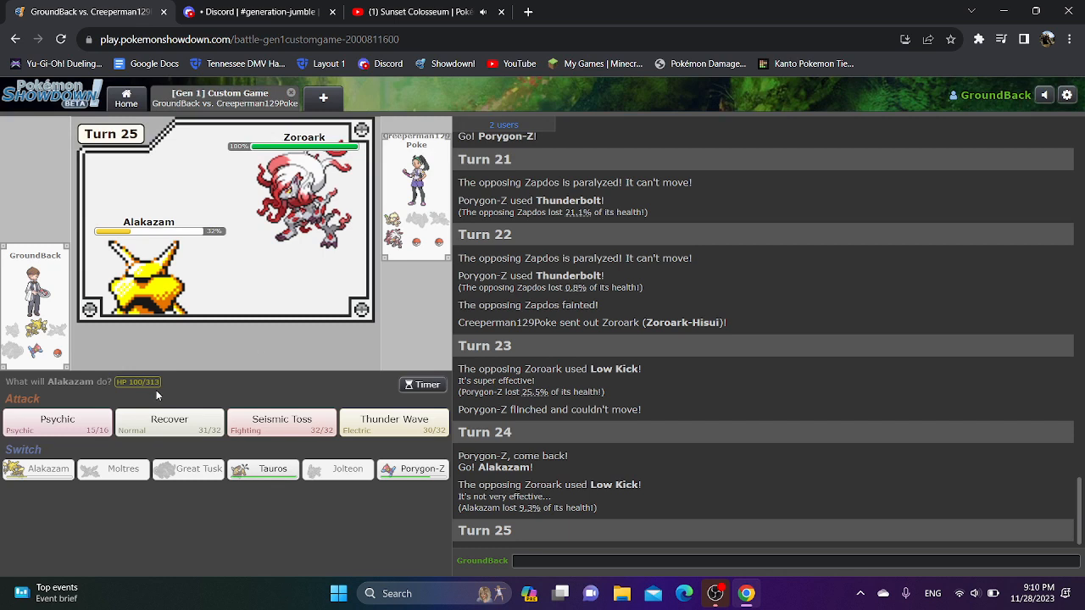
left_click(170, 423)
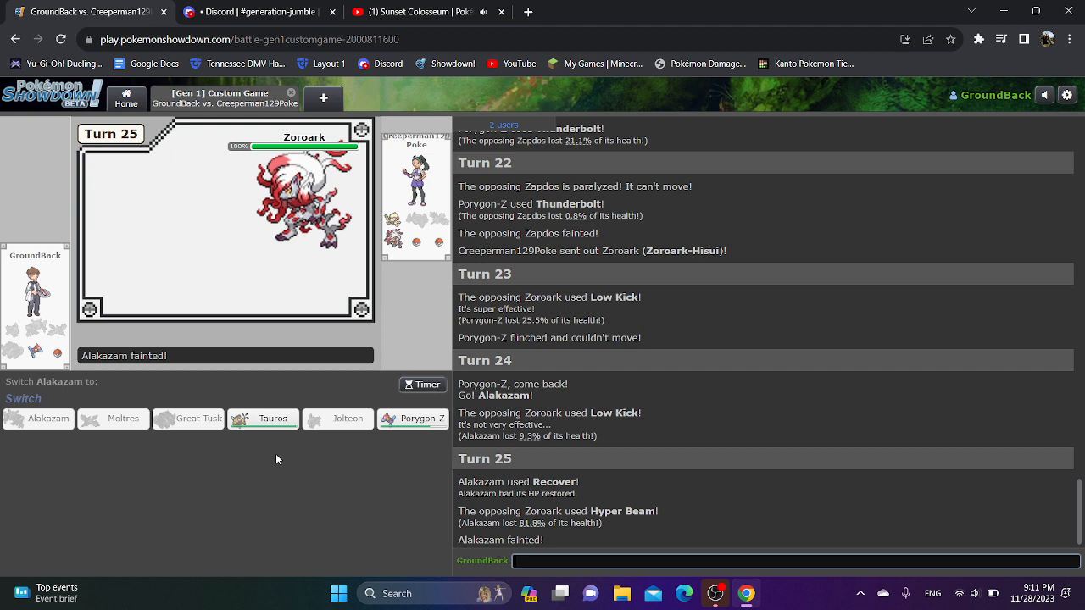
left_click(411, 419)
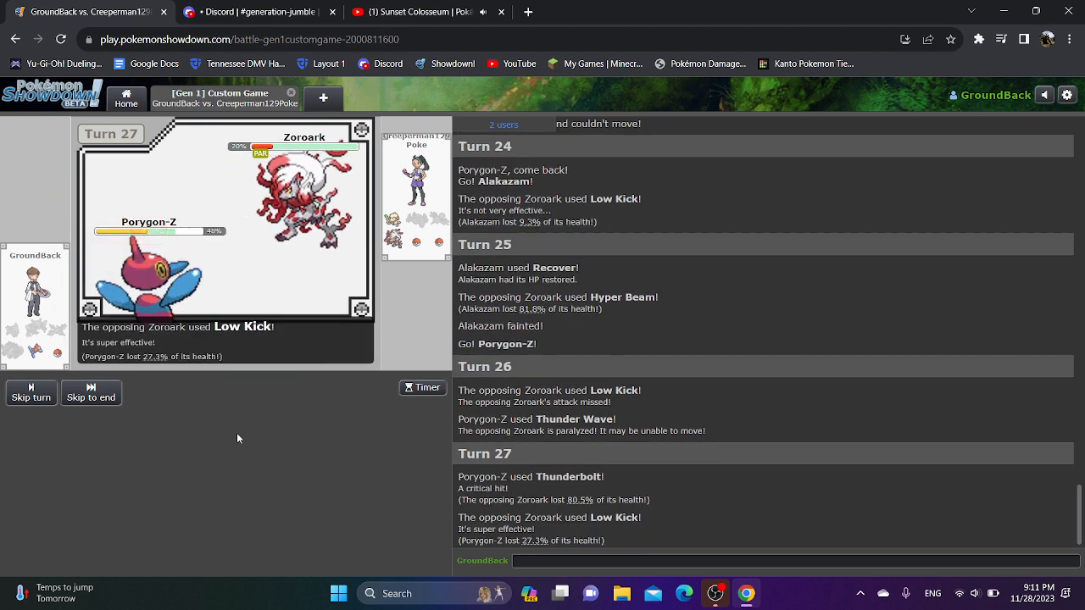
mouse_move(170, 420)
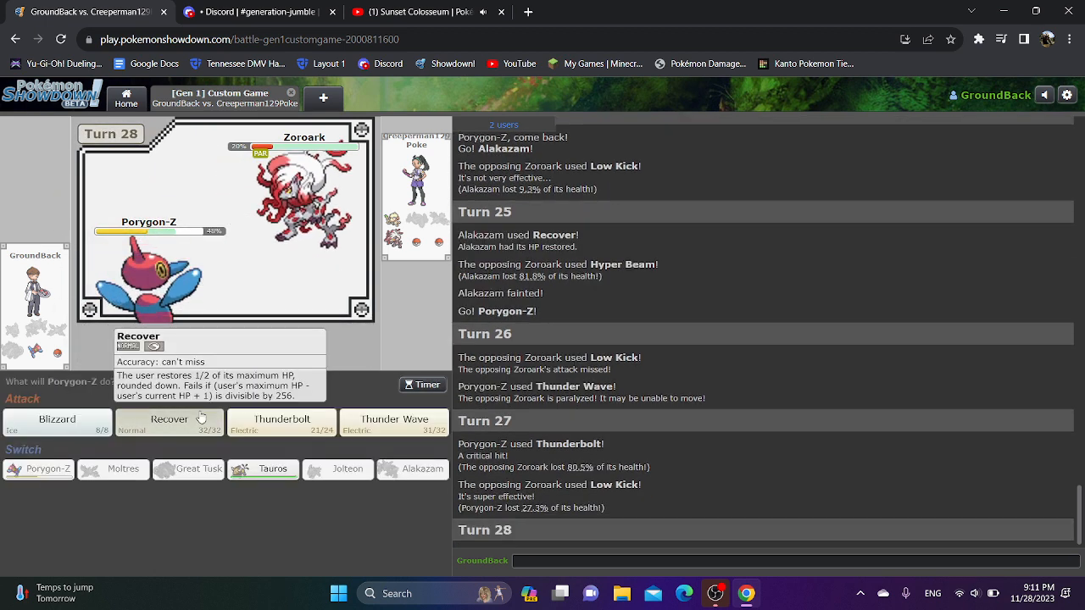
left_click(169, 422)
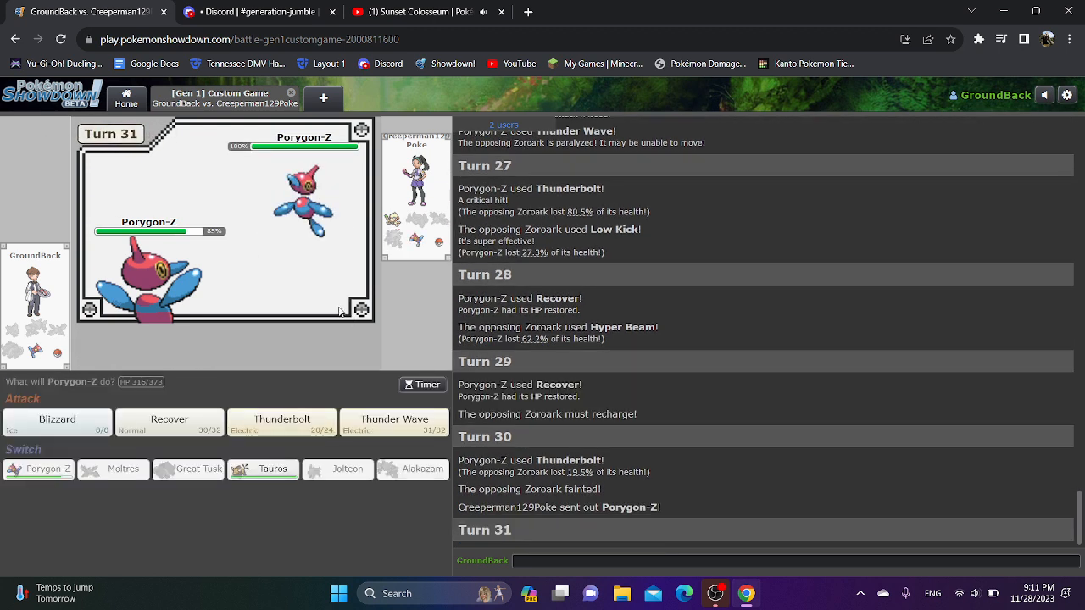
mouse_move(20, 405)
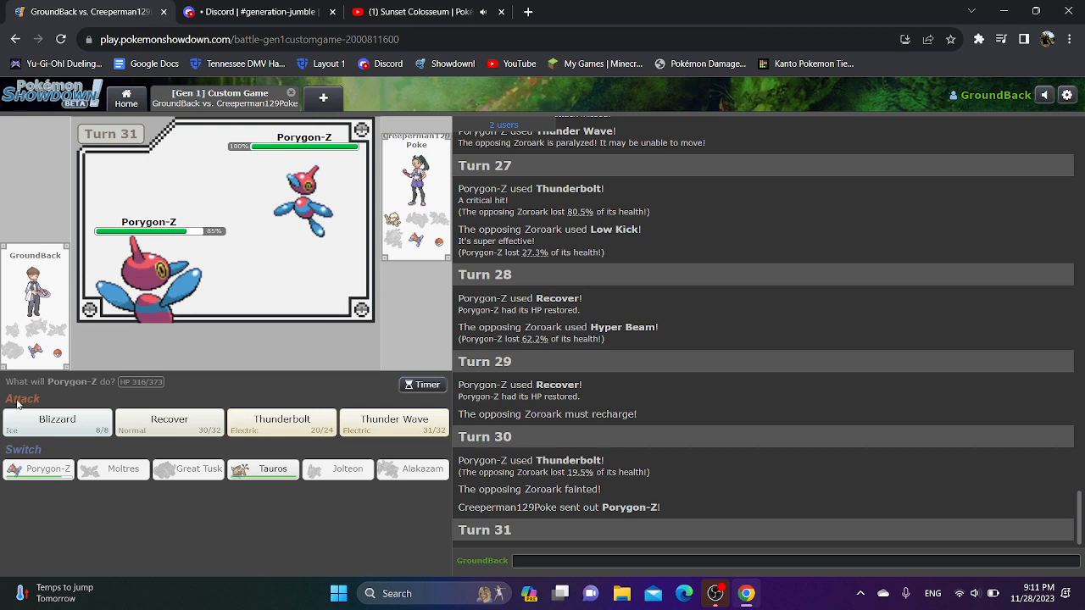
Trade Blizzards with the opposing Porygon-Z, send Tauros in after the faint, and start typing 'oh boy'.
left_click(56, 422)
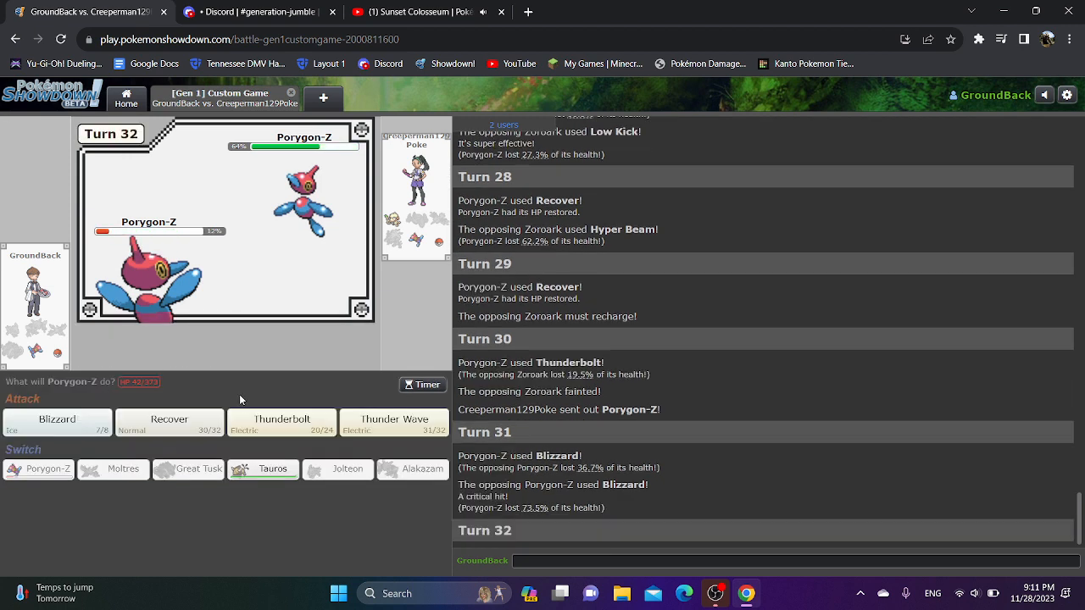
left_click(170, 422)
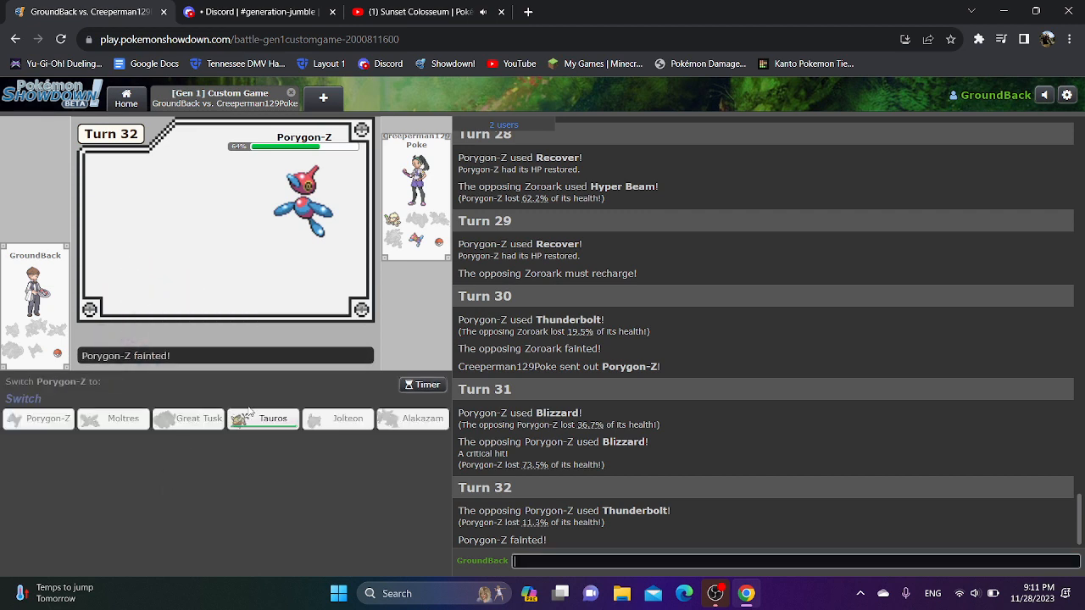
left_click(263, 419)
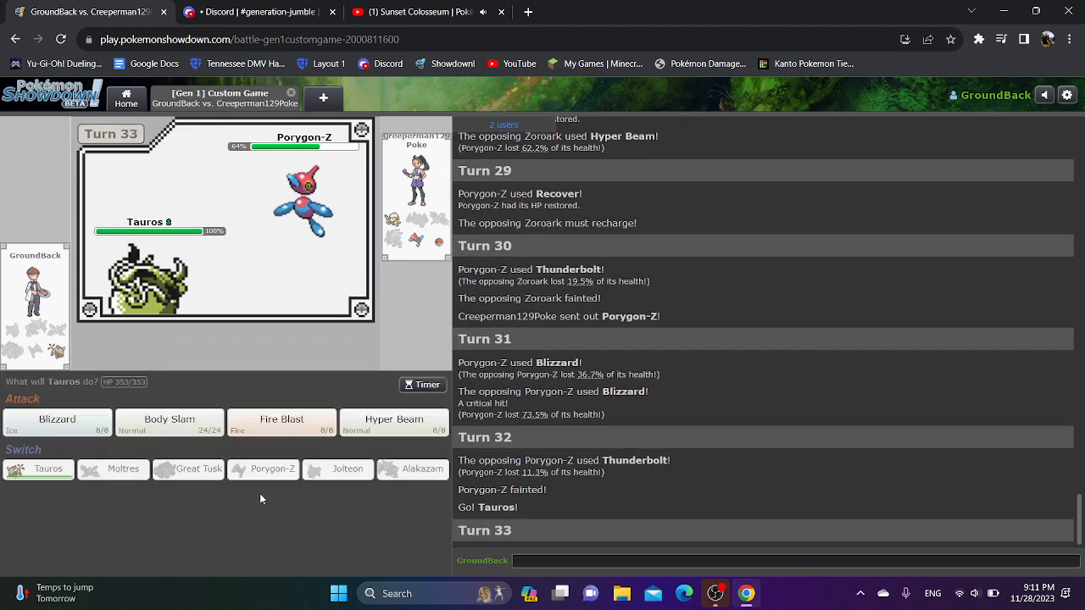
mouse_move(403, 321)
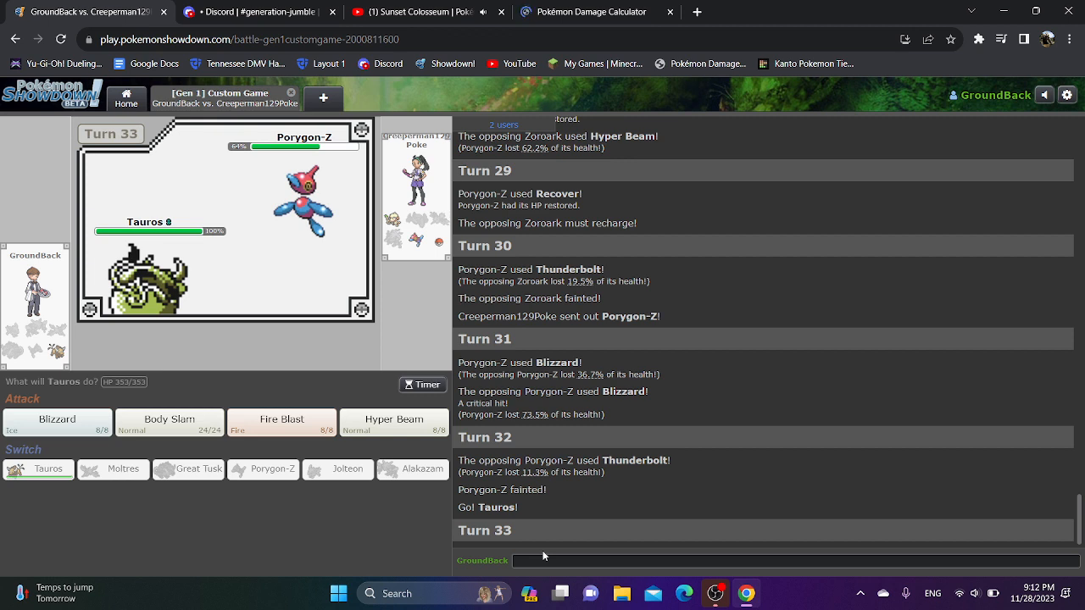
type("o")
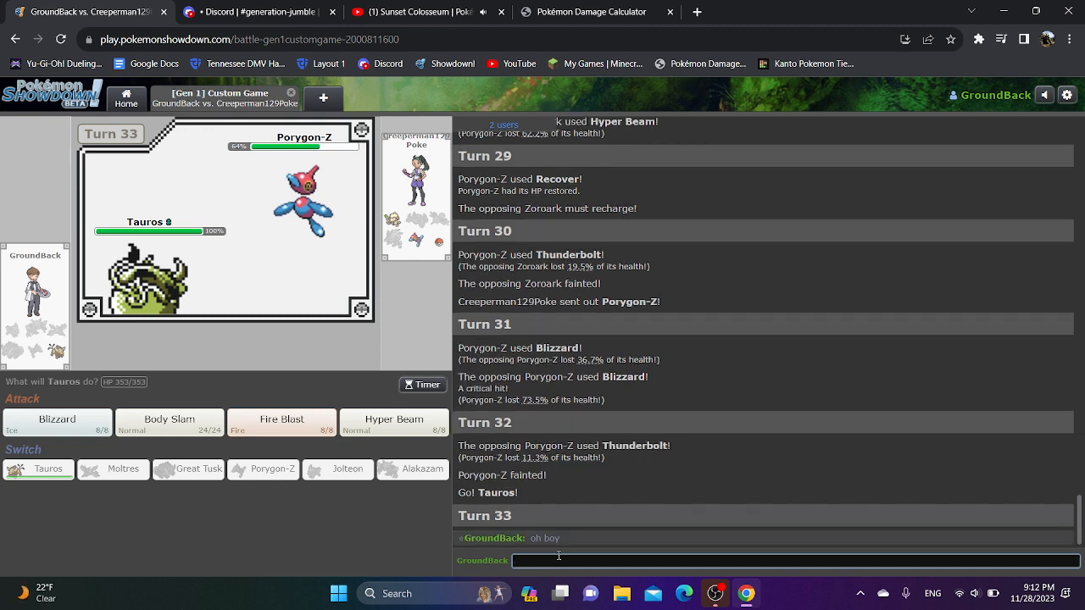
In the damage calculator, set the attacker to blank-set Tauros with Giga Impact and 252 Atk EVs.
left_click(603, 13)
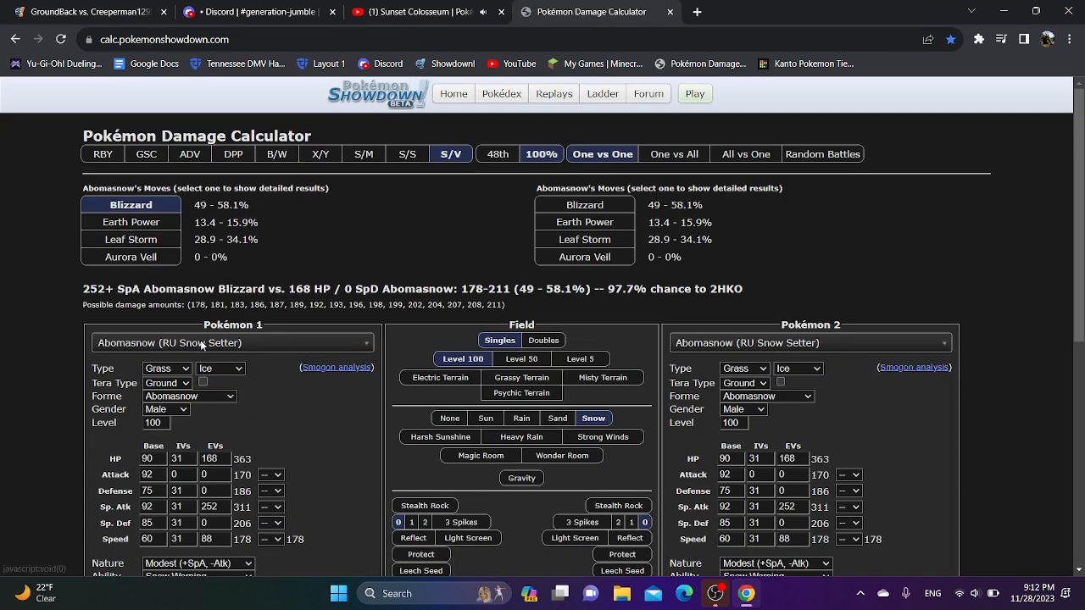
left_click(223, 343)
type("tau")
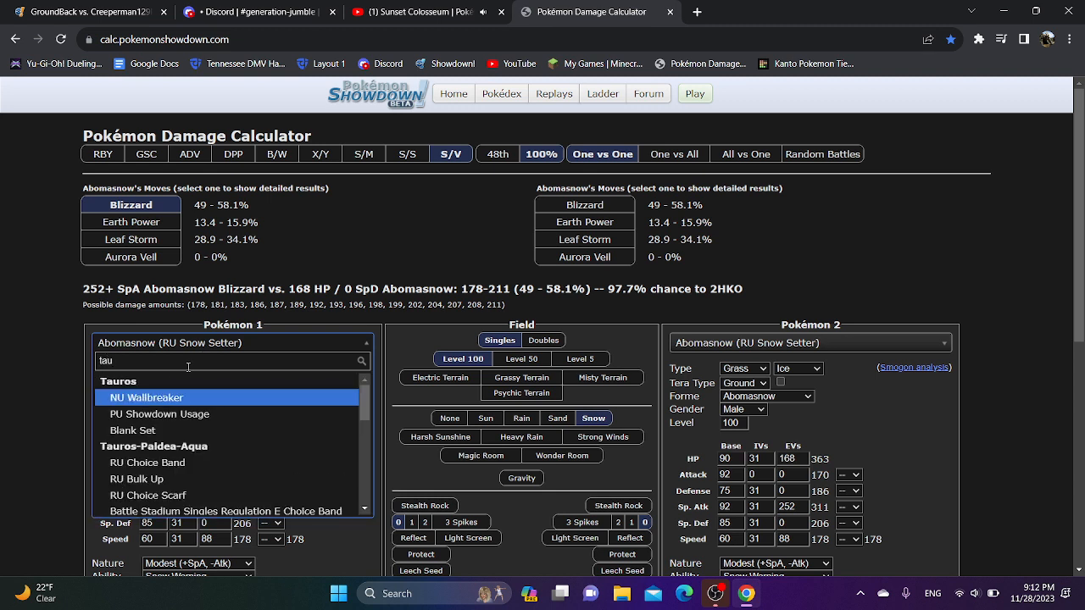
left_click(132, 431)
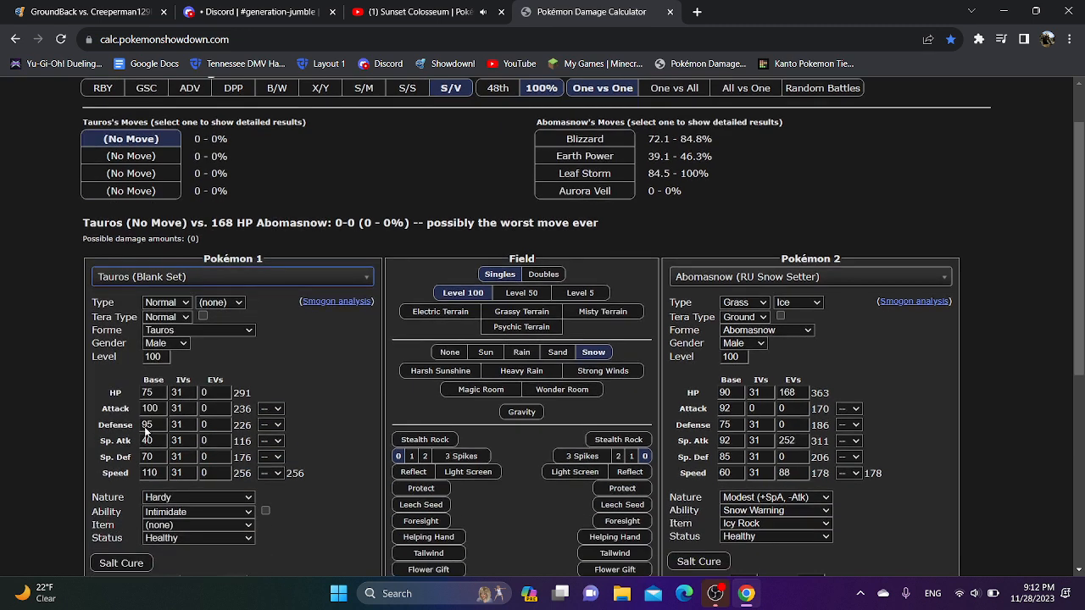
scroll("down", 3)
type("g")
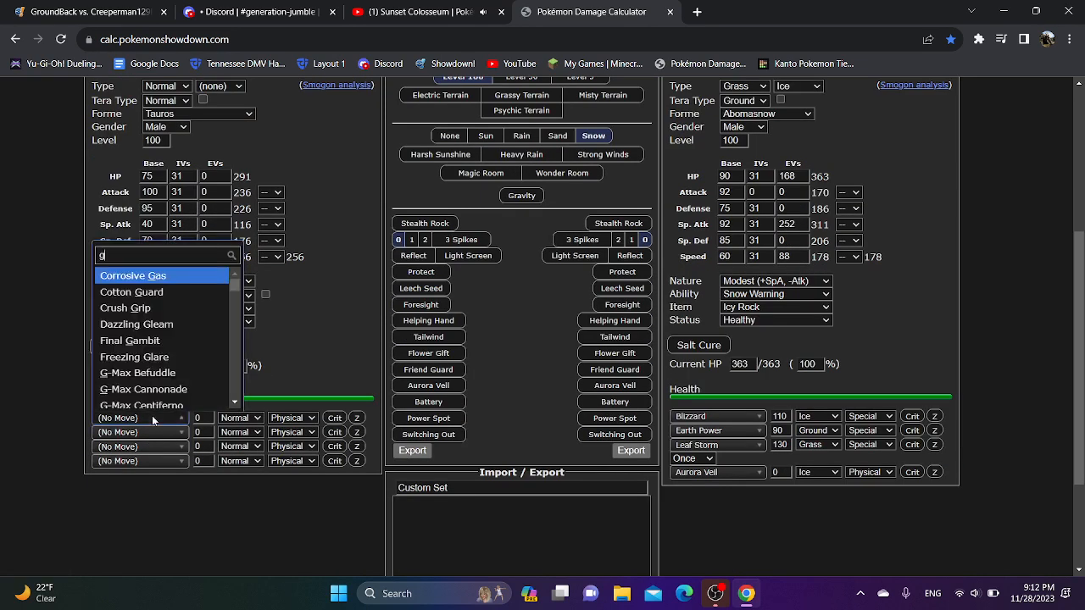
type("iga")
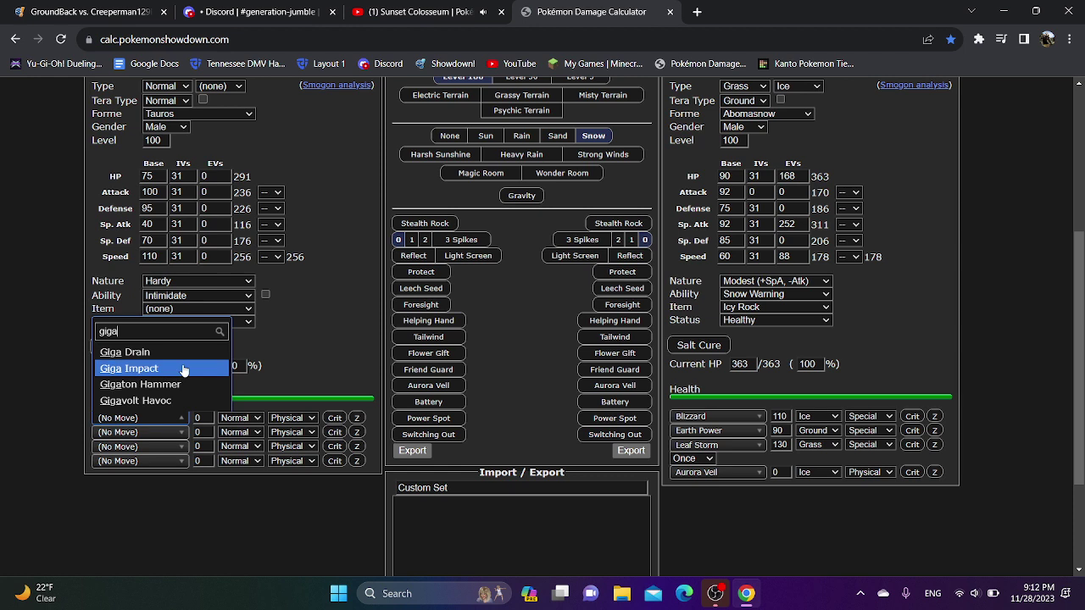
left_click(129, 368)
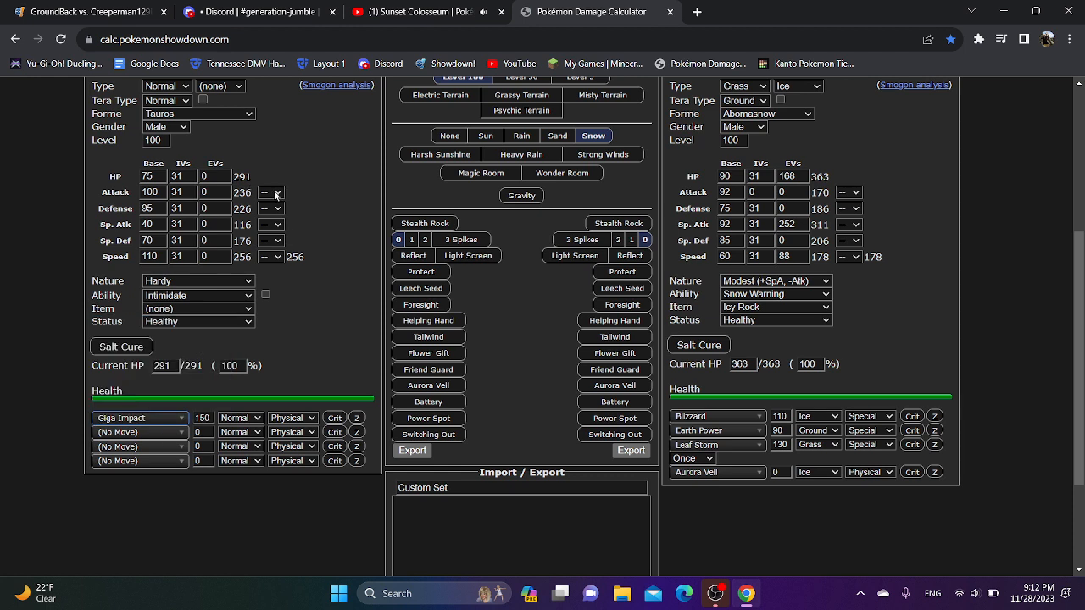
left_click(271, 194)
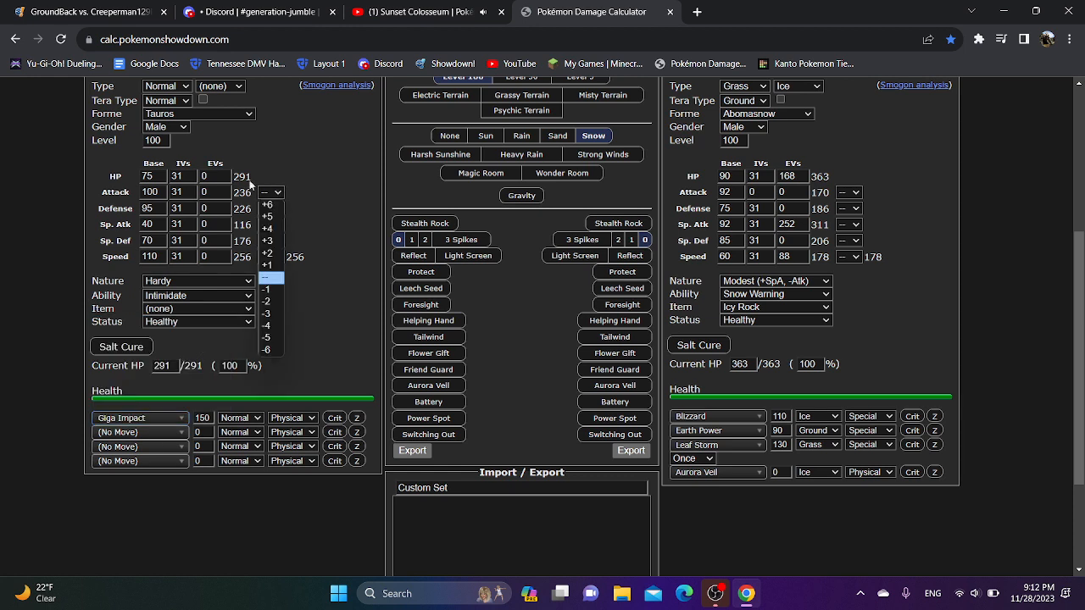
left_click(271, 281)
type("252")
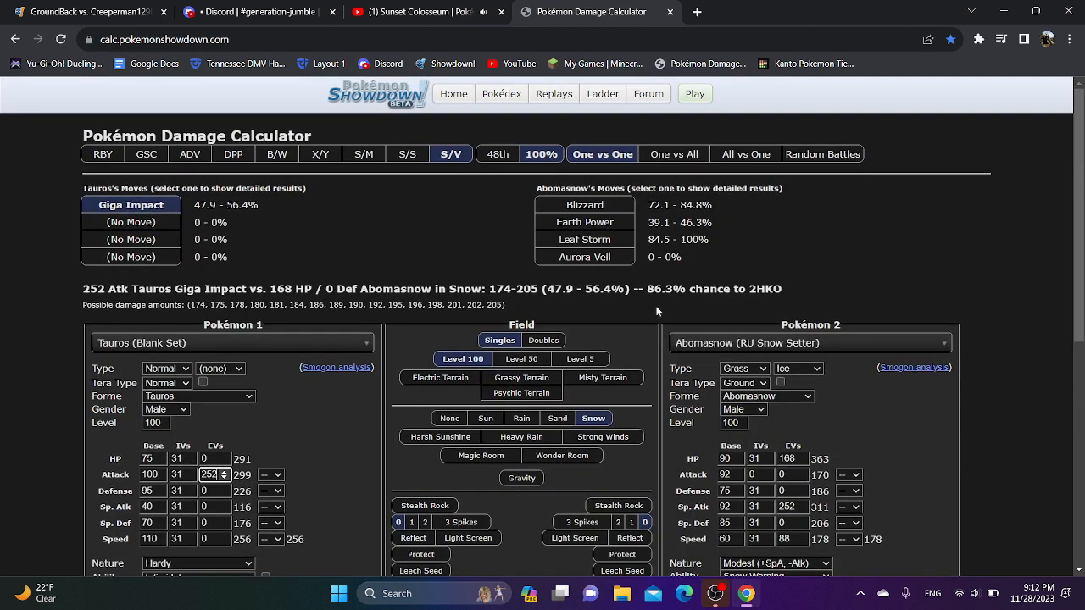
Set the defender to Porygon-Z with 252 HP and 252 Def EVs.
type("por")
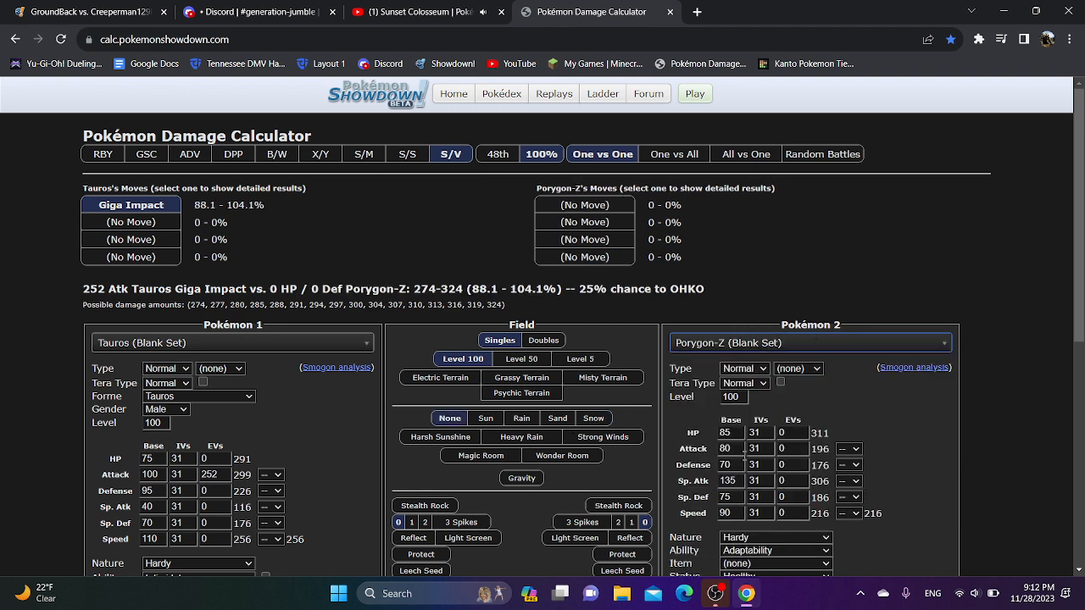
scroll("down", 3)
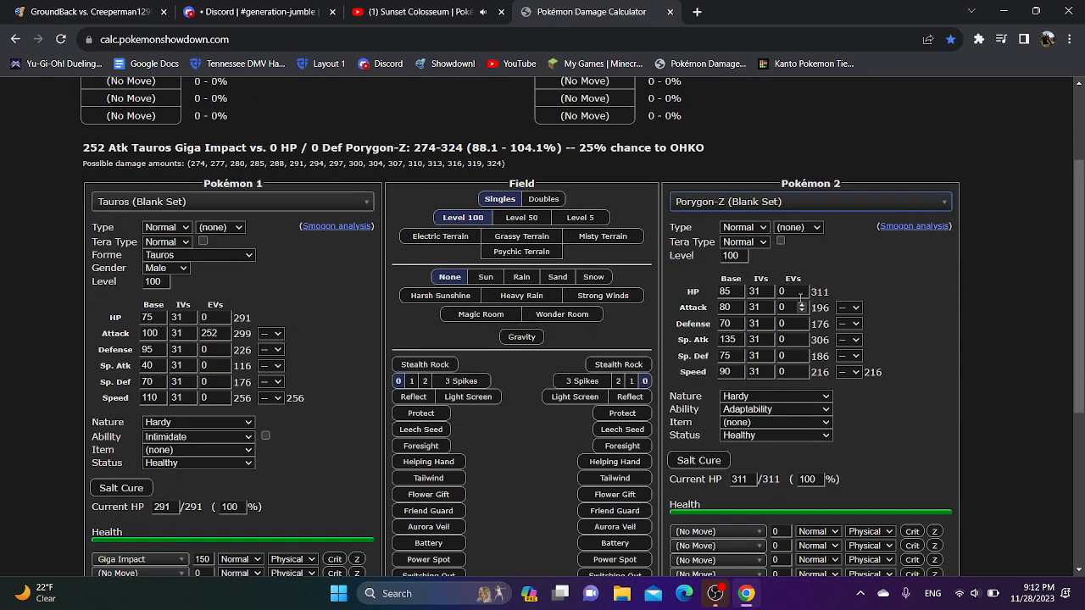
type("252")
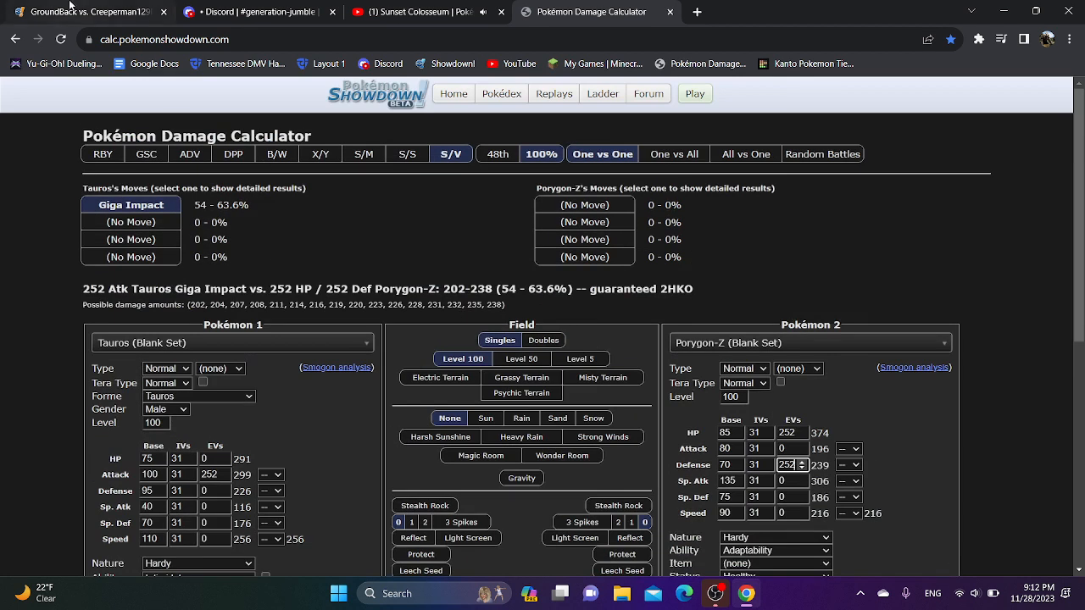
Back in the battle, have Tauros use Hyper Beam, Body Slam, then Blizzard on Great Tusk, and type 'gg'.
left_click(84, 12)
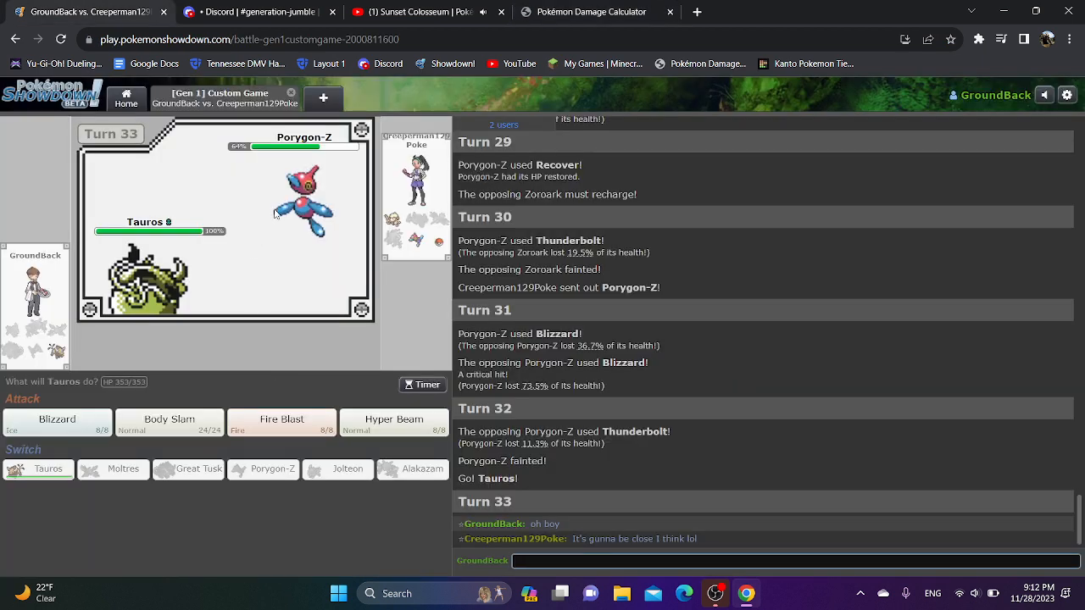
mouse_move(393, 420)
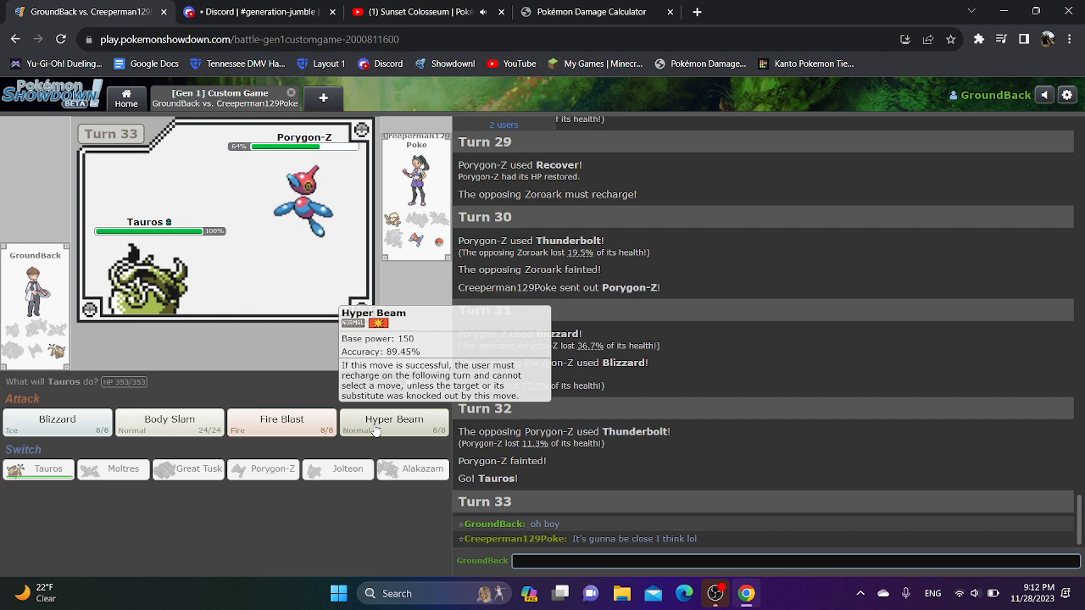
left_click(393, 424)
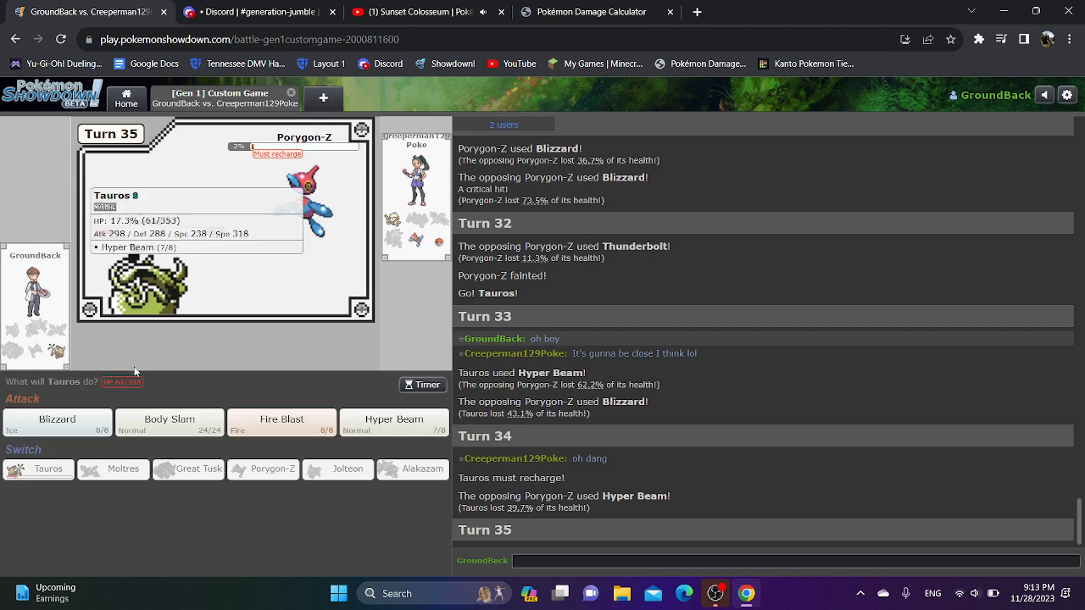
left_click(169, 422)
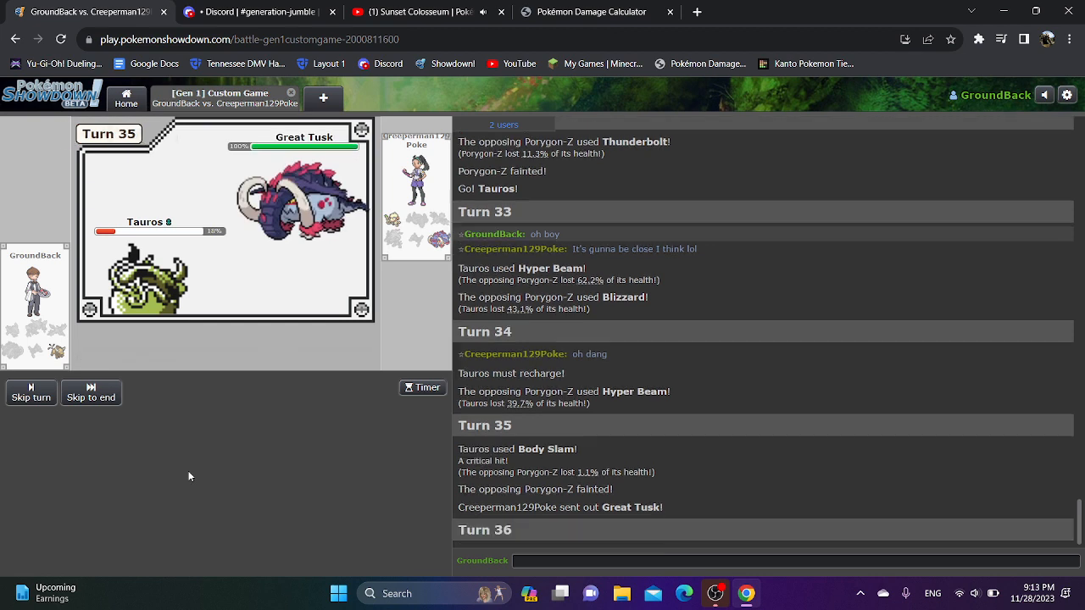
mouse_move(58, 422)
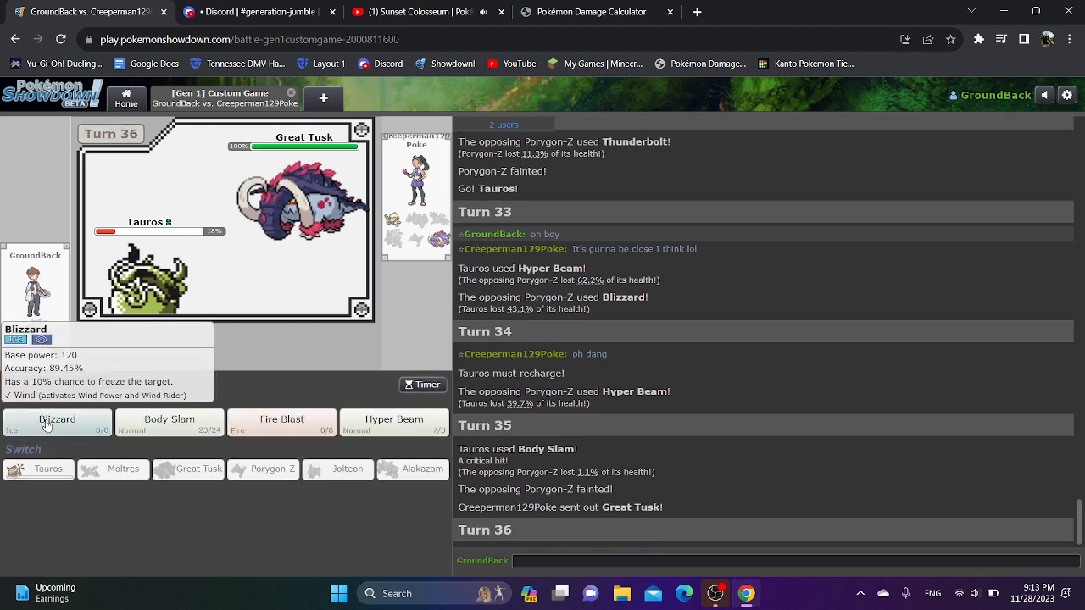
left_click(58, 420)
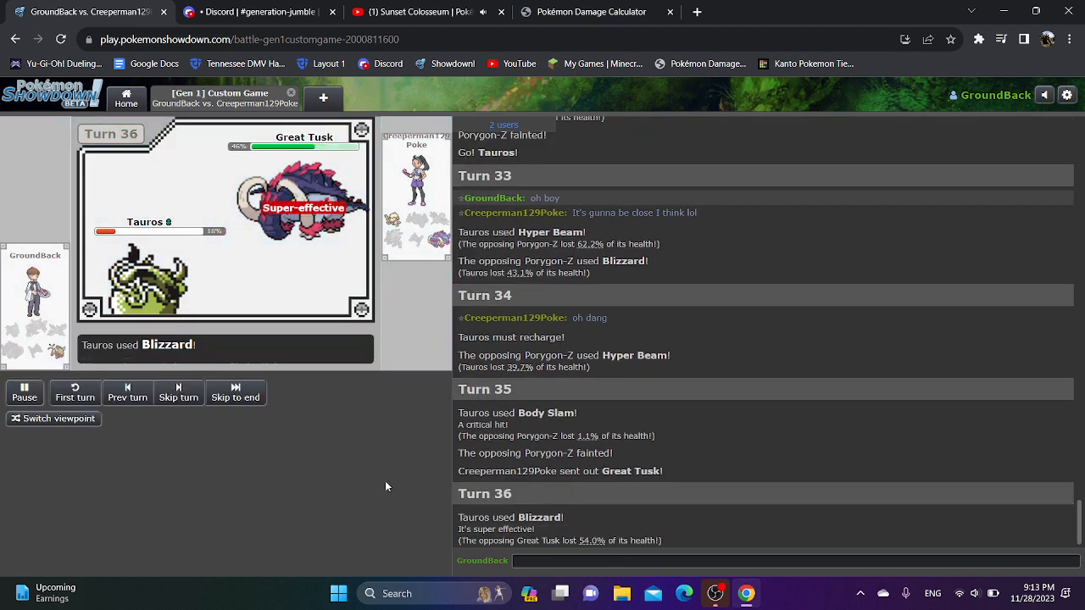
type("gg")
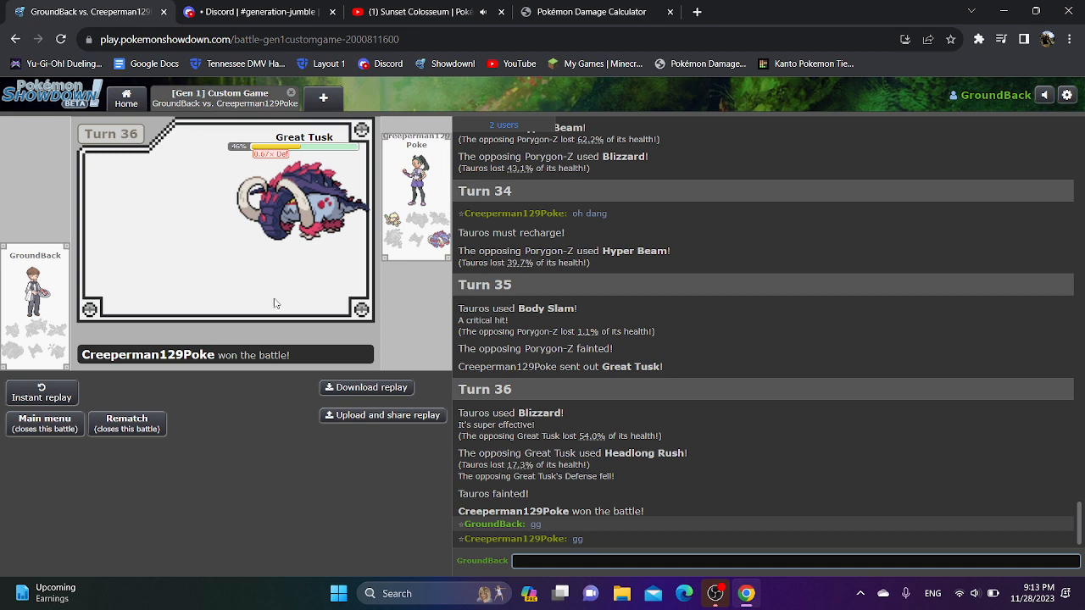
mouse_move(285, 312)
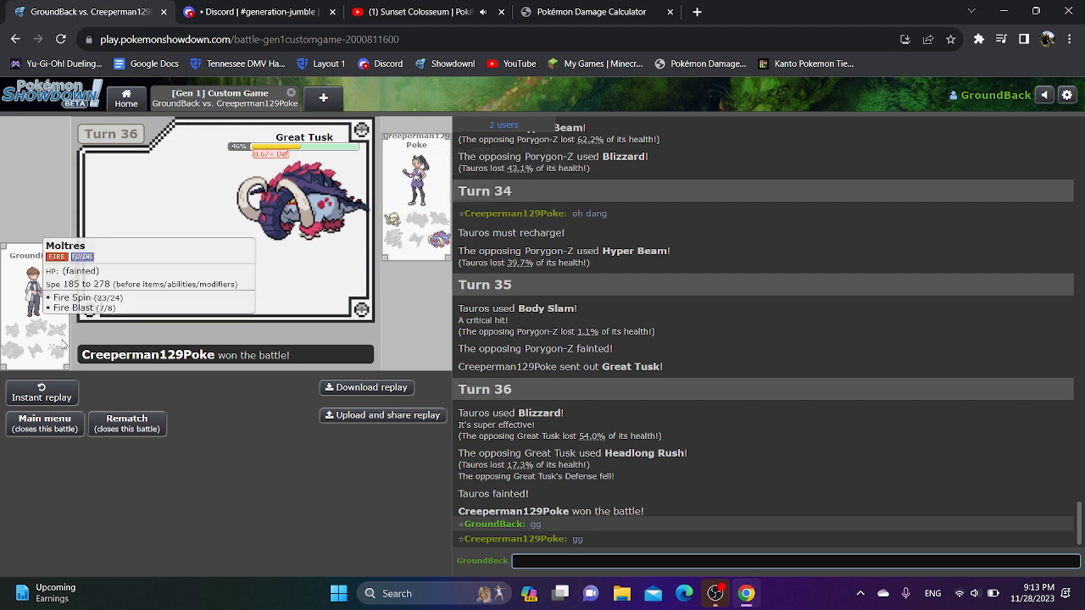
mouse_move(305, 256)
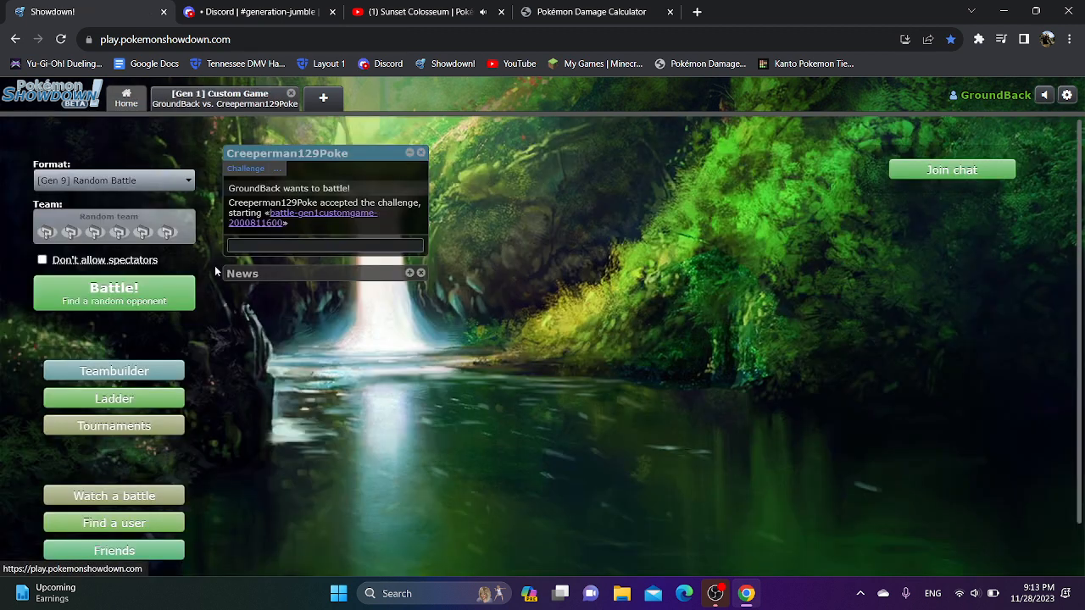
right_click(325, 246)
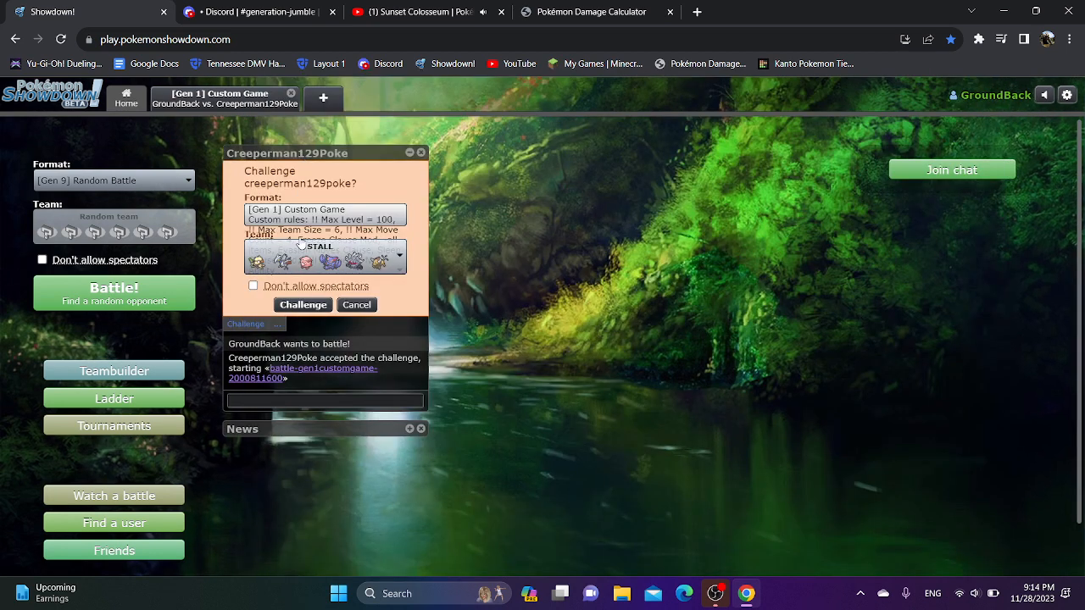
left_click(301, 306)
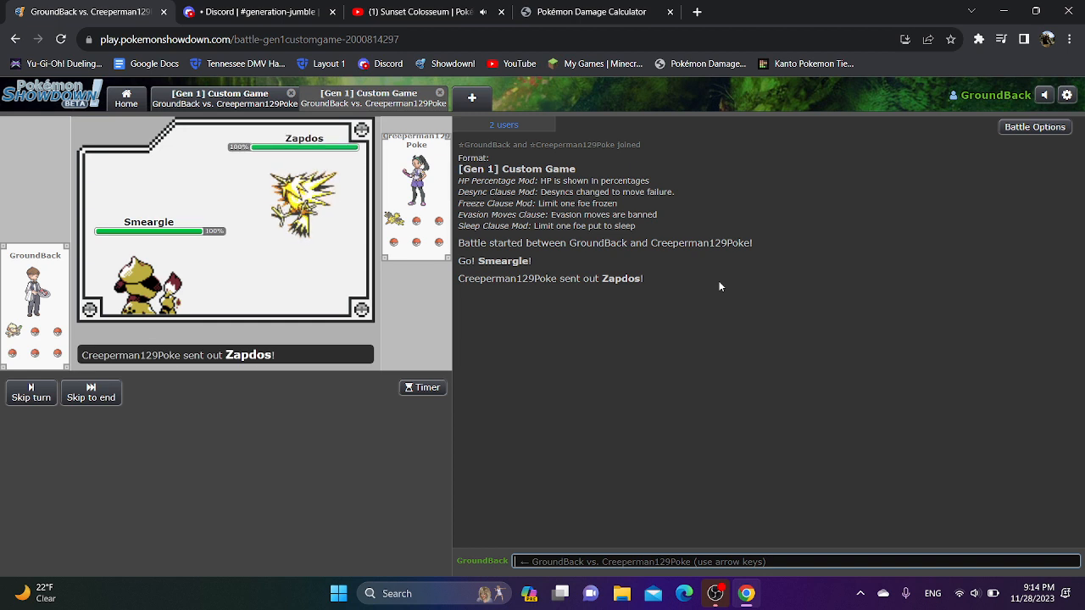
mouse_move(58, 424)
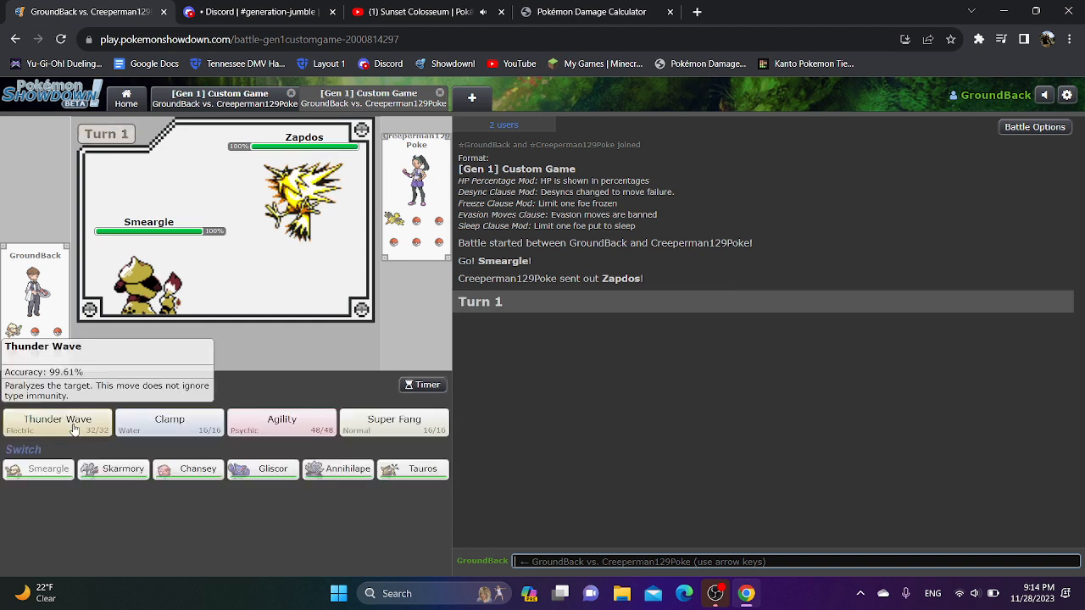
Have Smeargle Thunder Wave and Clamp Zapdos, then swap it out for Gliscor.
left_click(57, 421)
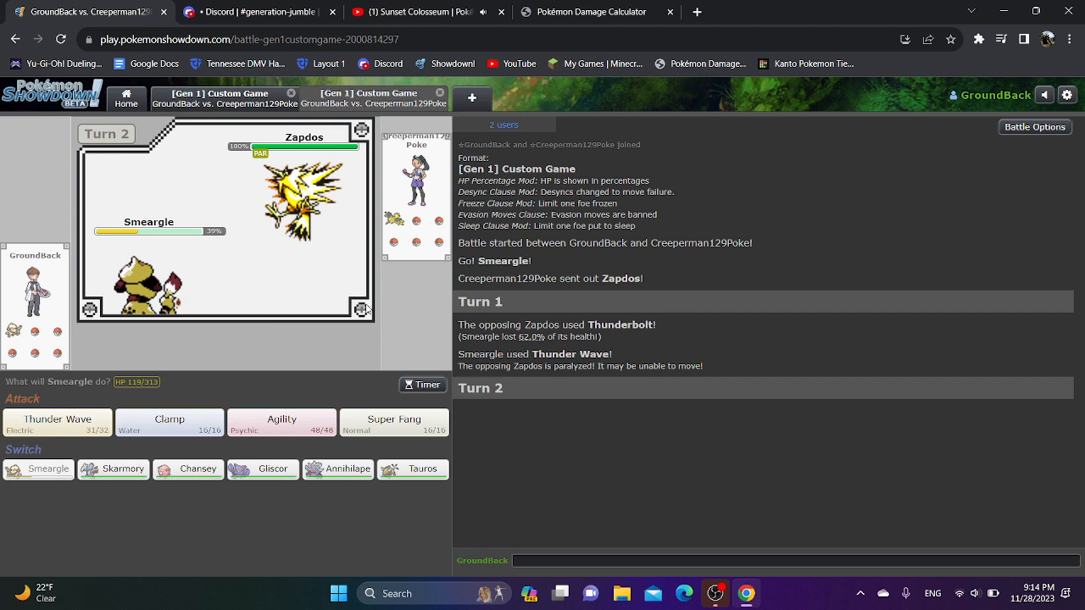
left_click(169, 422)
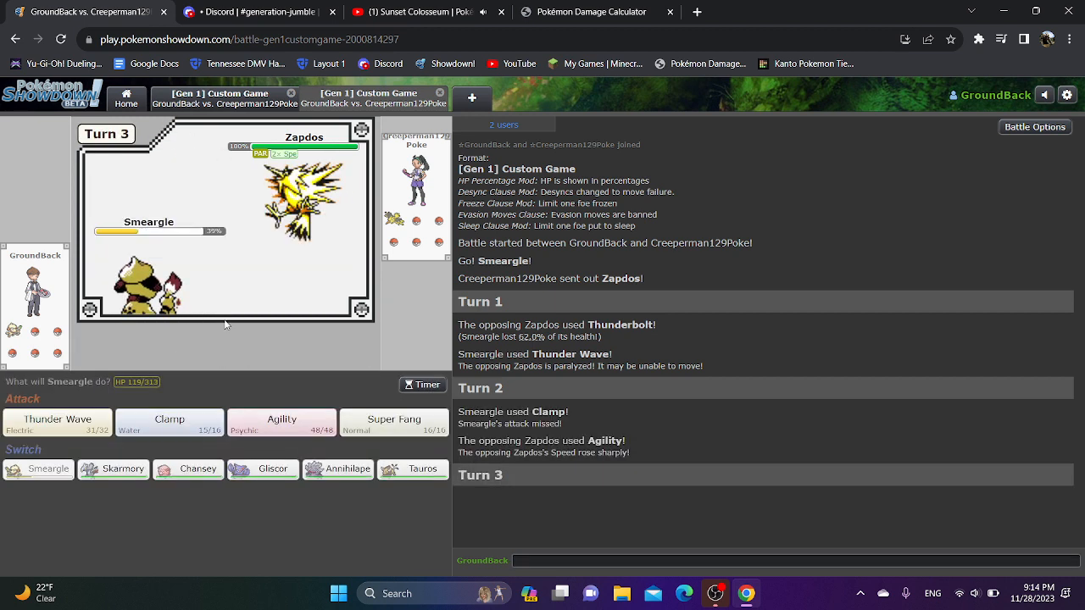
left_click(186, 468)
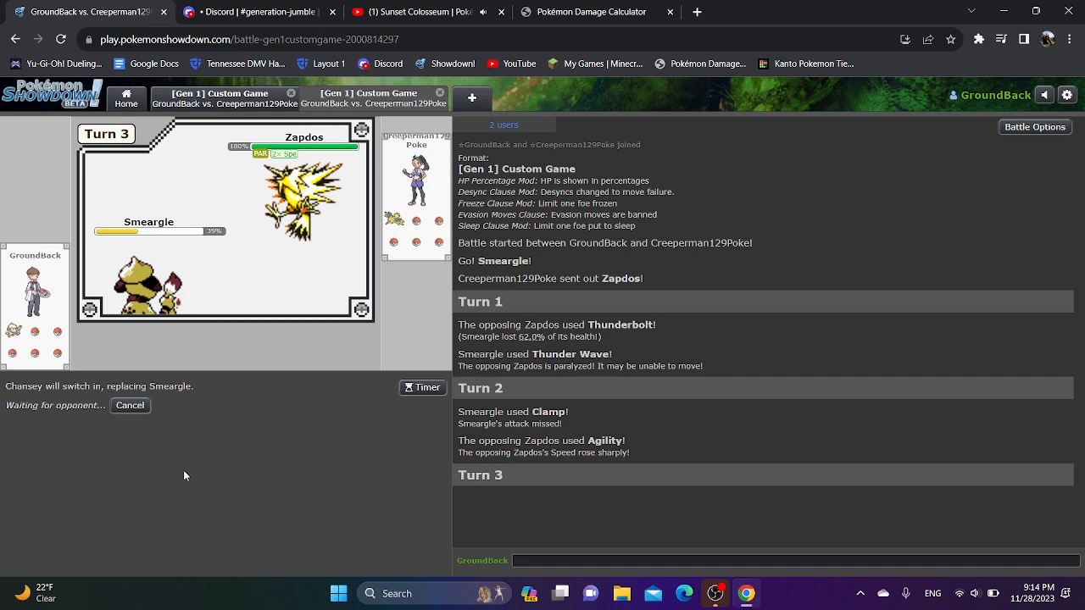
left_click(129, 405)
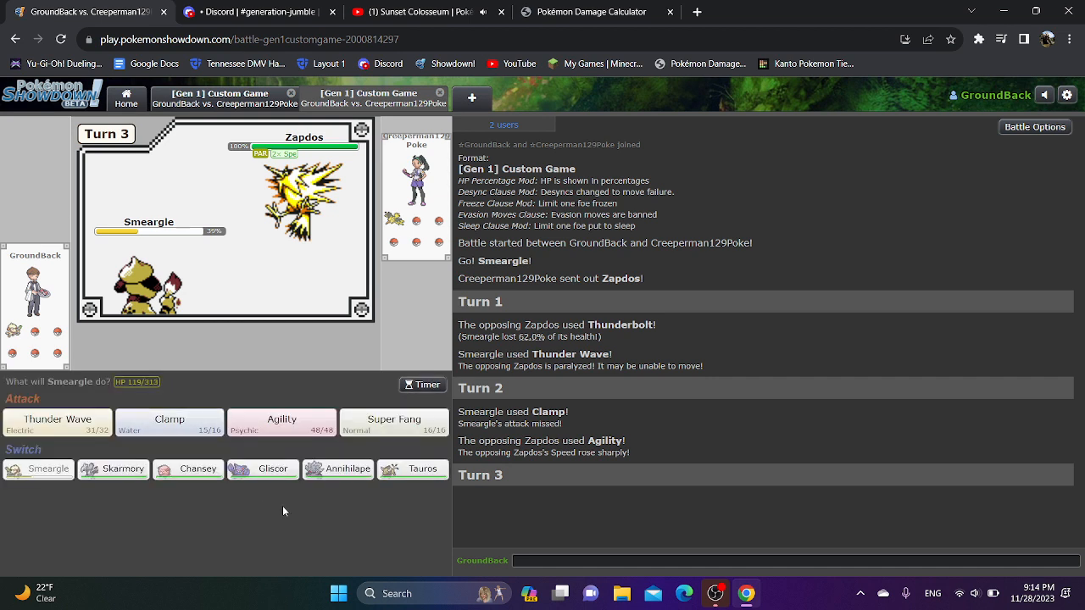
left_click(261, 469)
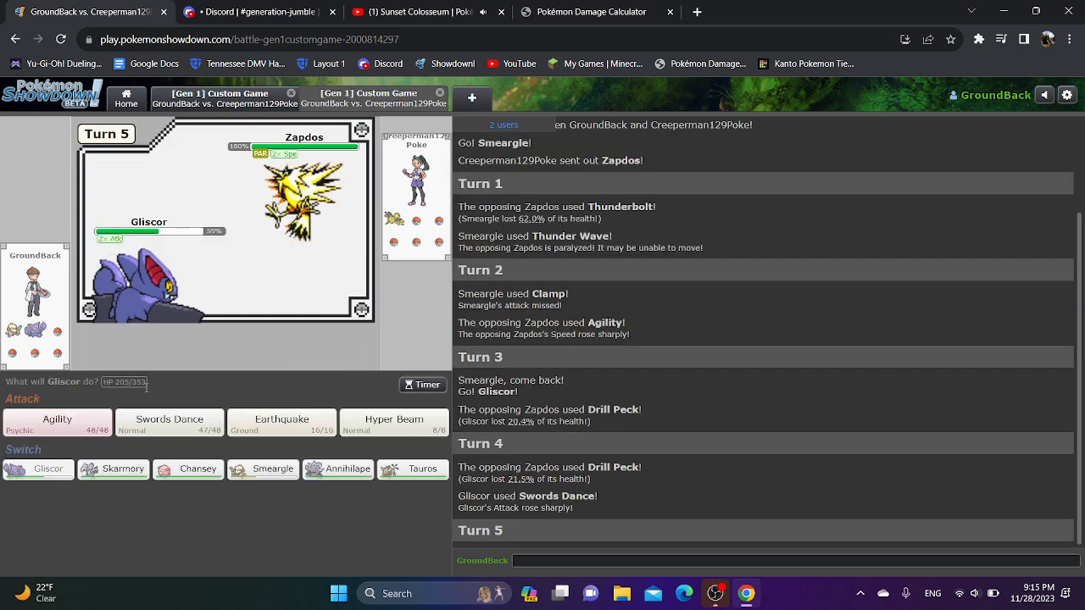
Have Gliscor use Swords Dance then Hyper Beam on Zapdos, and send in Chansey after it faints.
left_click(170, 422)
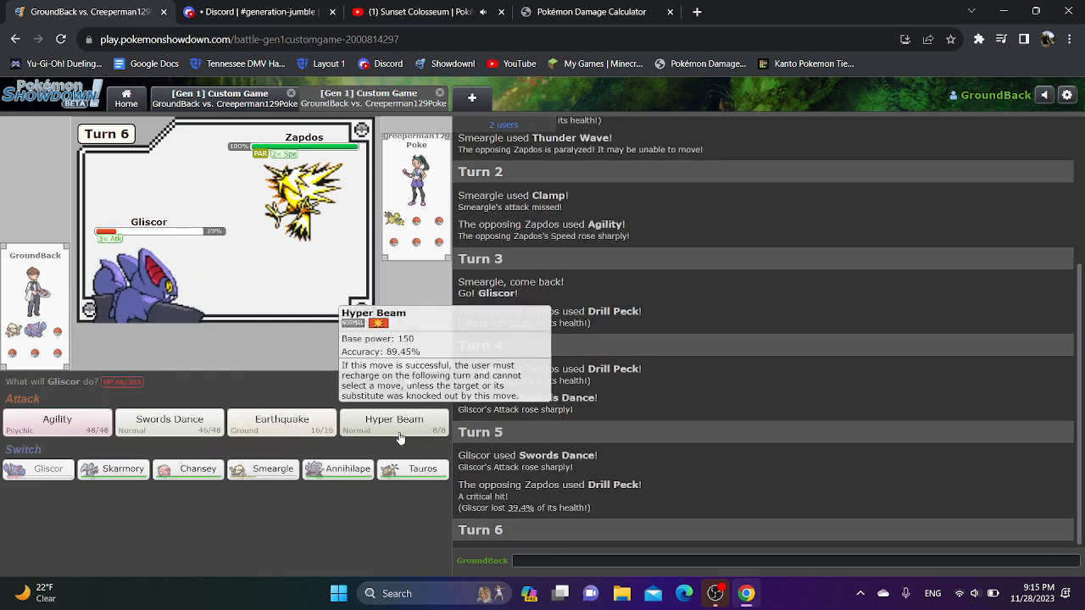
left_click(395, 420)
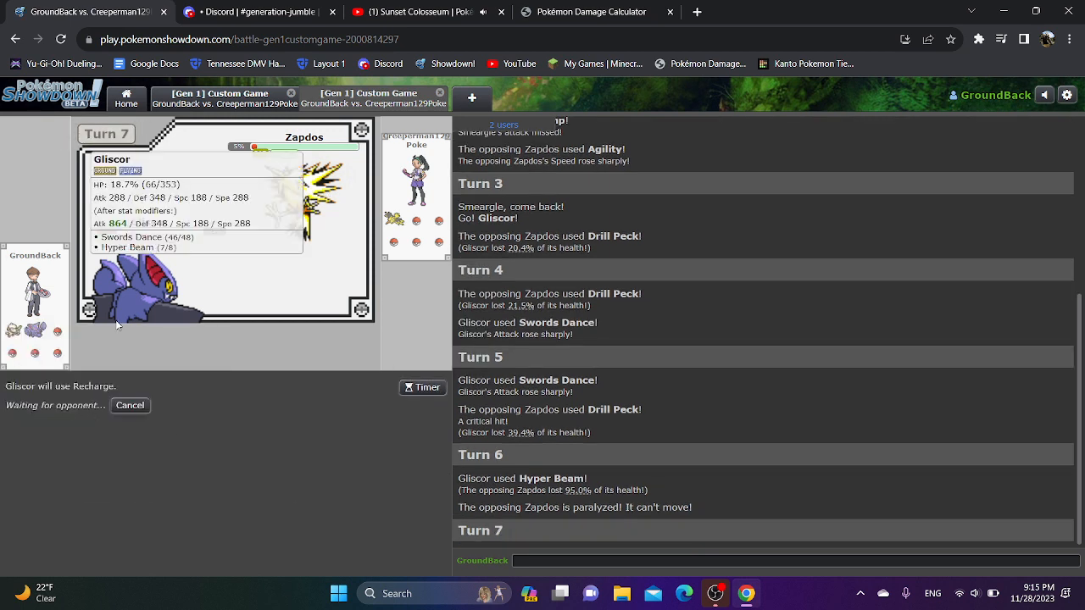
mouse_move(222, 457)
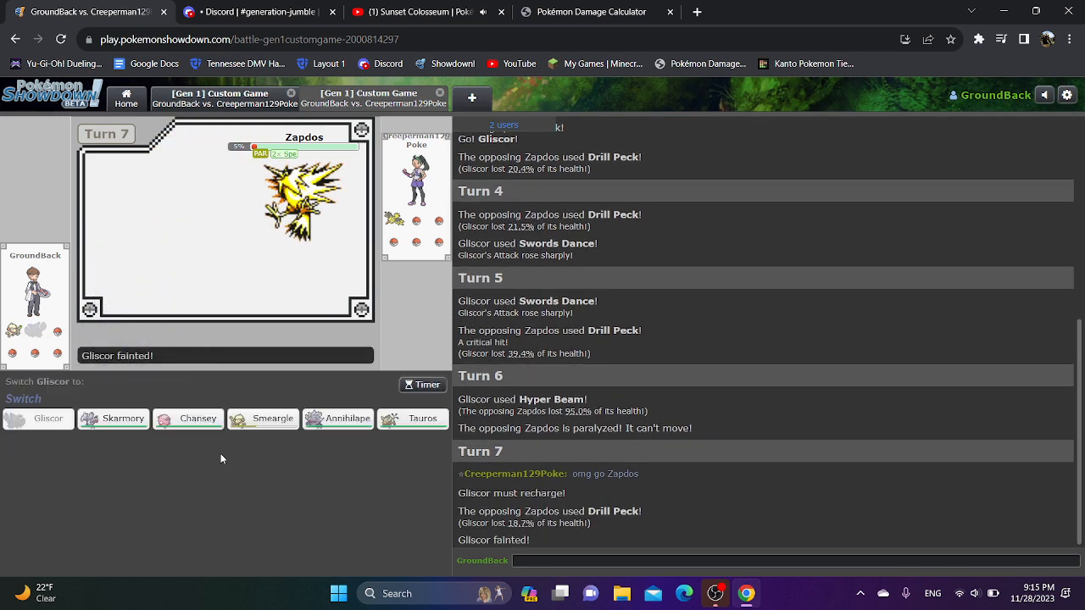
mouse_move(166, 422)
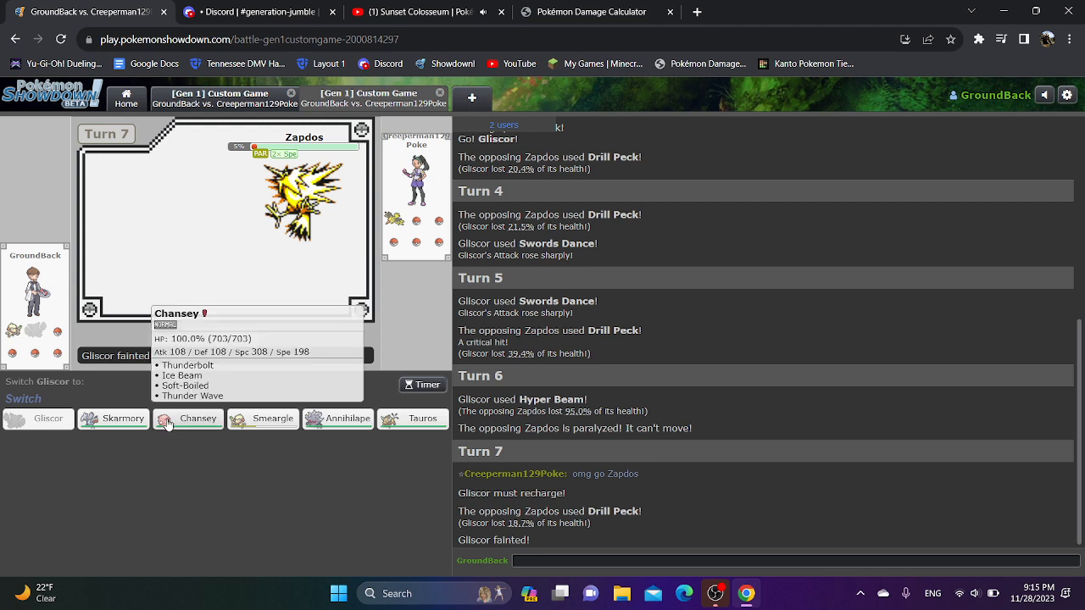
left_click(197, 418)
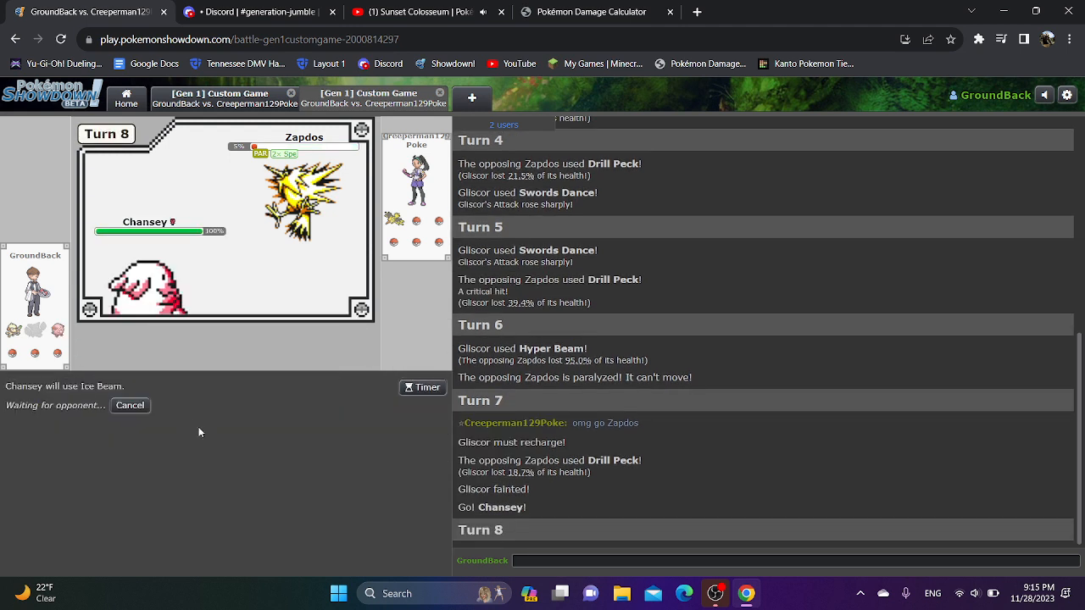
mouse_move(203, 437)
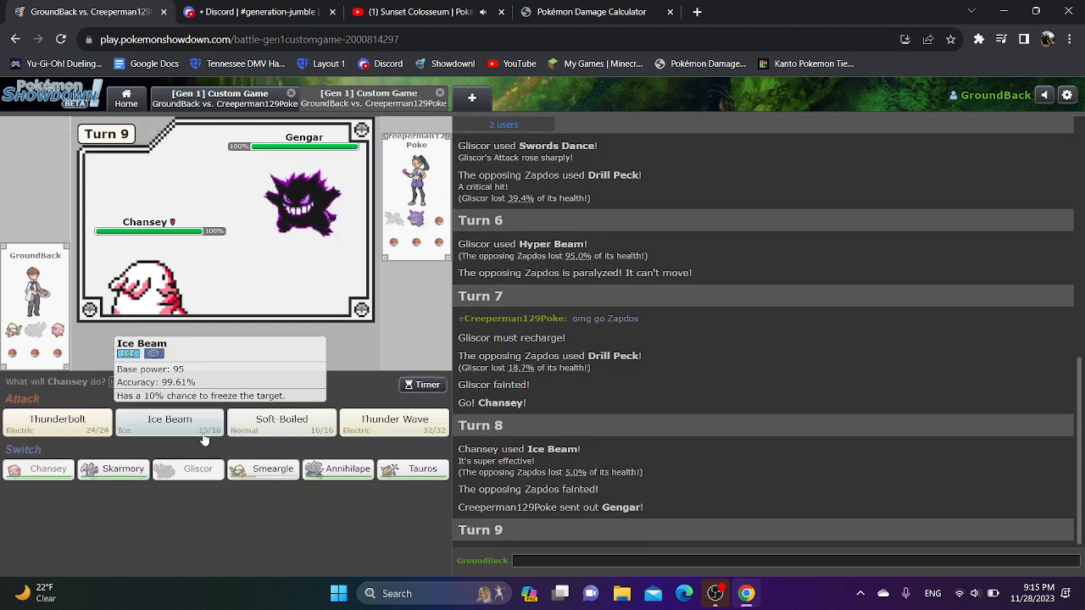
mouse_move(249, 330)
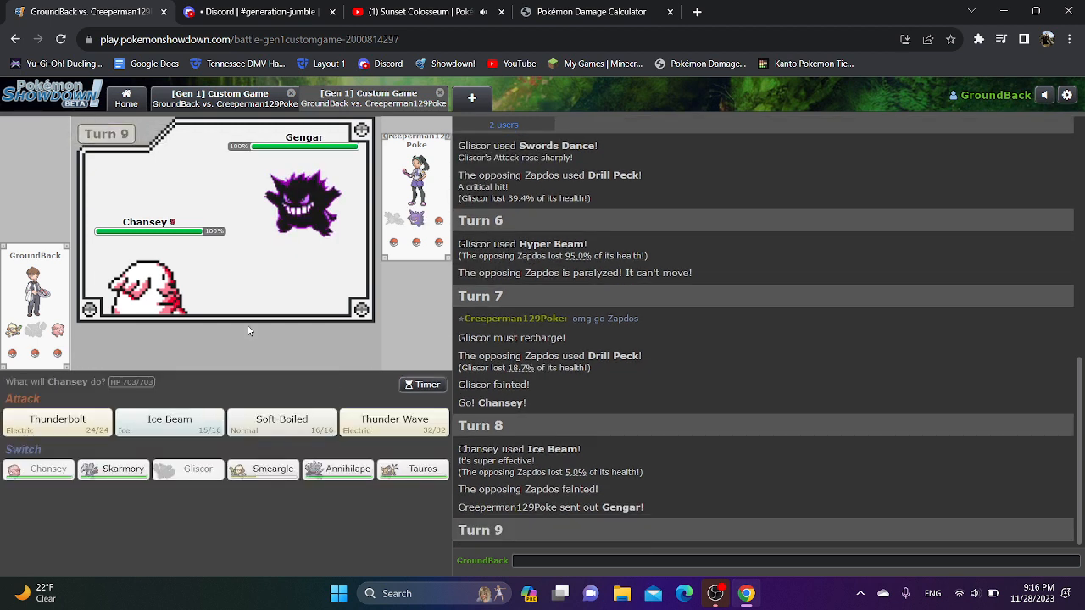
Rotate between Chansey and Smeargle, then have Smeargle paralyze Gengar with Thunder Wave.
left_click(262, 469)
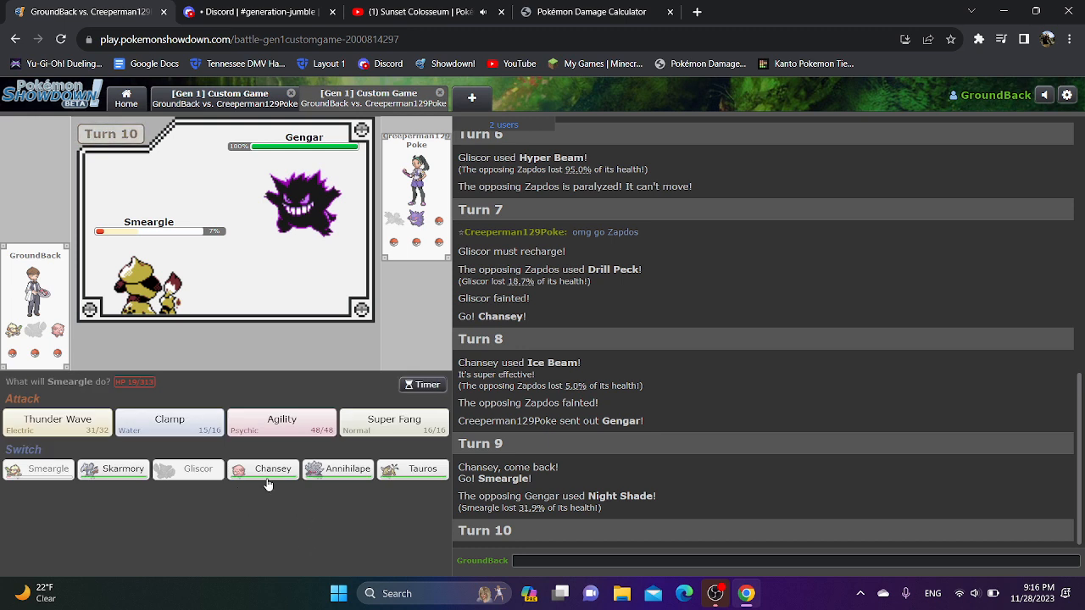
left_click(263, 469)
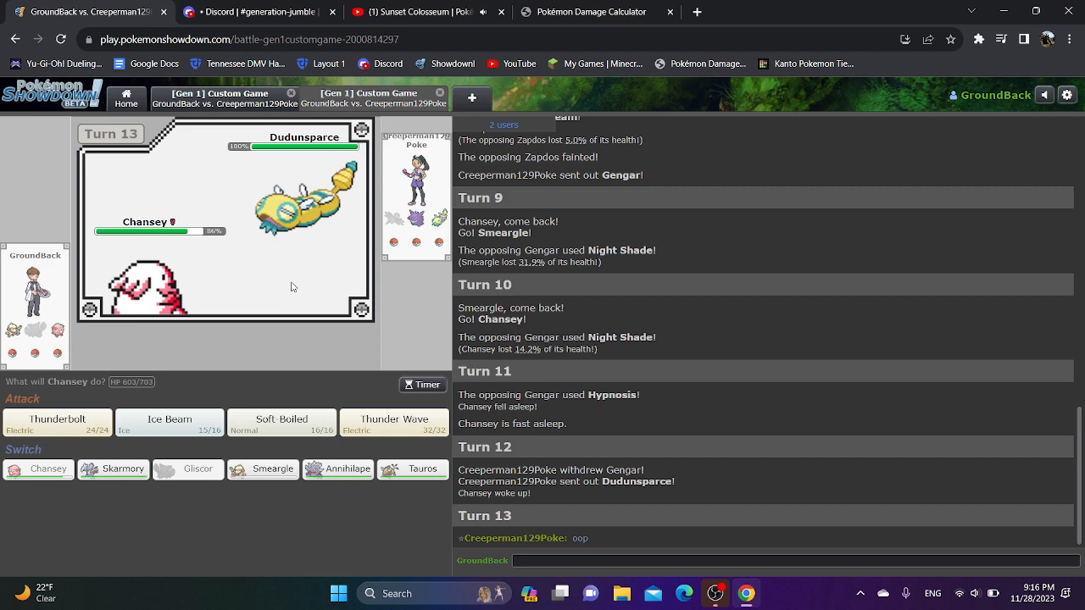
left_click(262, 469)
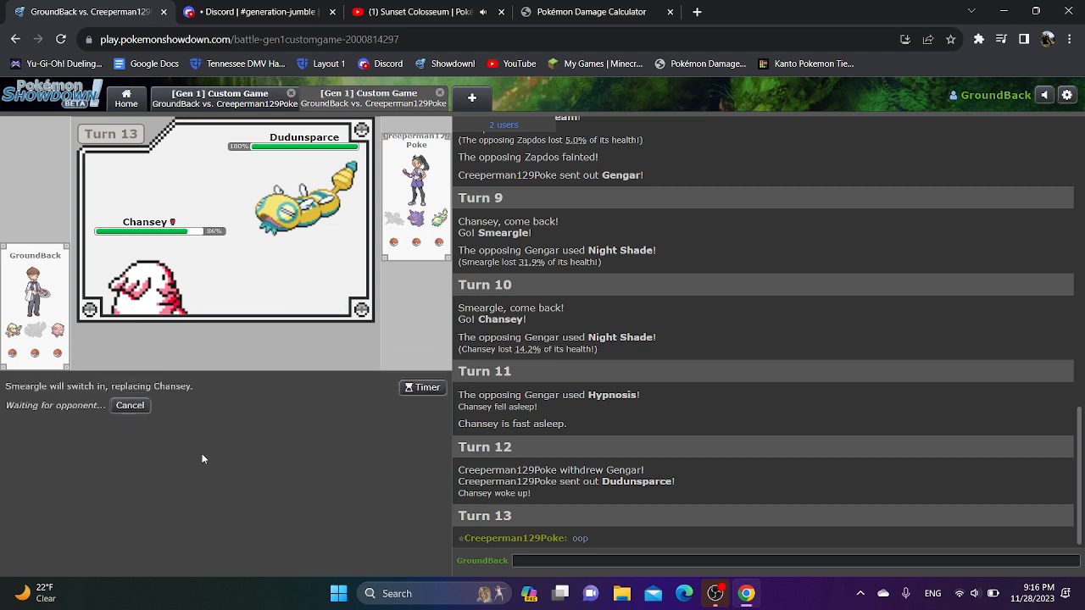
mouse_move(176, 448)
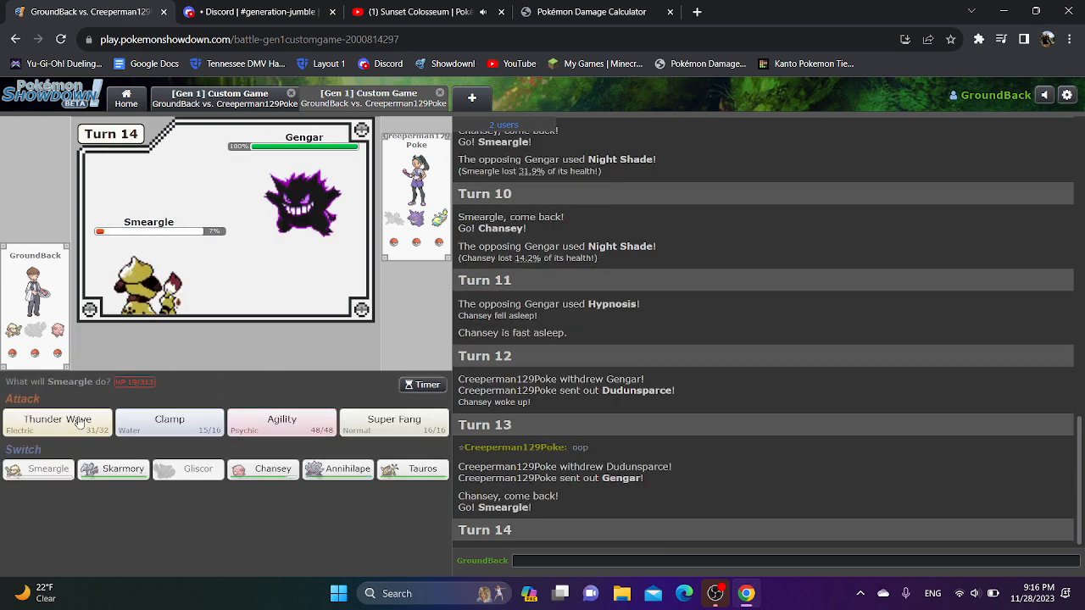
left_click(58, 422)
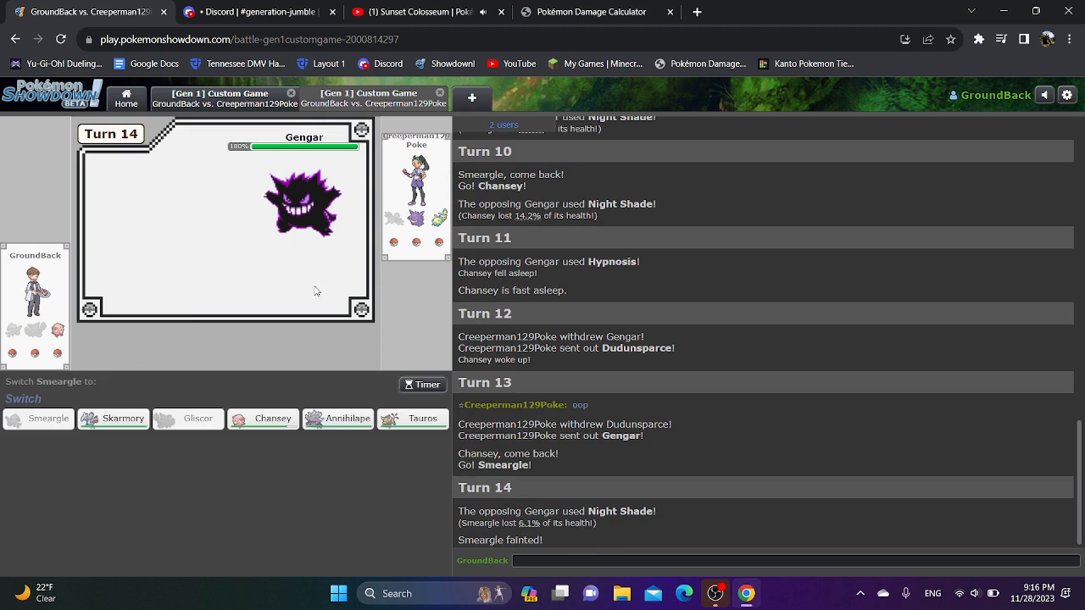
mouse_move(336, 427)
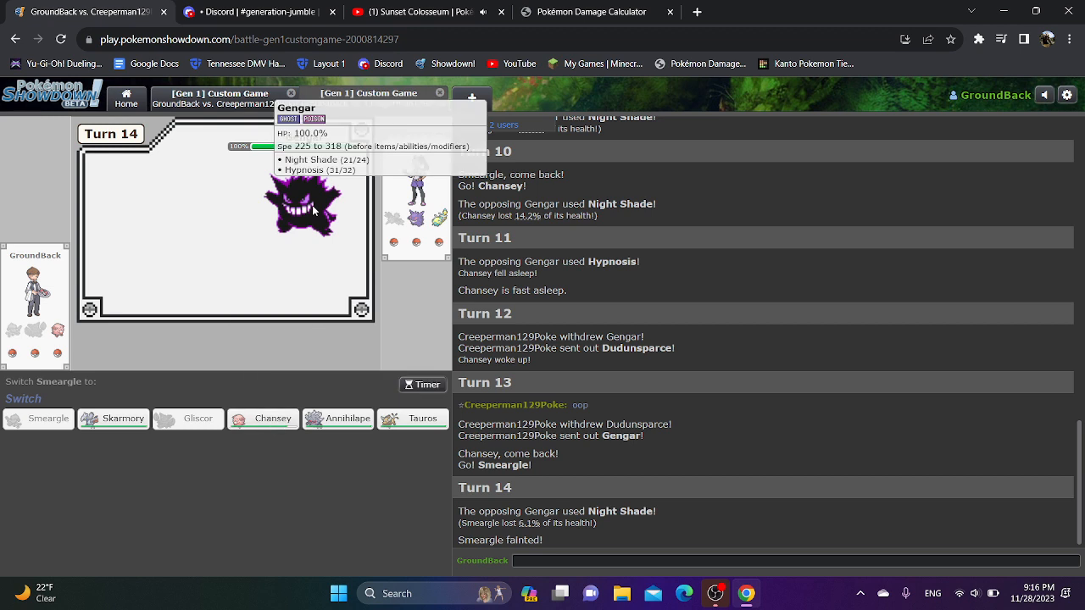
mouse_move(246, 421)
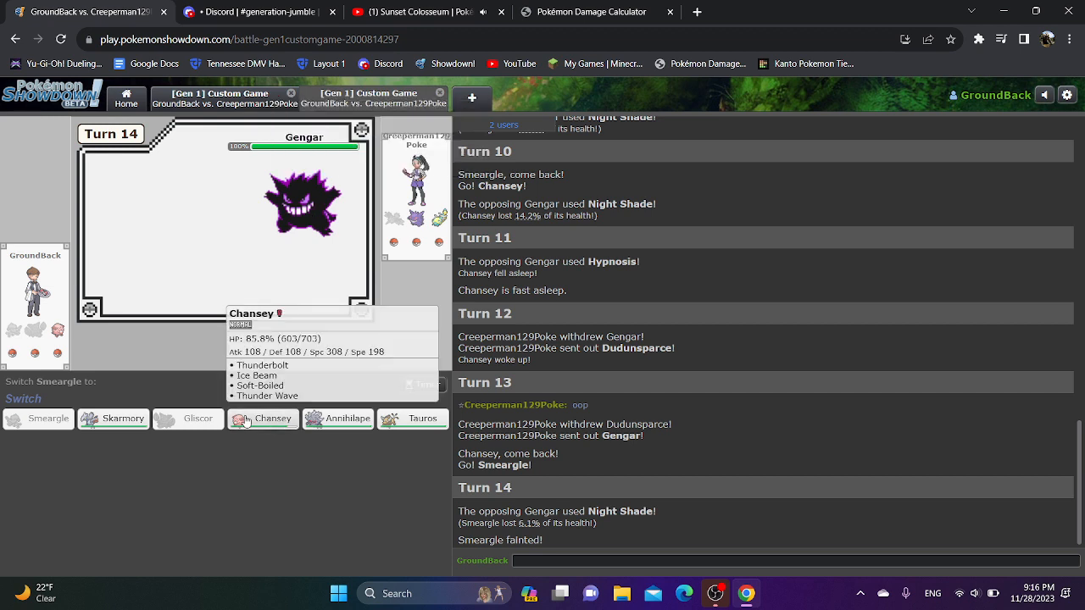
Send in Chansey after Smeargle faints, then queue a switch to Skarmory.
left_click(263, 419)
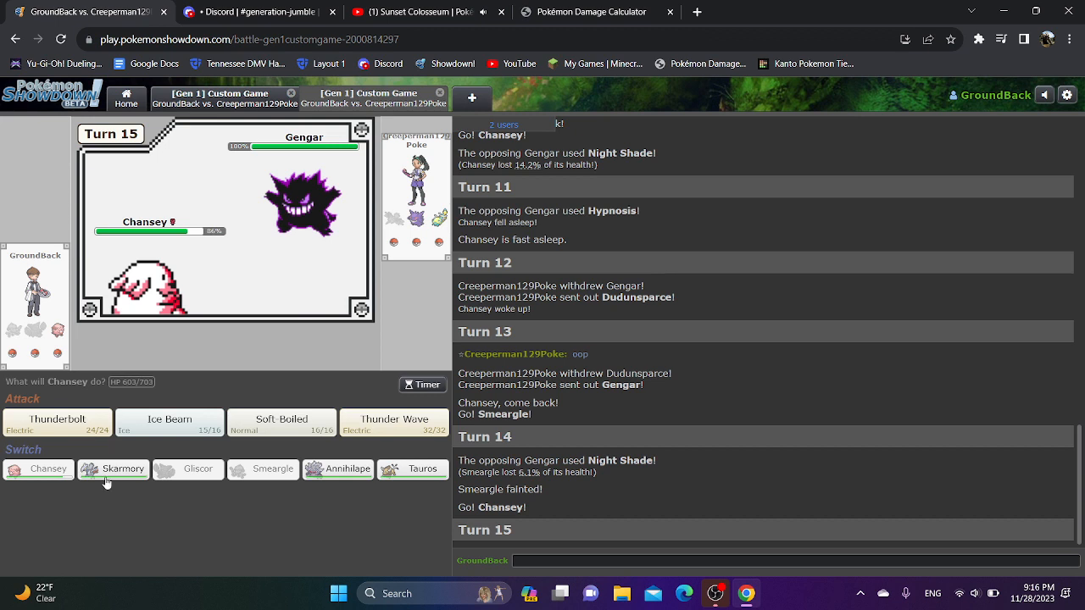
left_click(112, 469)
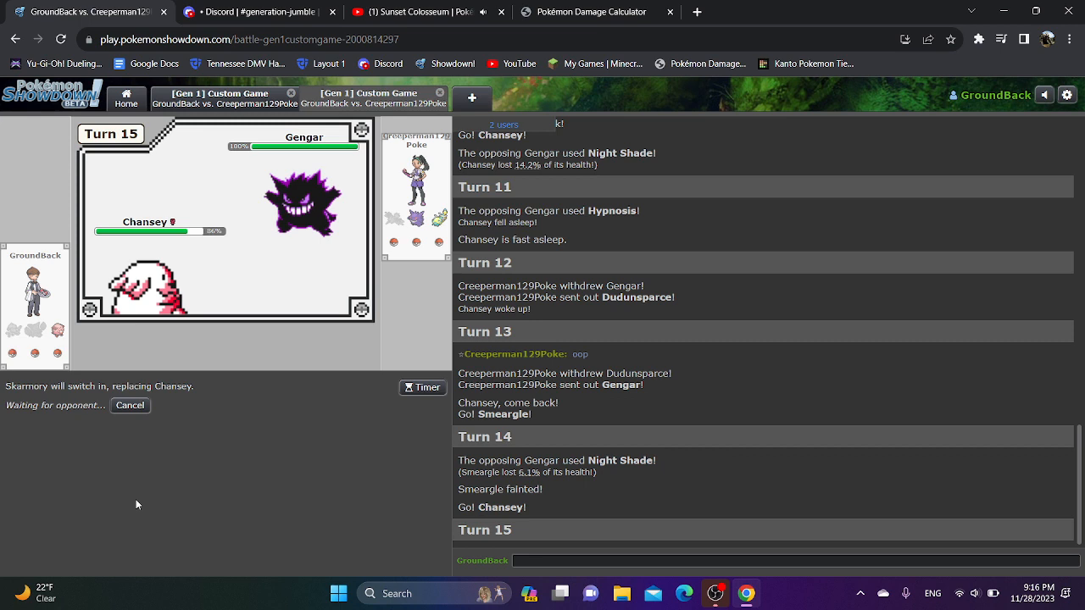
mouse_move(304, 203)
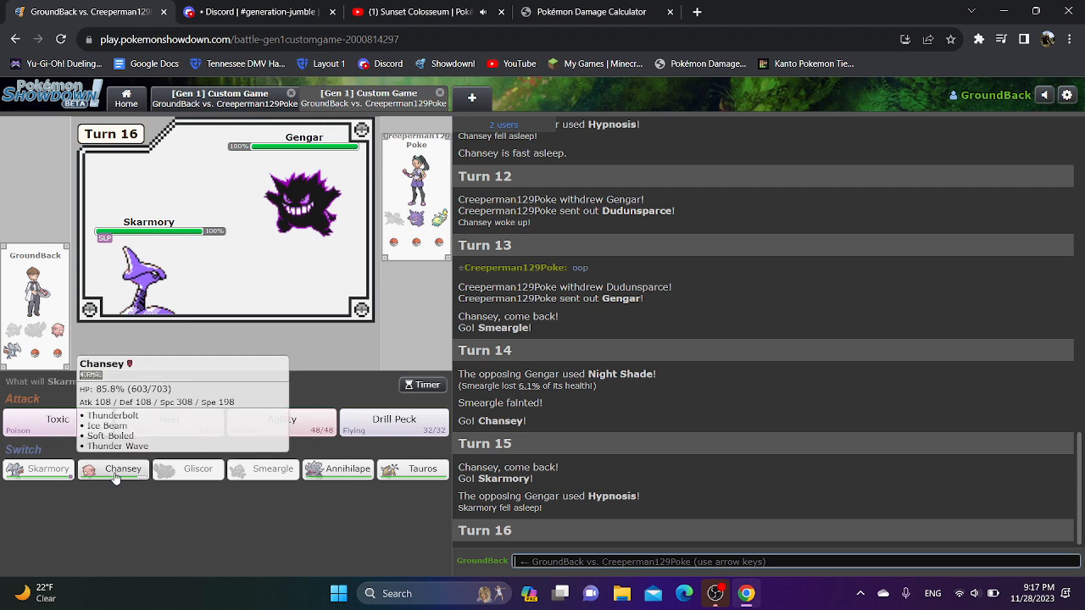
Bring Chansey in for Skarmory, heal with Soft-Boiled, then attack Dudunsparce with Thunderbolt.
left_click(111, 470)
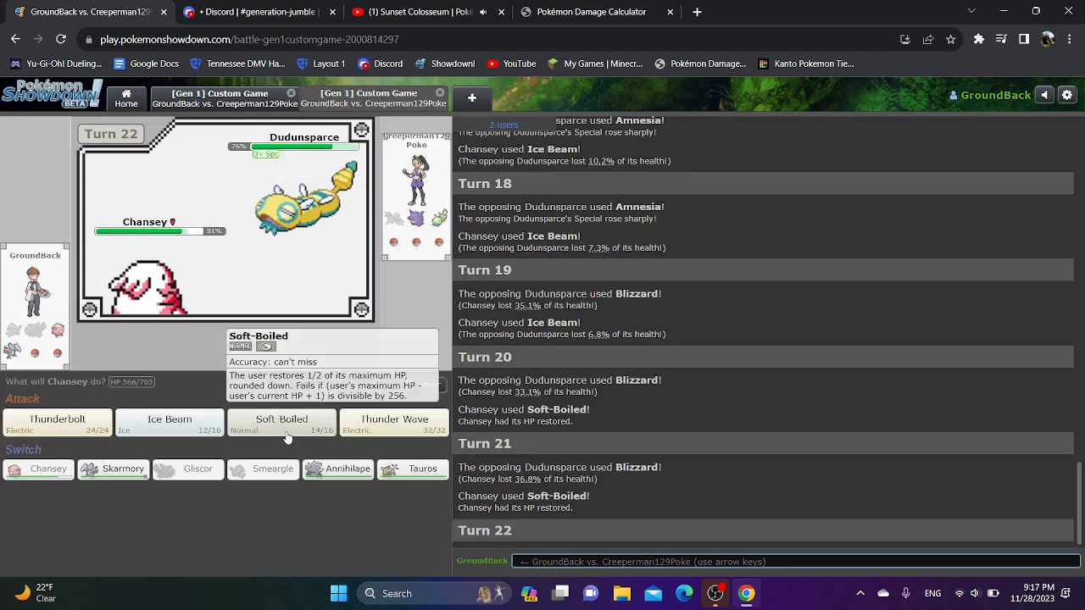
left_click(281, 420)
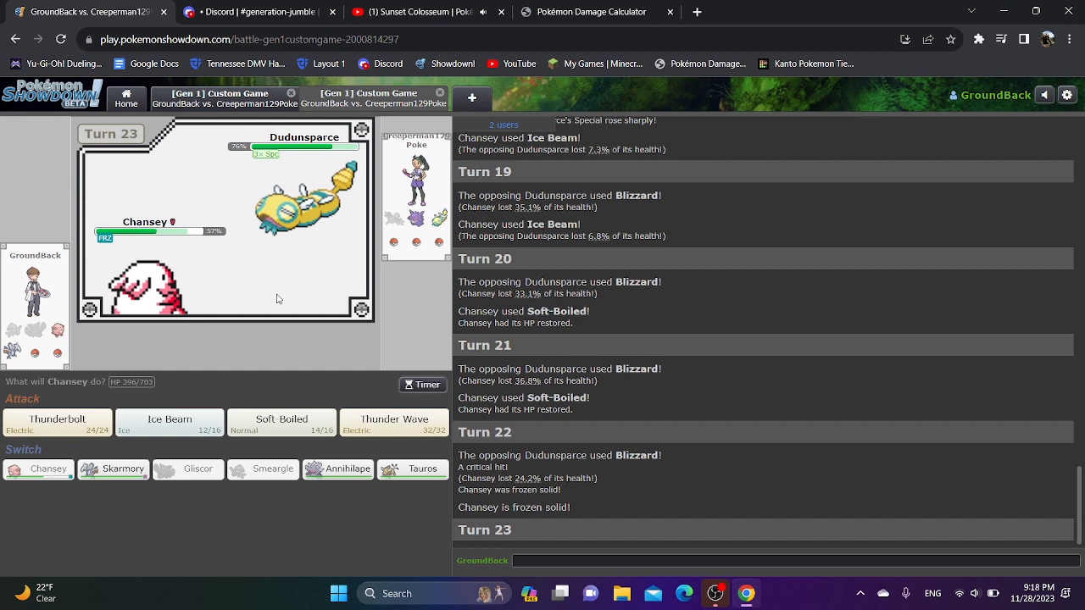
mouse_move(51, 422)
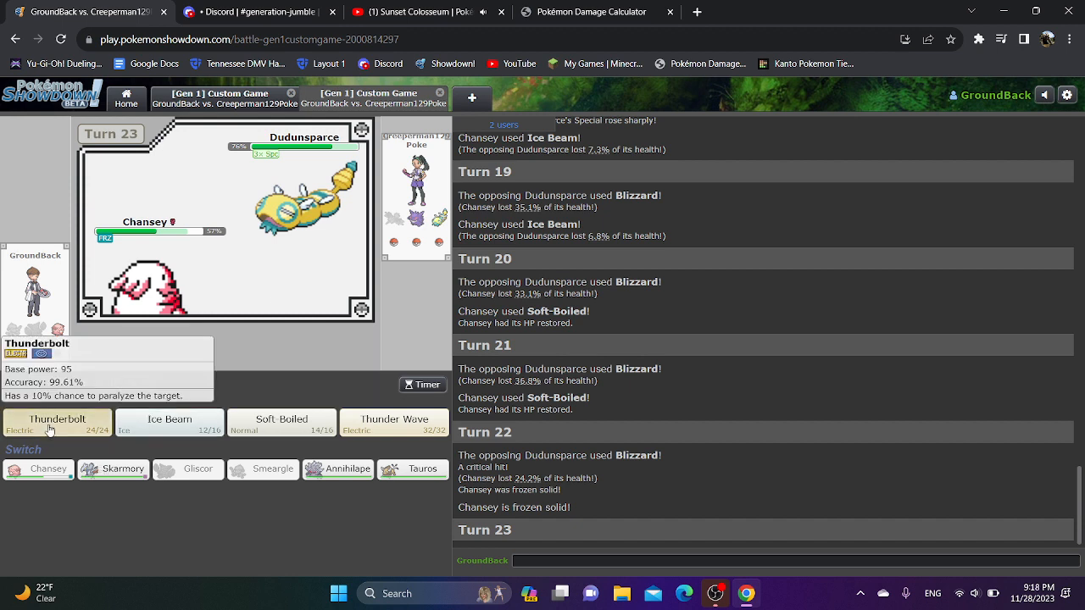
left_click(58, 418)
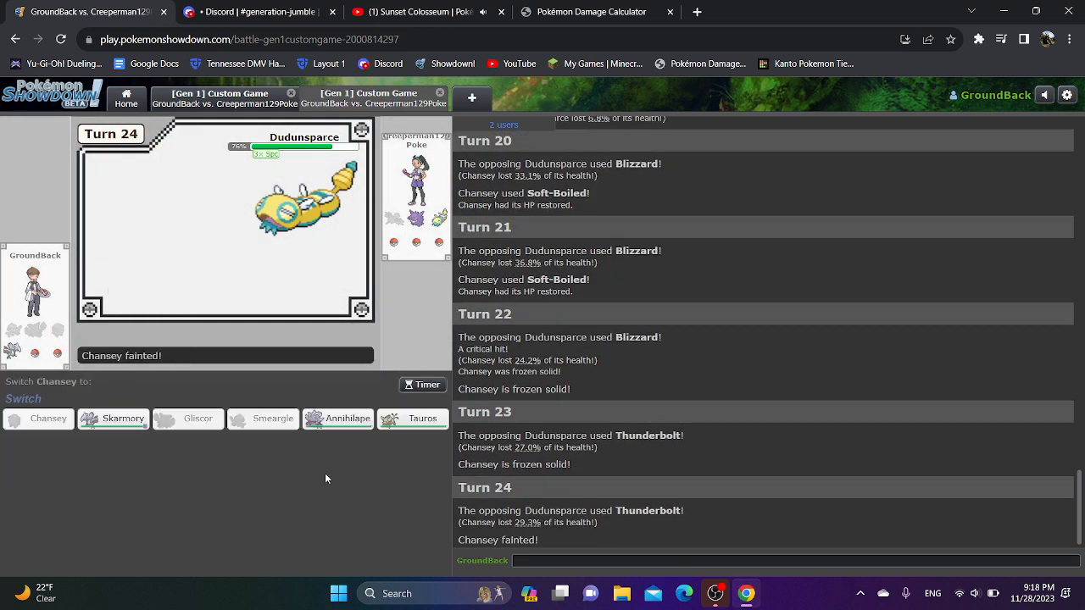
Send in Annihilape to replace the fainted Chansey.
left_click(337, 418)
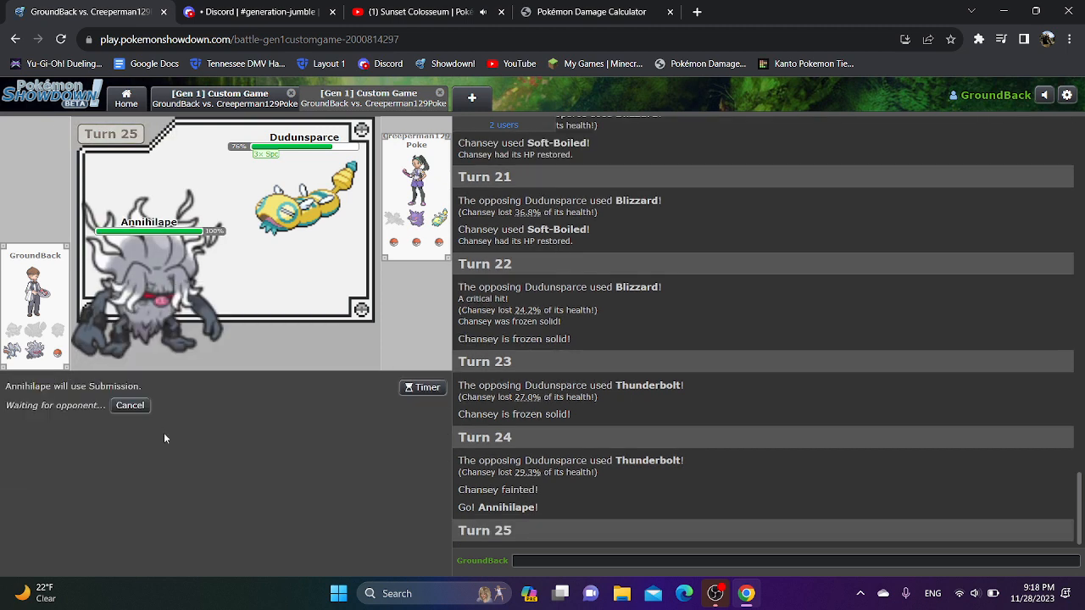
mouse_move(189, 461)
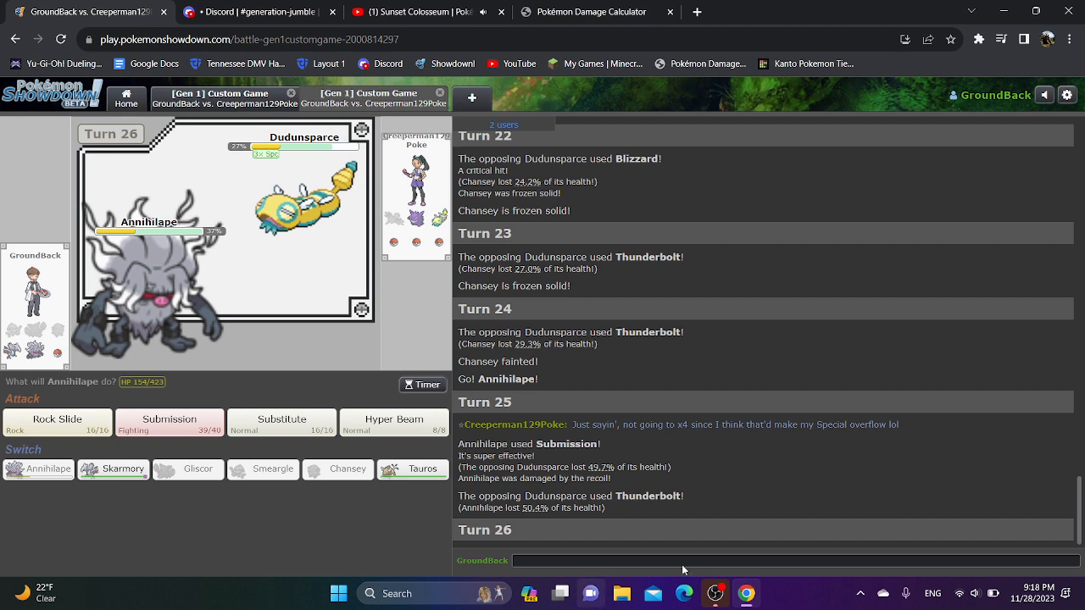
mouse_move(783, 444)
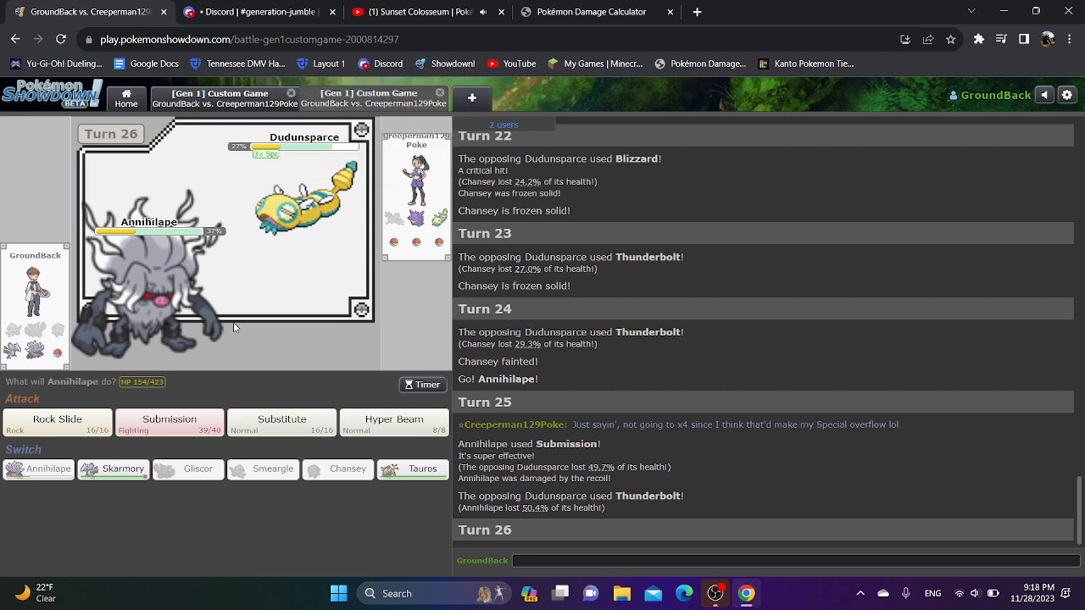
mouse_move(393, 420)
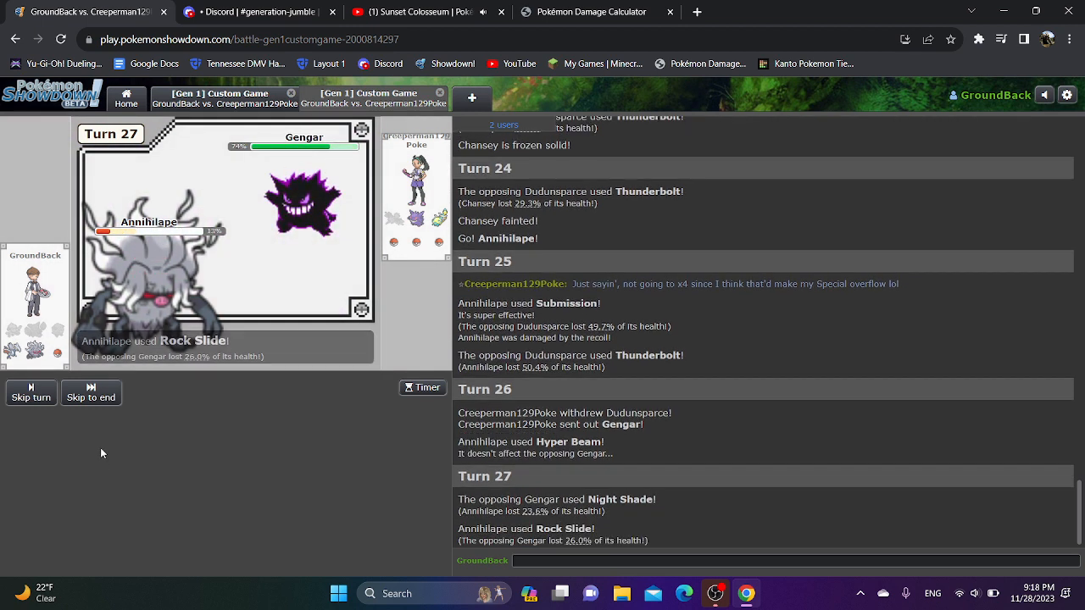
mouse_move(57, 420)
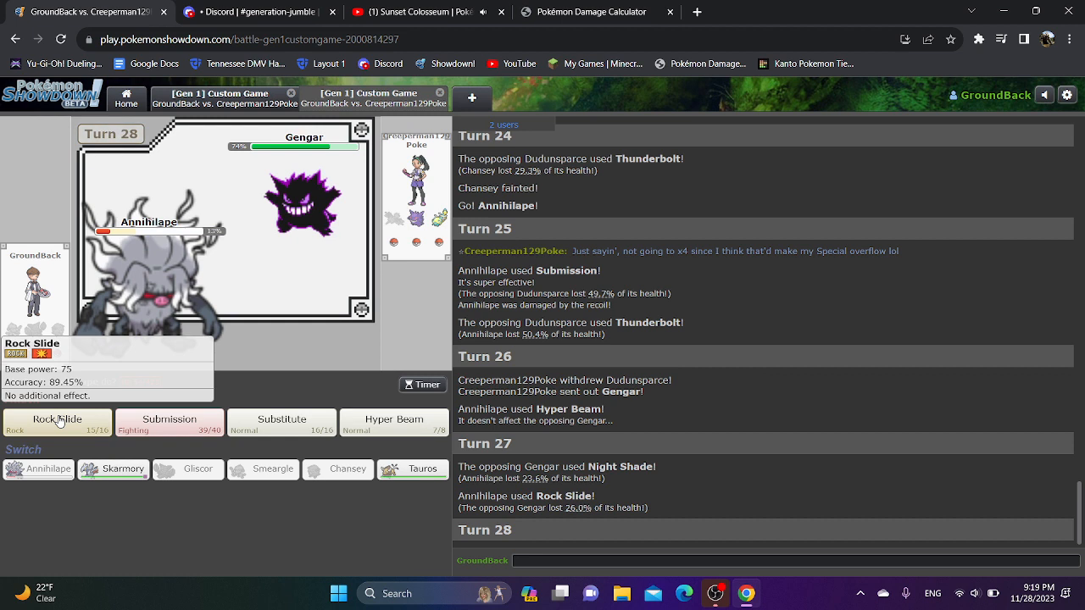
Rock Slide Gengar with Annihilape, Blizzard with Tauros, then switch Tauros out for Skarmory.
left_click(57, 422)
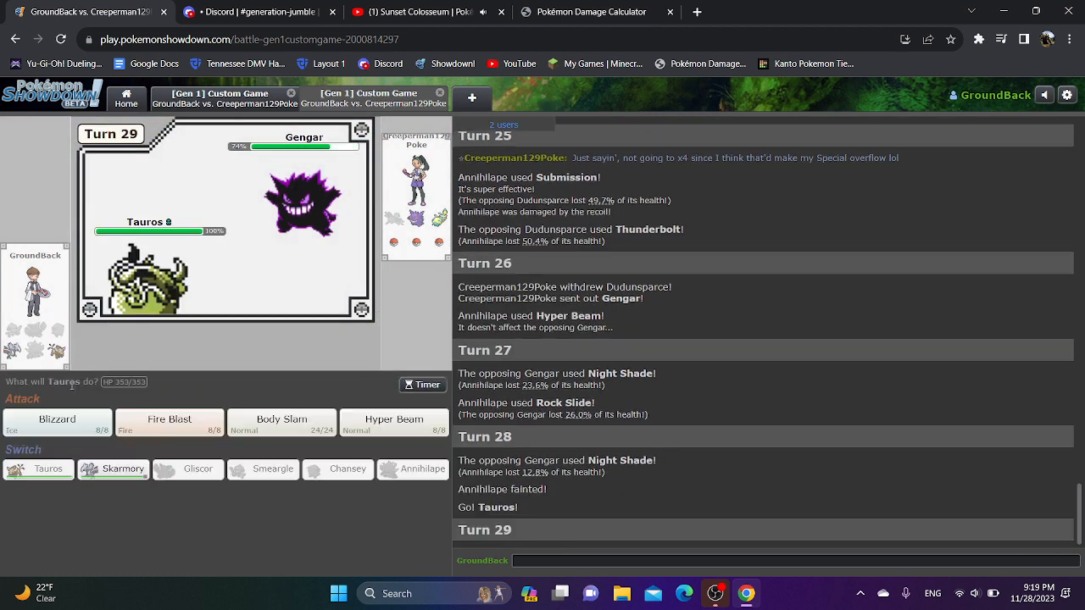
mouse_move(83, 418)
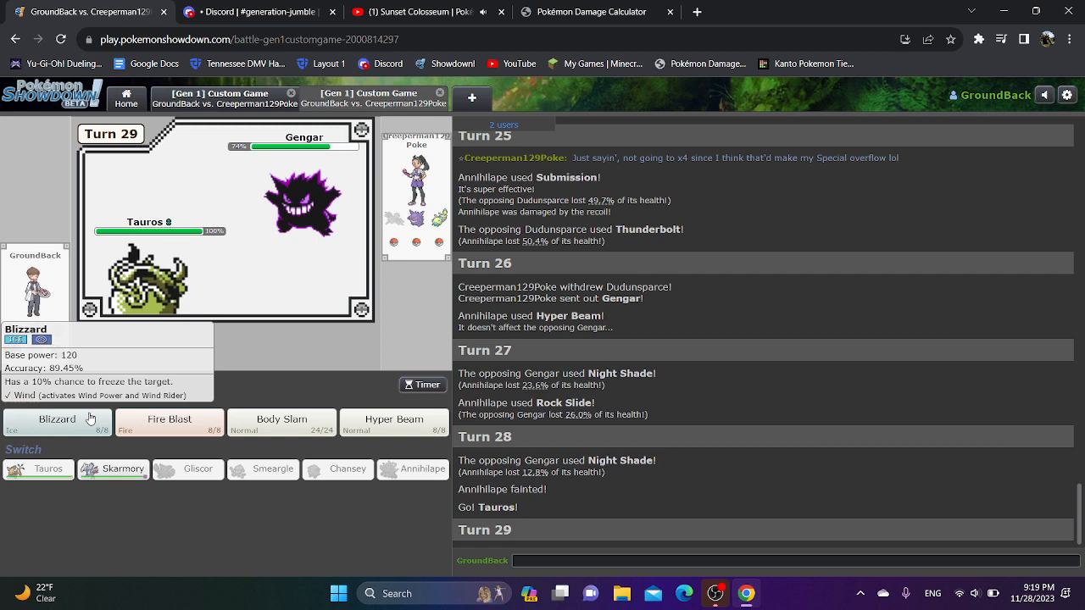
left_click(54, 420)
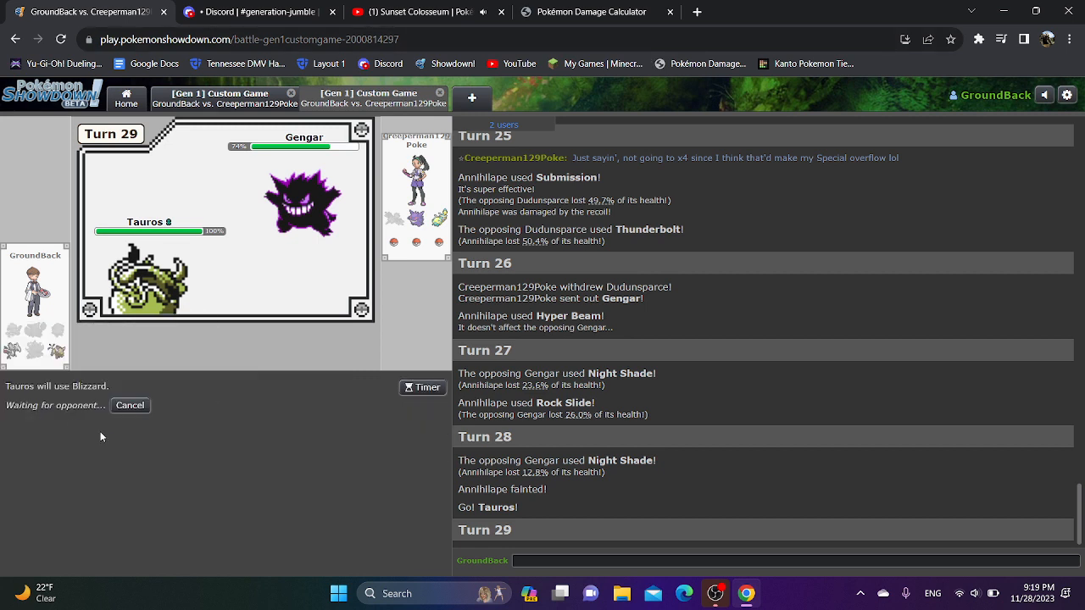
mouse_move(111, 441)
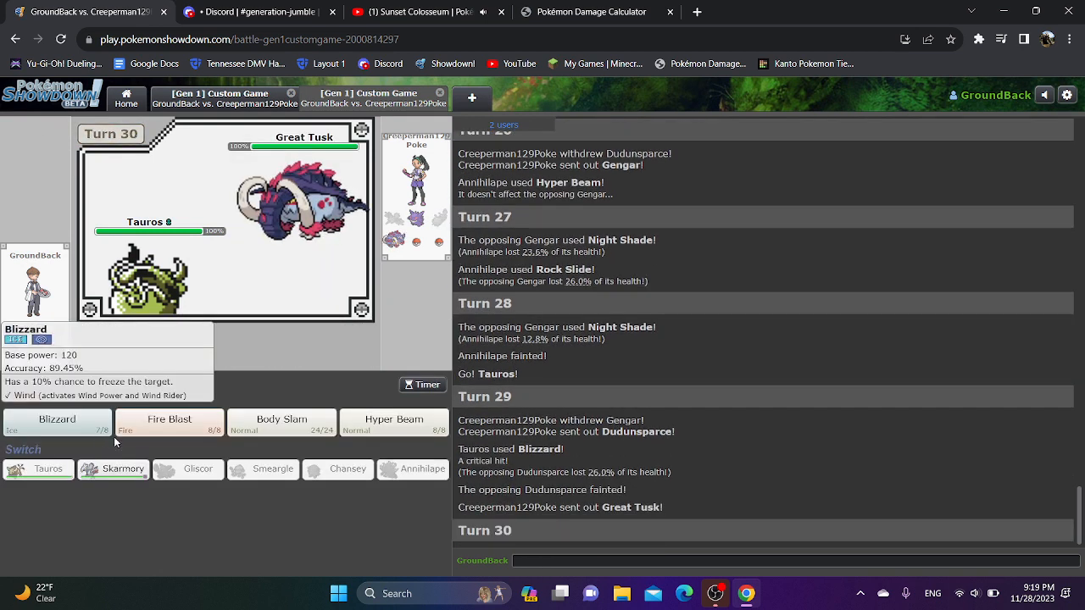
left_click(112, 469)
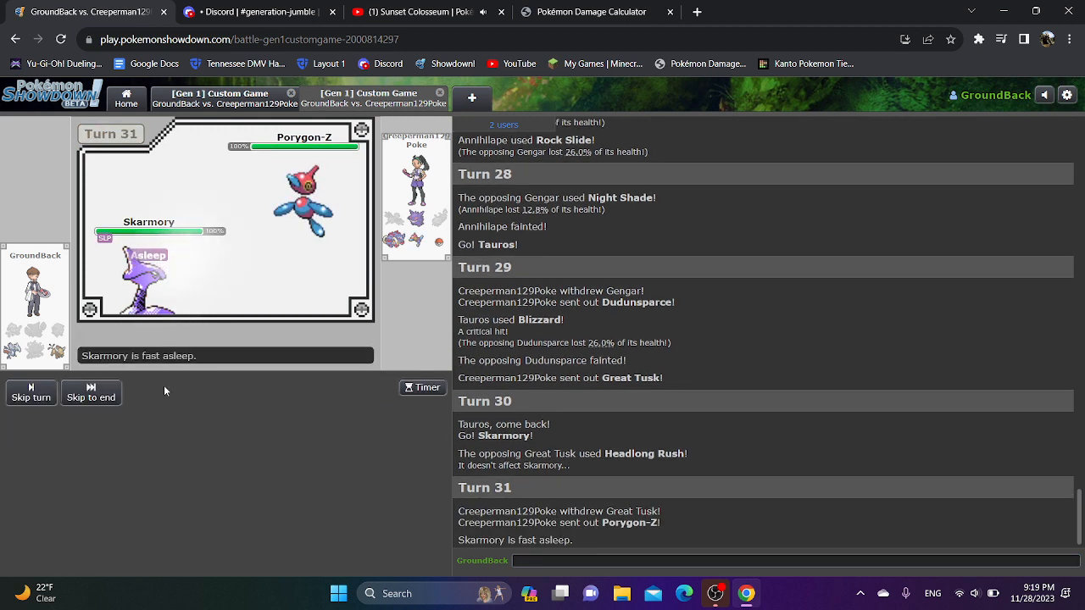
Skip the turn animations and send Tauros in after Skarmory faints.
left_click(31, 393)
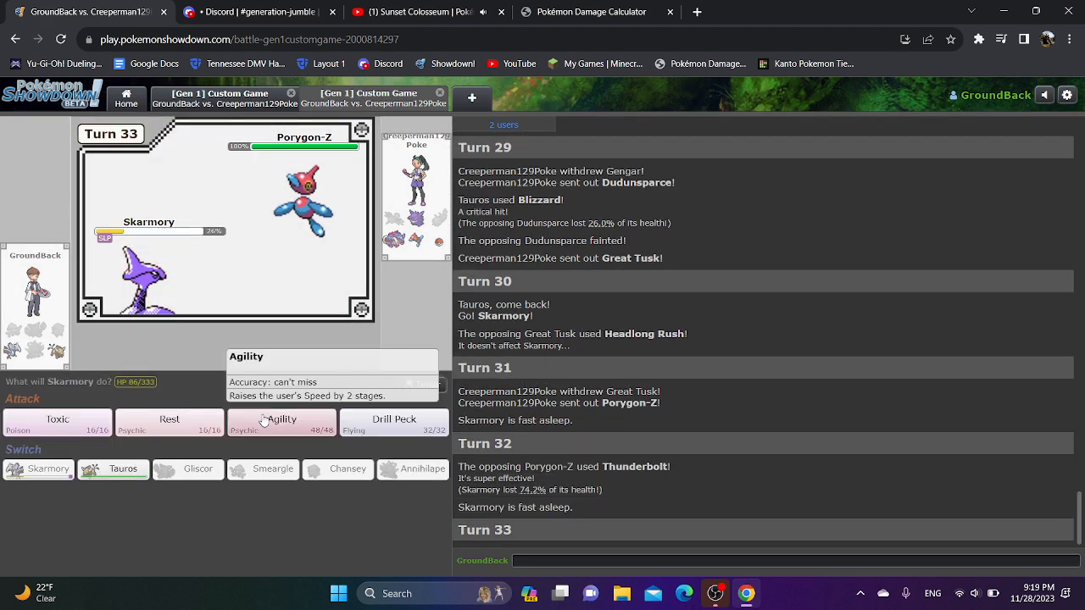
mouse_move(234, 383)
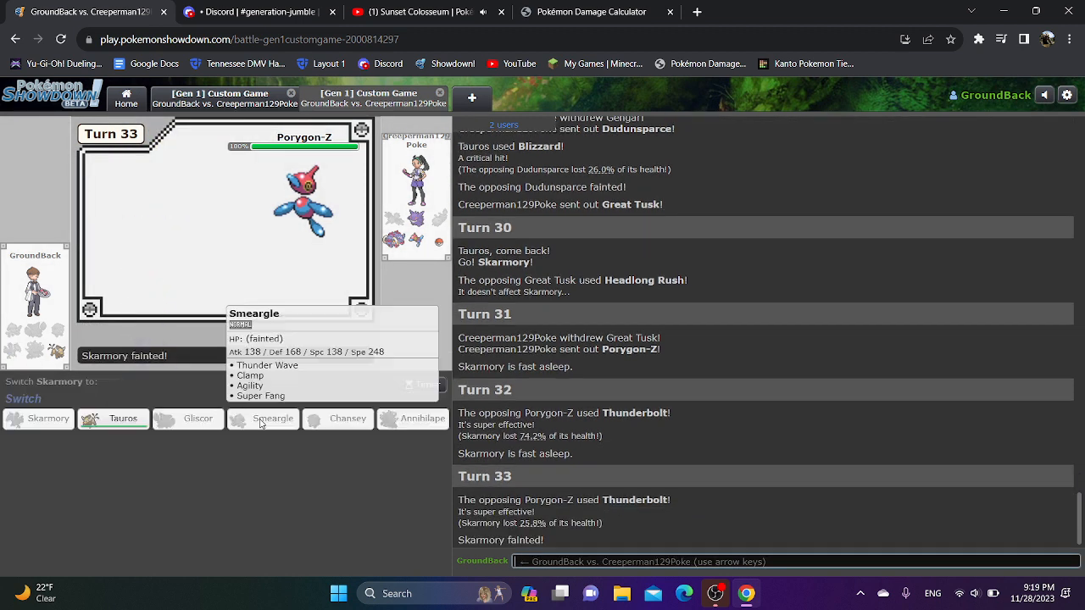
left_click(122, 419)
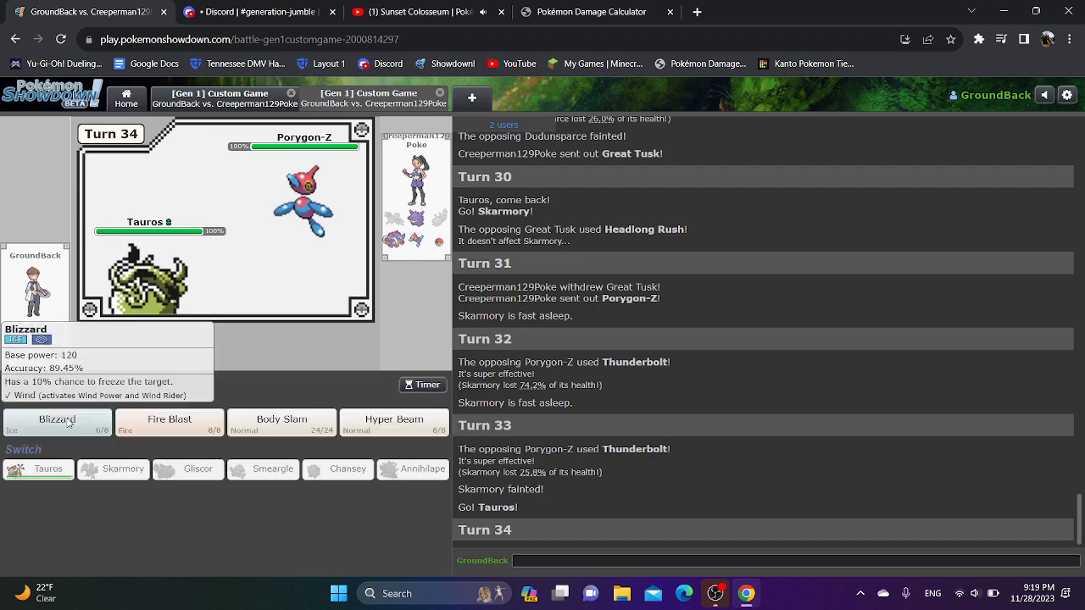
Have Tauros use Blizzard on Porygon-Z, then Fire Blast against Metagross.
left_click(58, 420)
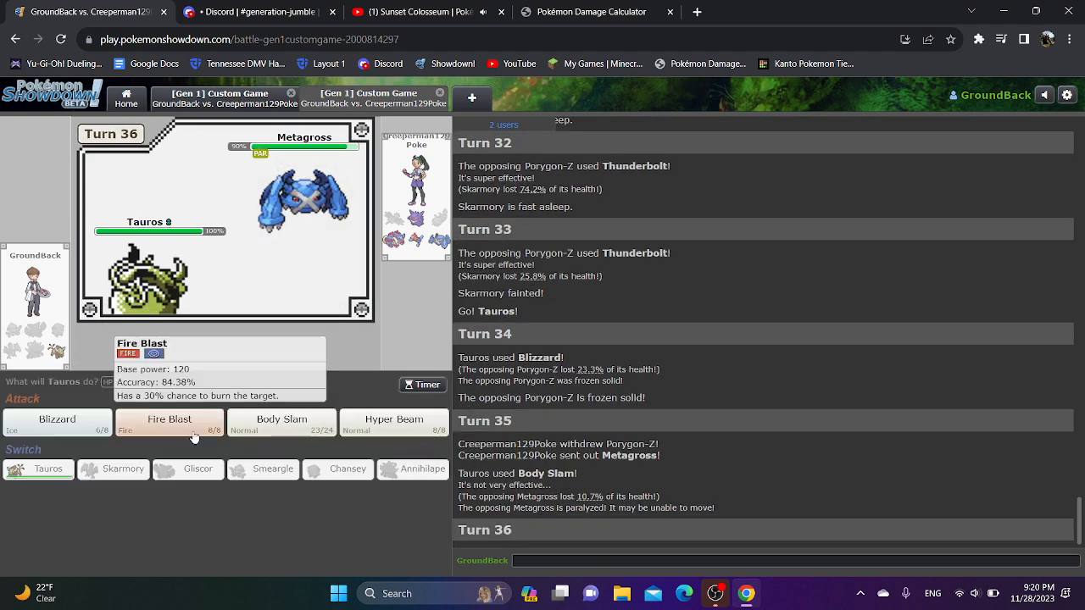
left_click(169, 420)
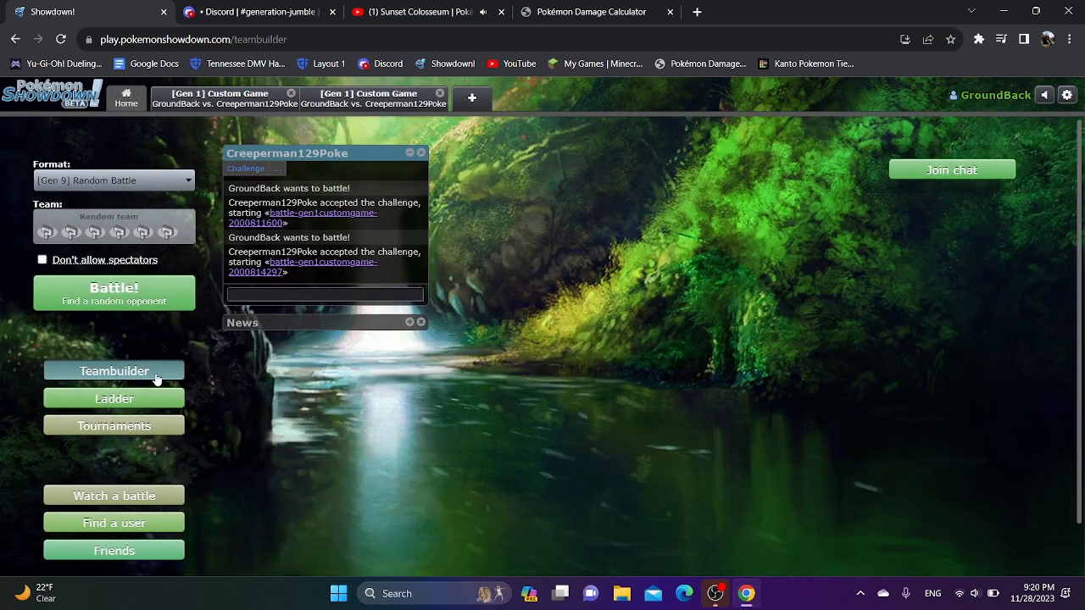
left_click(113, 369)
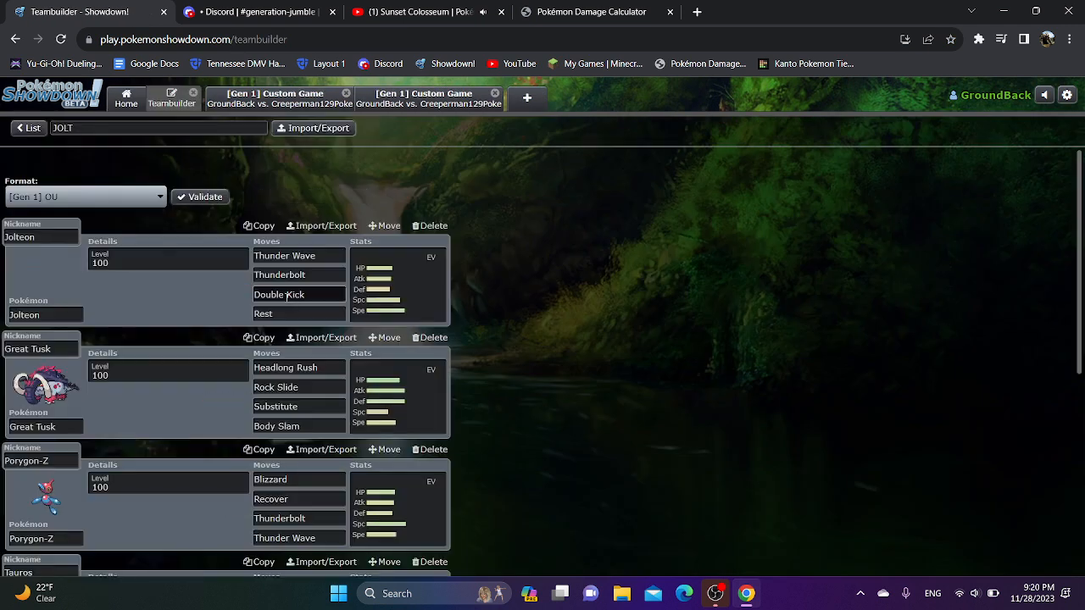
scroll("down", 3)
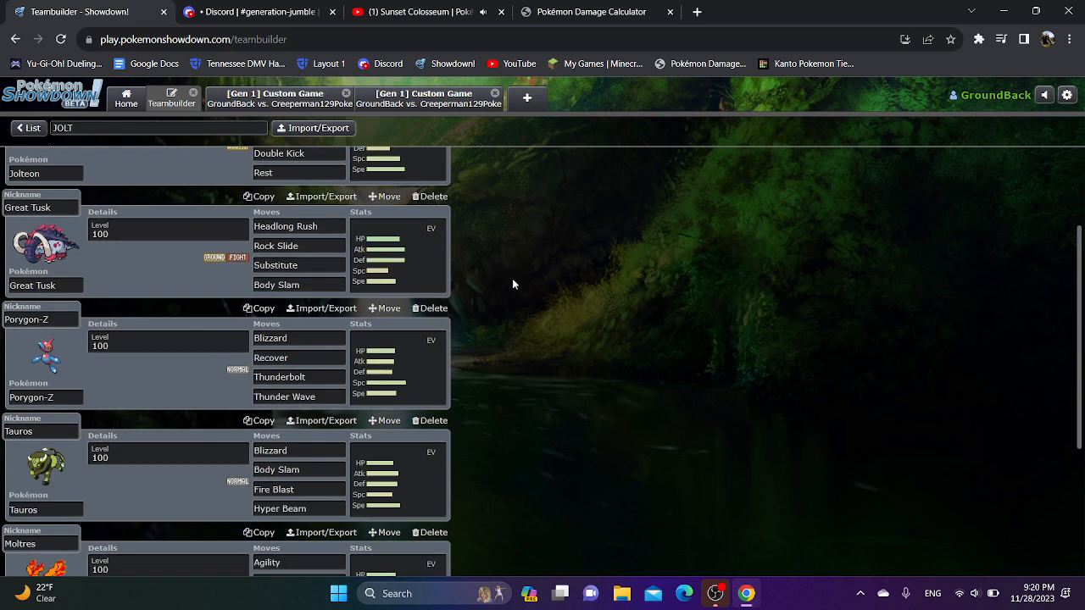
mouse_move(234, 244)
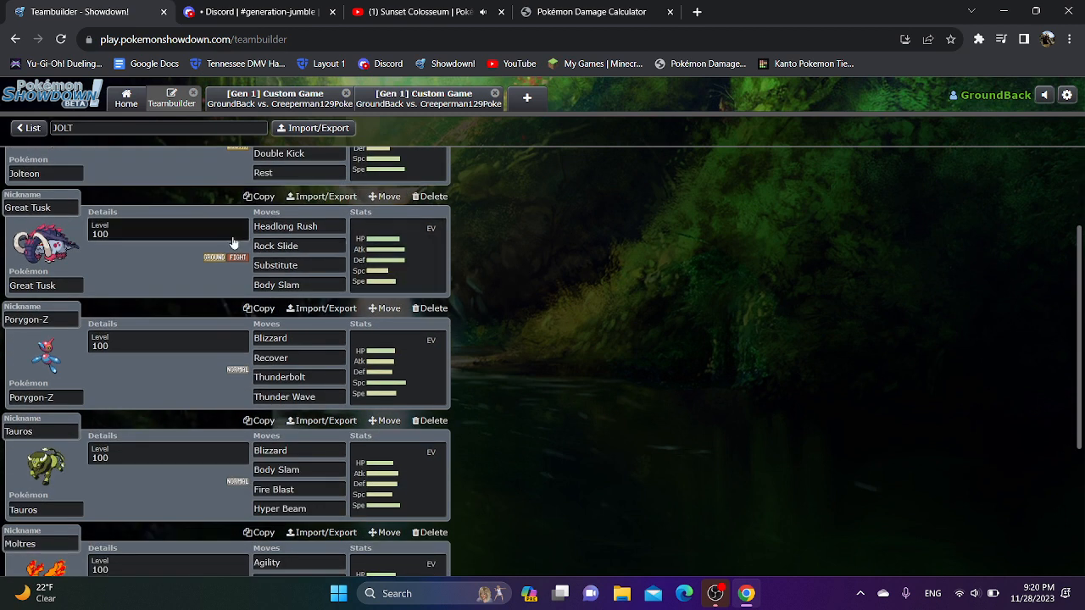
scroll("down", 3)
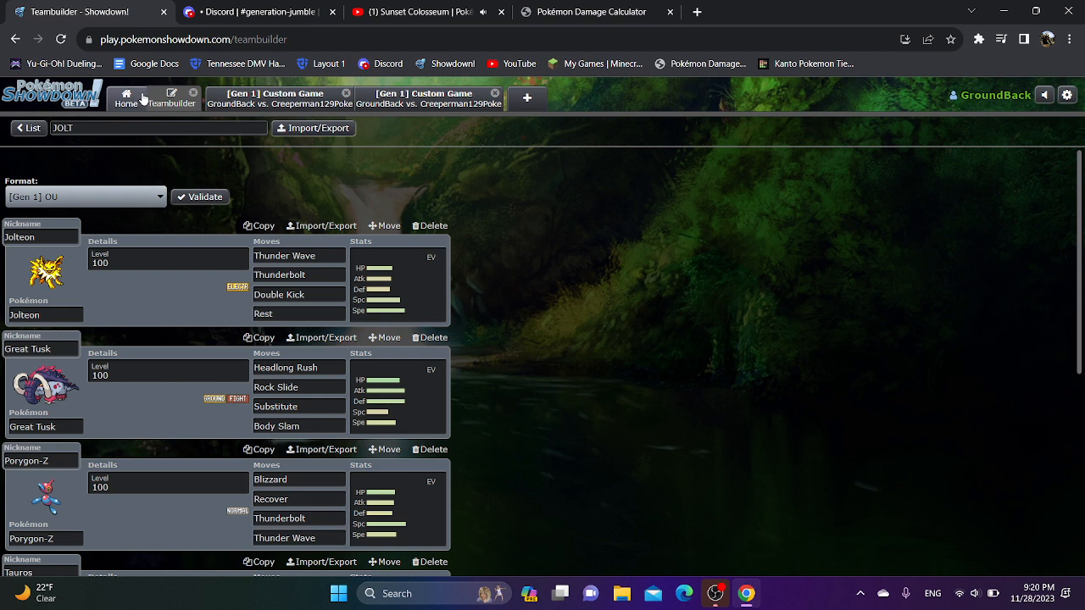
left_click(125, 104)
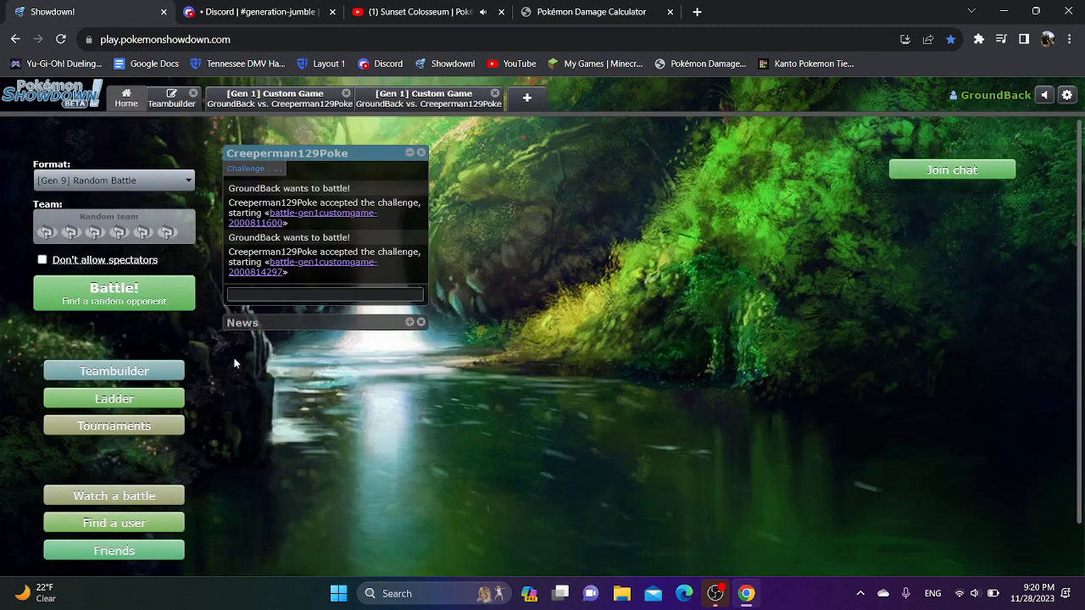
left_click(114, 522)
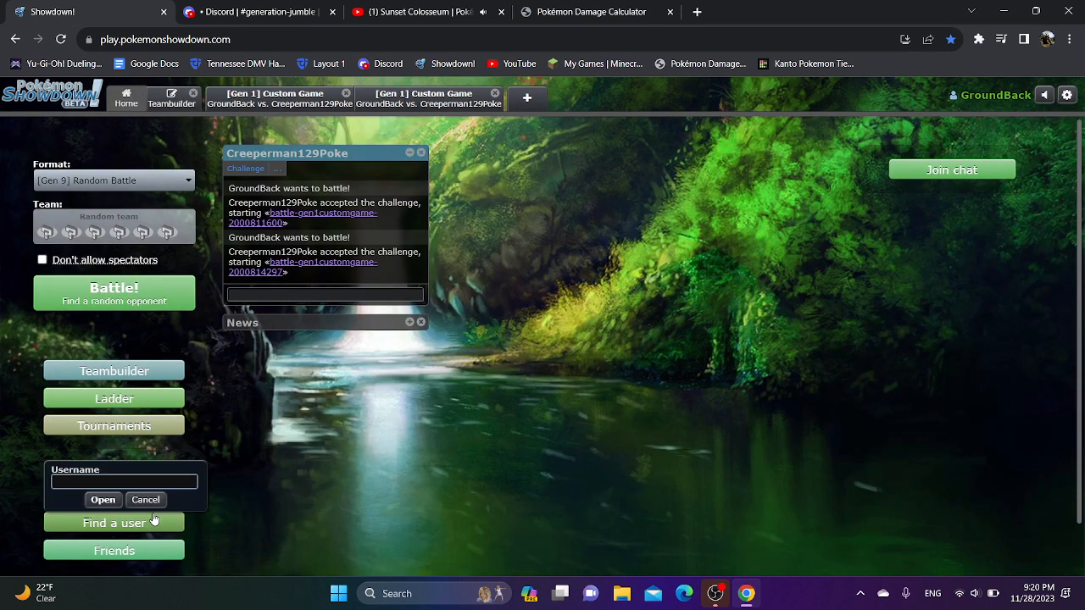
type("greatgusto")
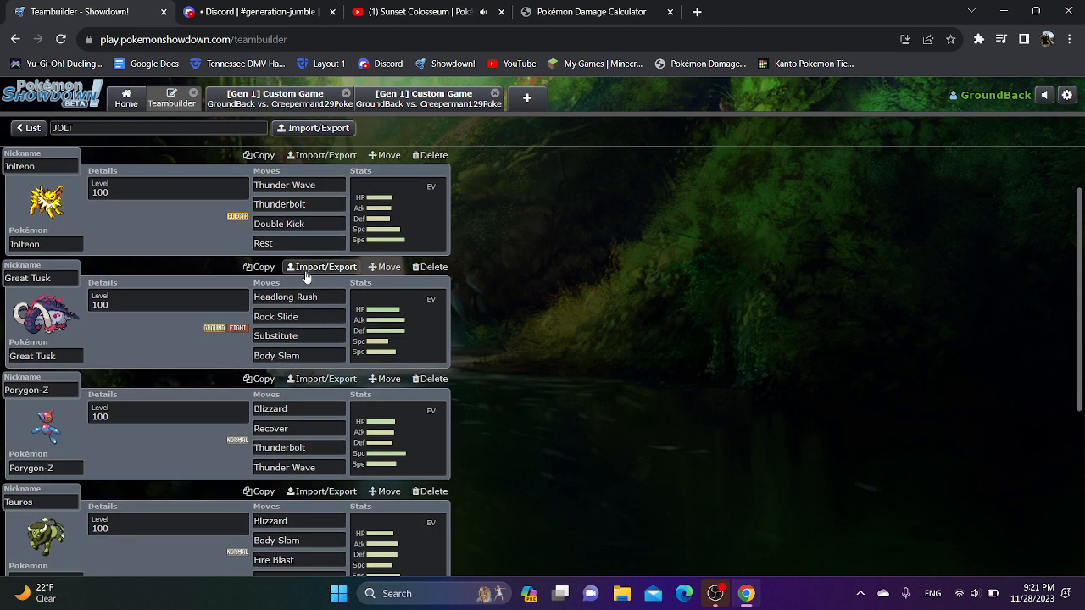
mouse_move(399, 231)
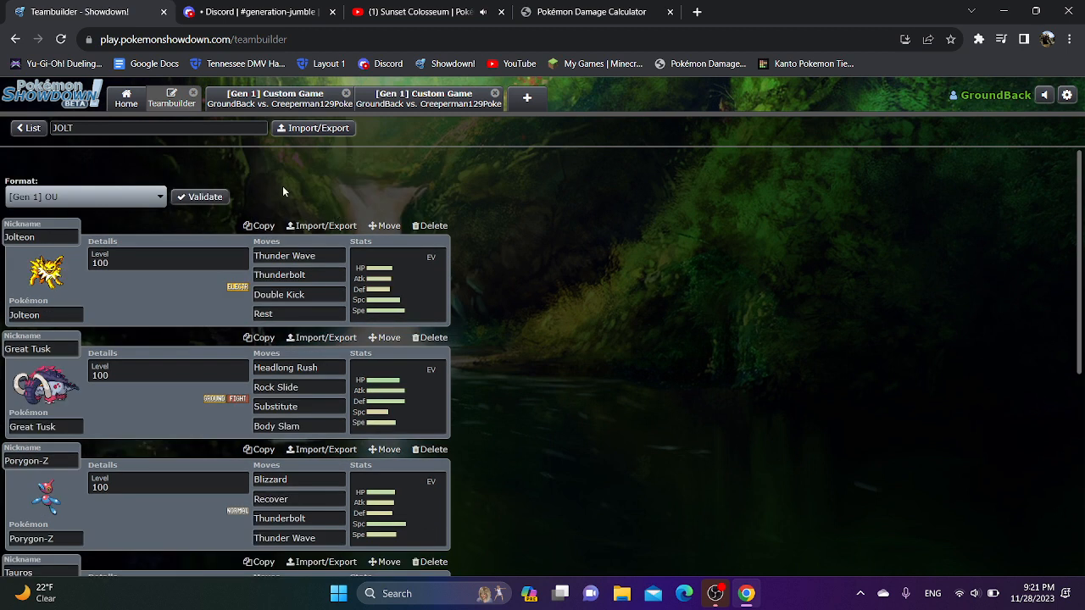
mouse_move(461, 210)
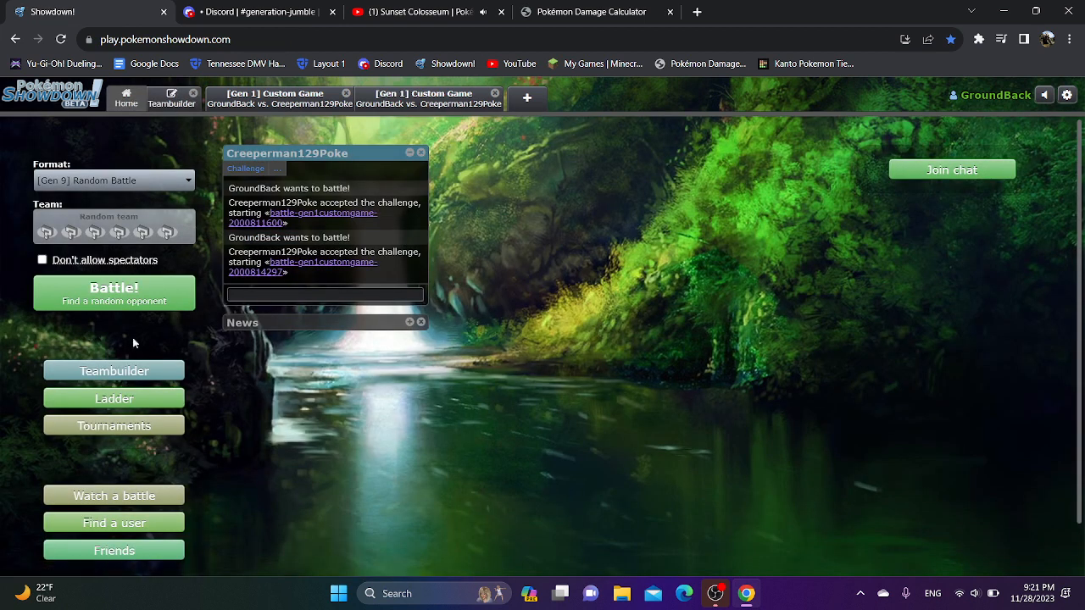
mouse_move(122, 525)
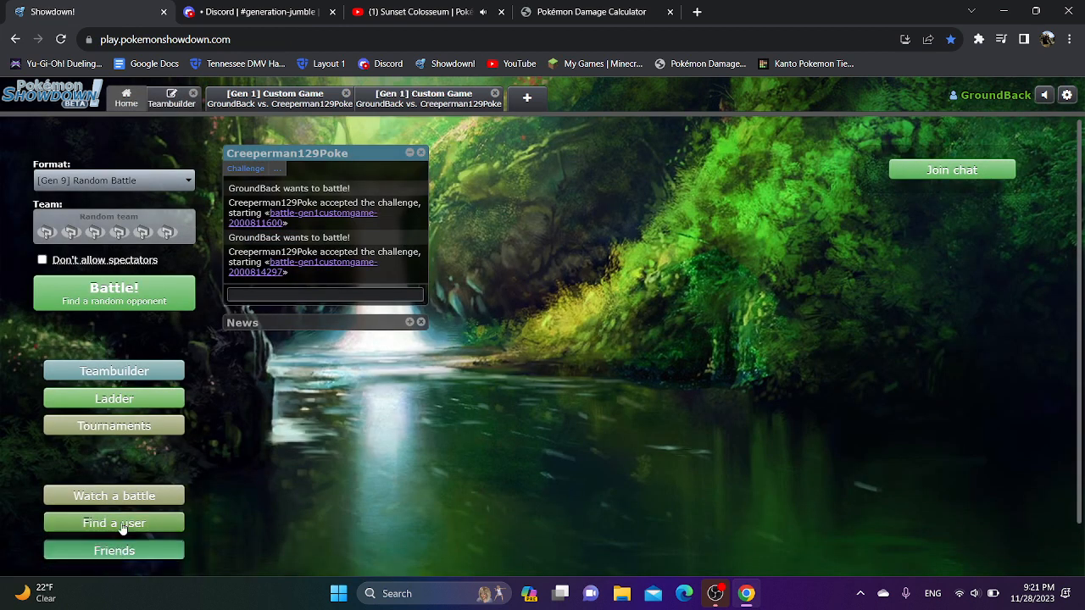
Look up the player by name and start a battle challenge from their profile.
left_click(113, 521)
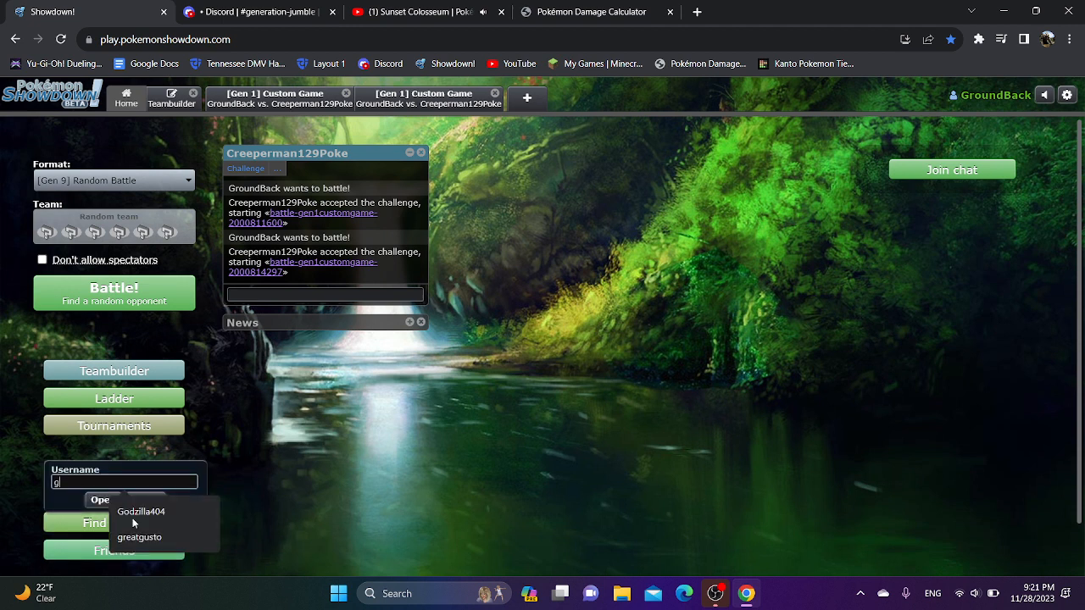
type("re")
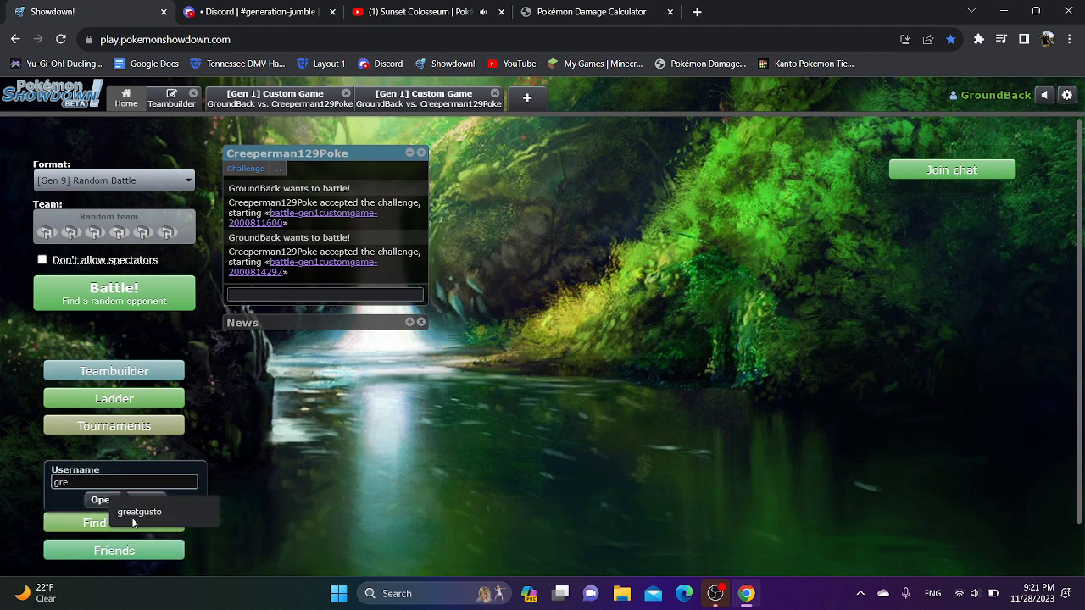
left_click(139, 512)
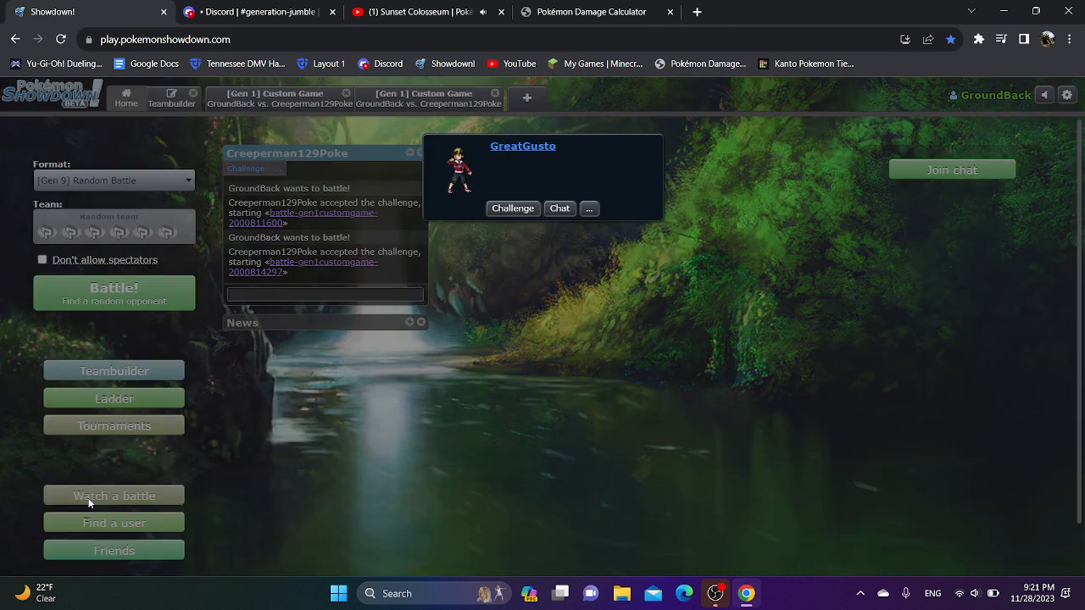
left_click(511, 207)
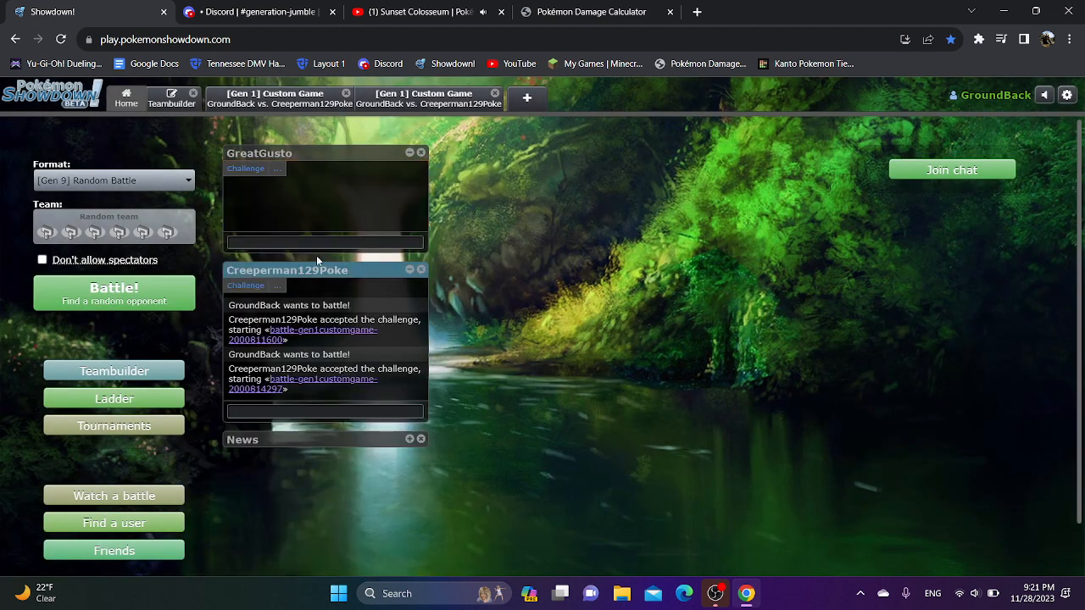
Set custom rules 'Mod, -all abilities, +No Ability', send the challenge and say 'glhf'.
type("Mod, -all abilities, +No Ability")
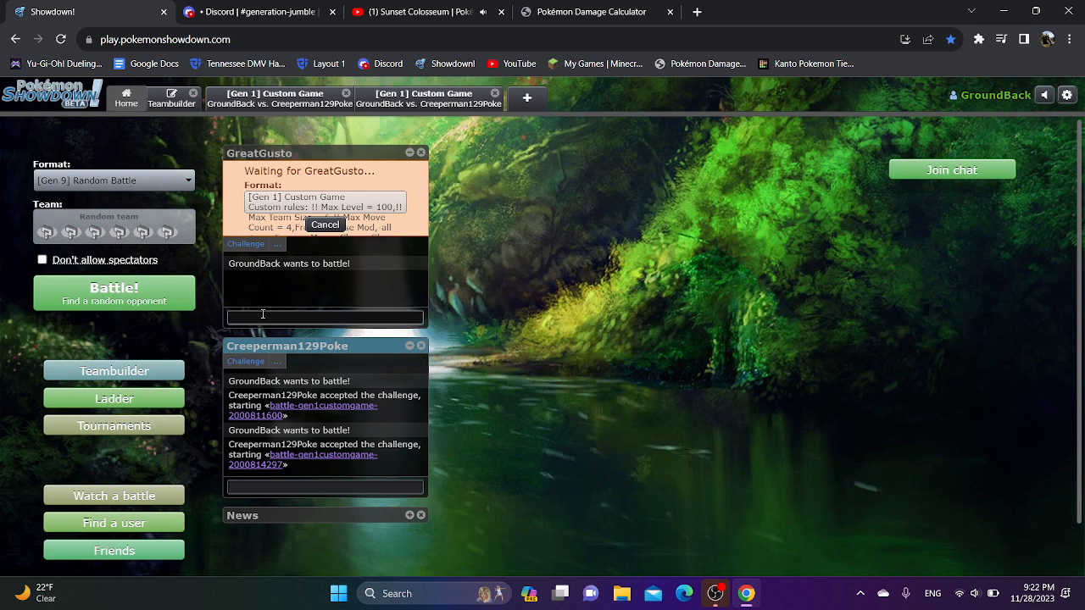
type("glhf")
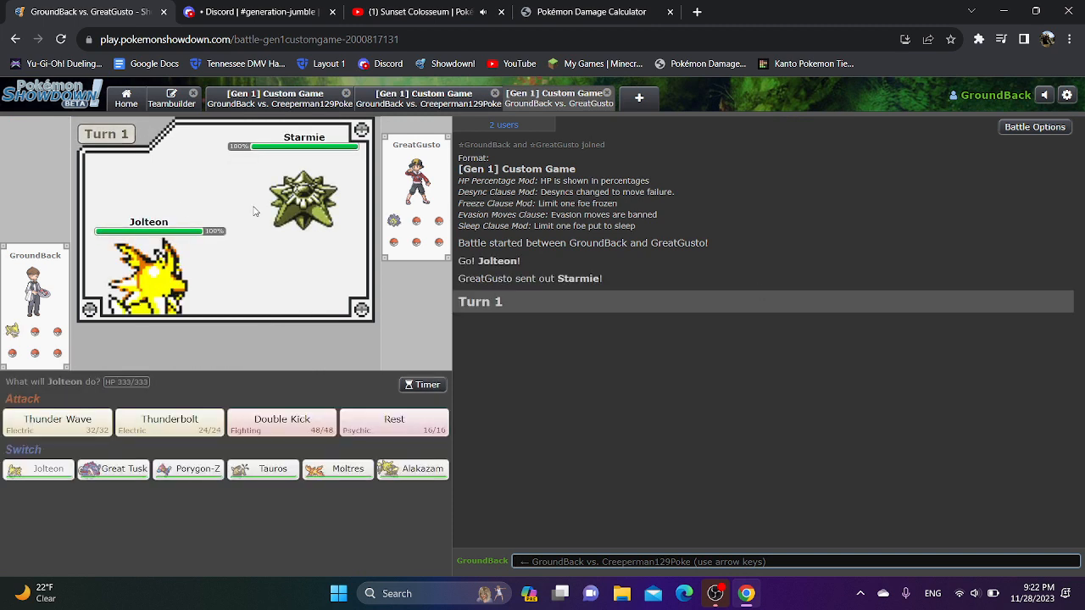
mouse_move(58, 422)
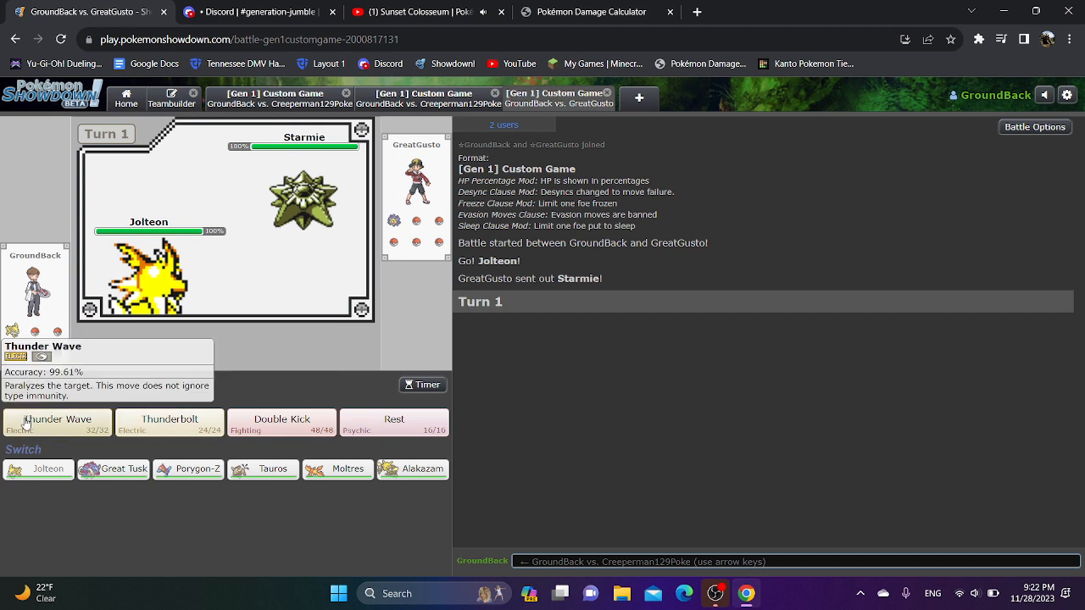
mouse_move(169, 424)
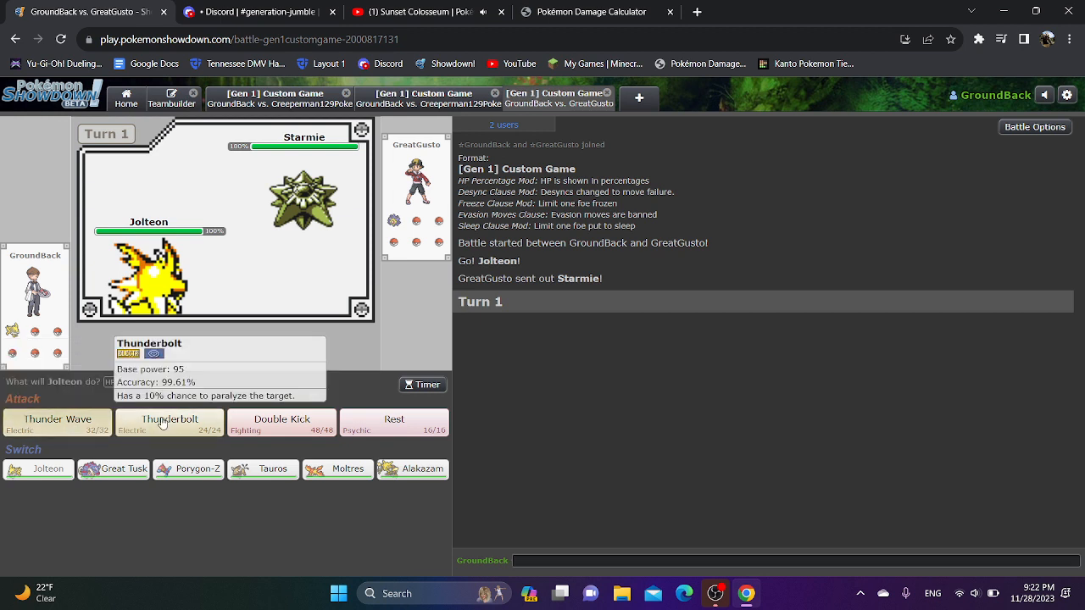
Switch Jolteon to Great Tusk, set up Substitute, Body Slam, then switch to Moltres.
left_click(170, 424)
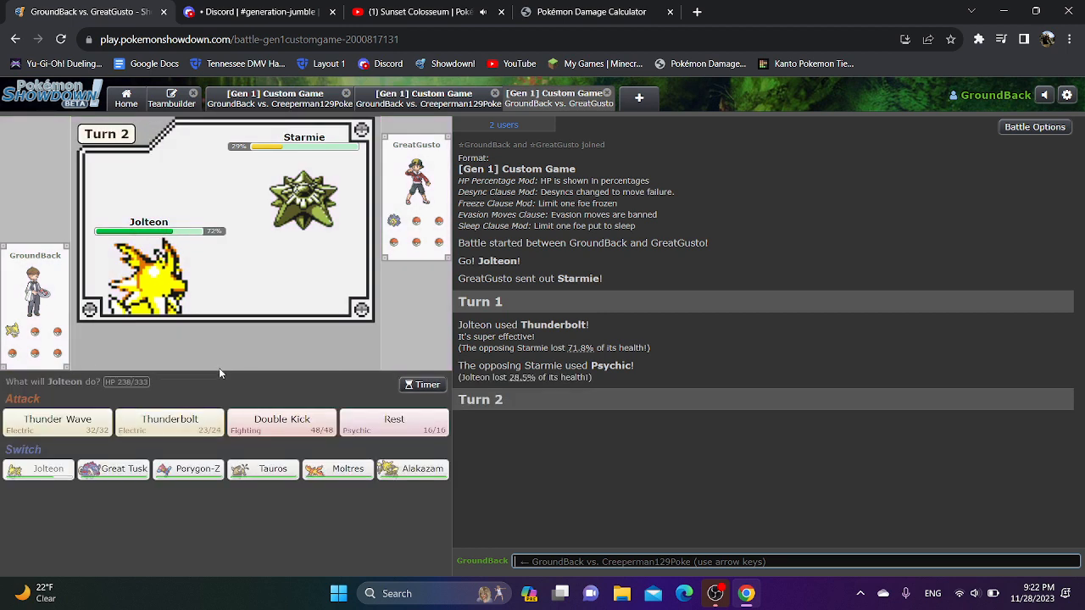
mouse_move(241, 370)
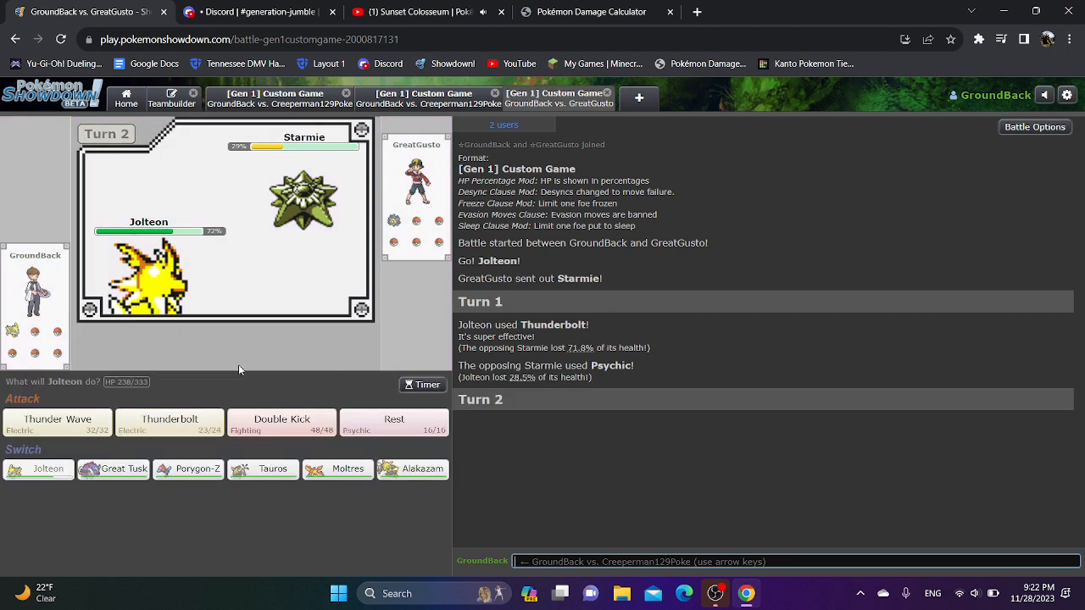
left_click(112, 470)
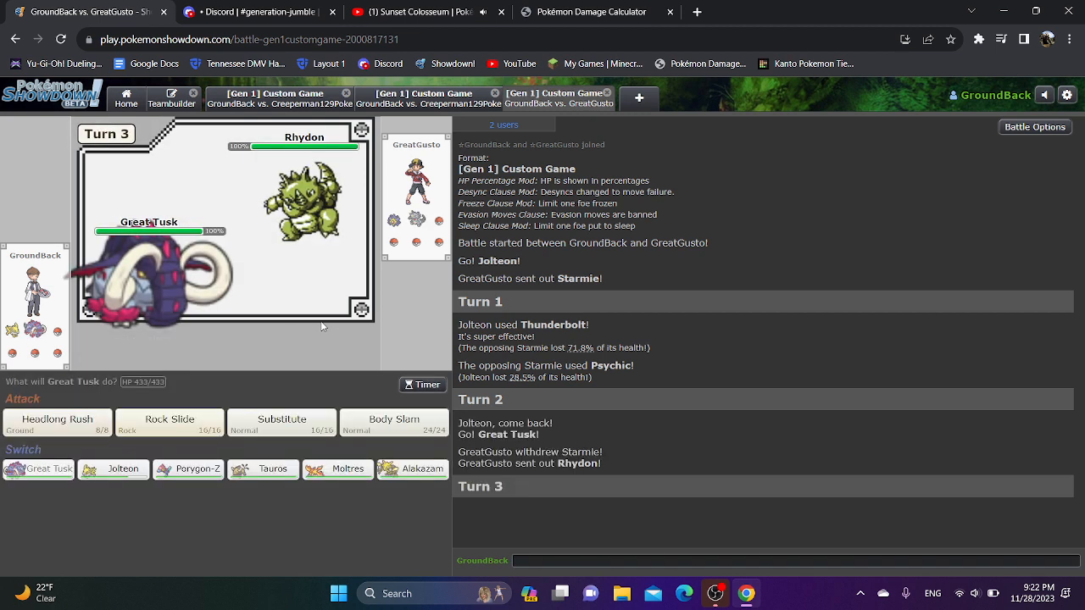
left_click(281, 422)
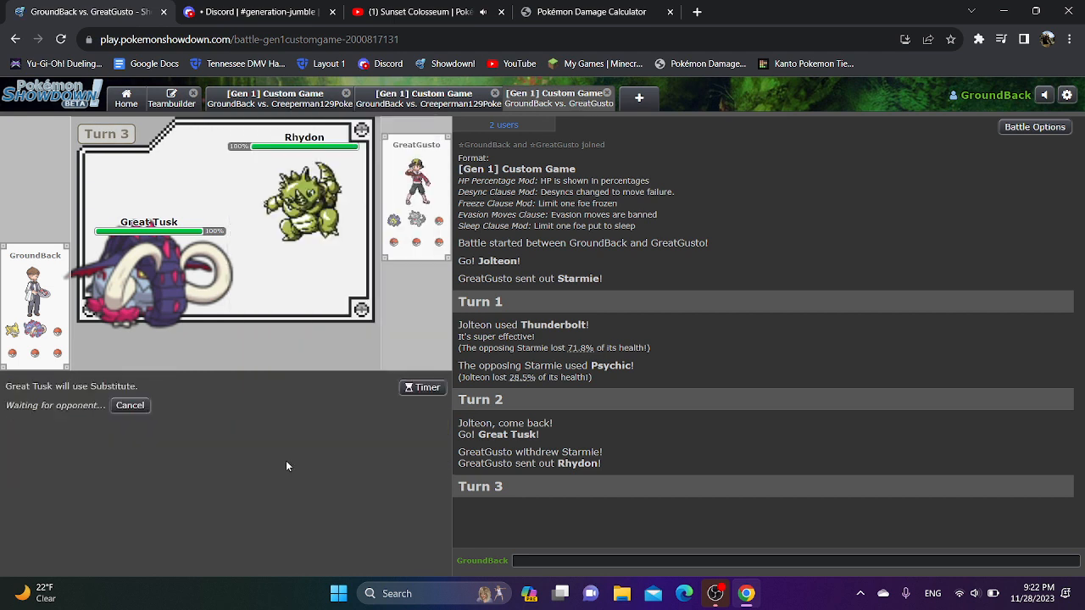
mouse_move(288, 468)
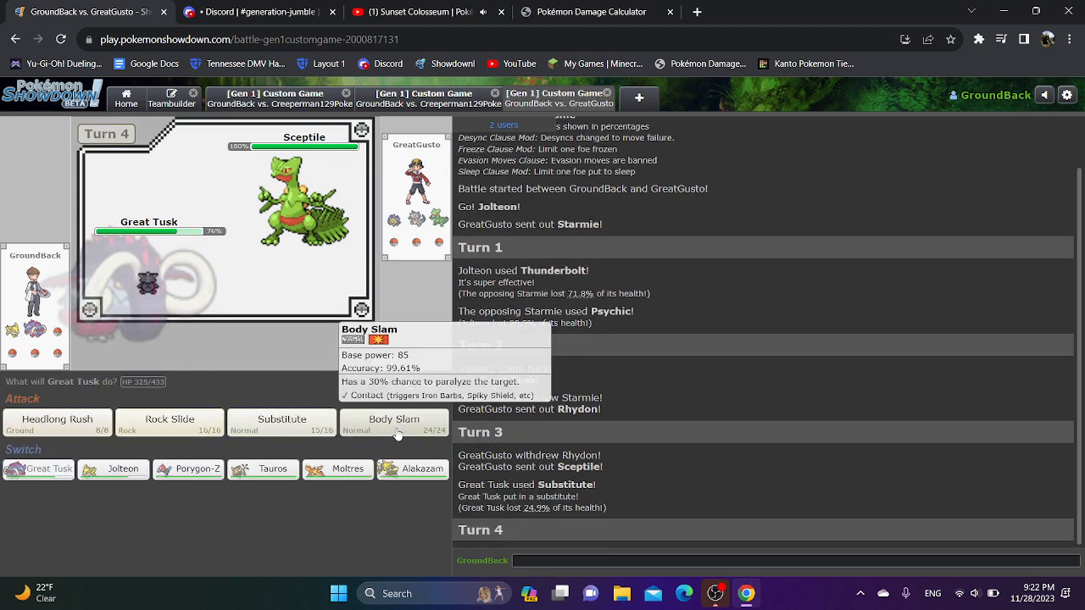
left_click(393, 423)
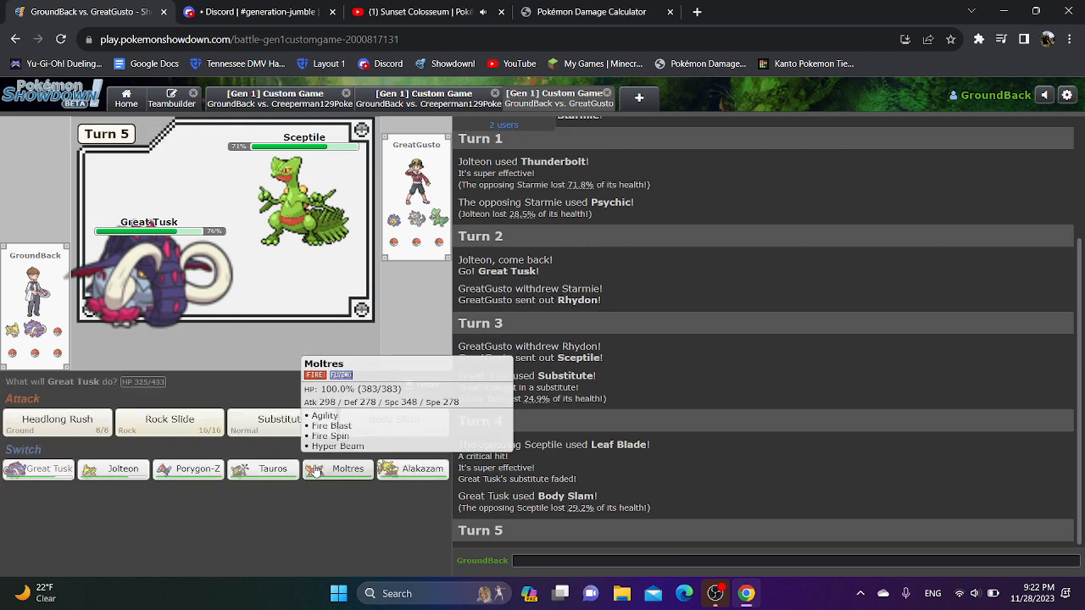
left_click(339, 470)
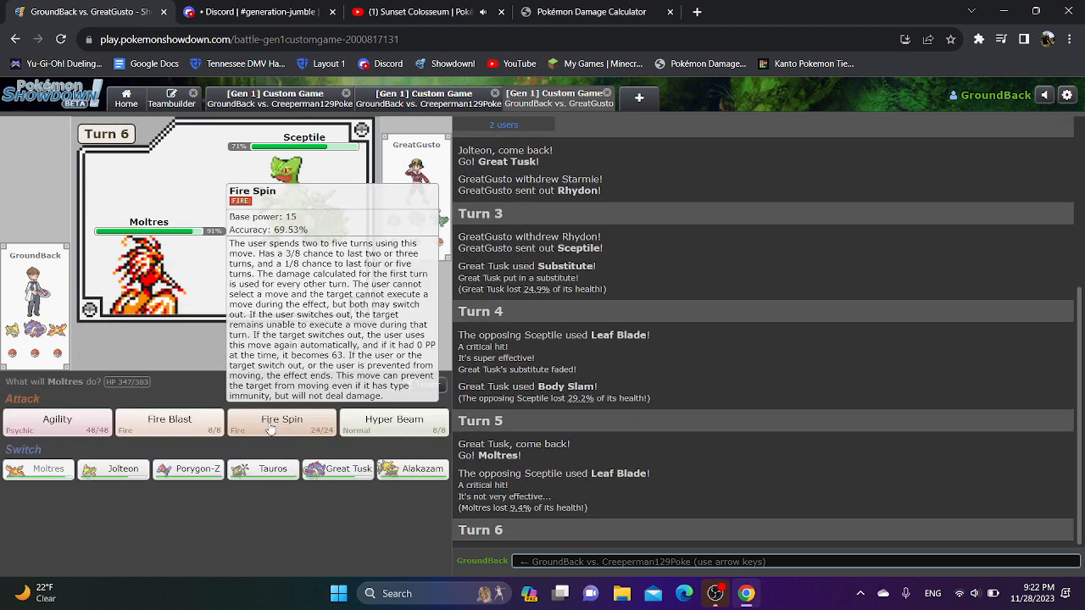
Fire Spin with Moltres, bring Great Tusk in for Headlong Rush, then Moltres Agility and Hyper Beam on Starmie.
left_click(281, 423)
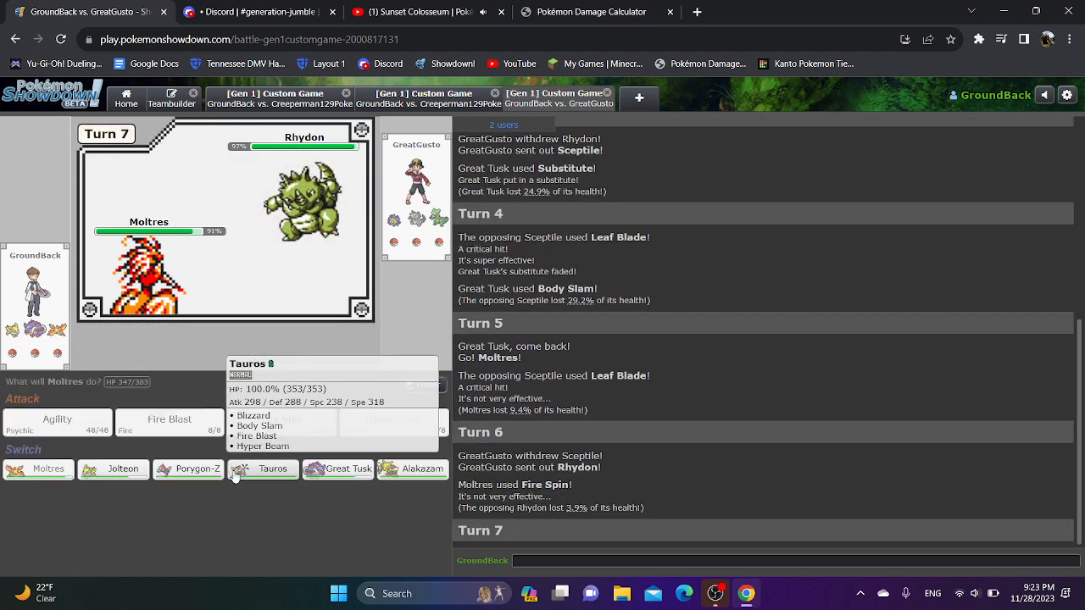
mouse_move(335, 469)
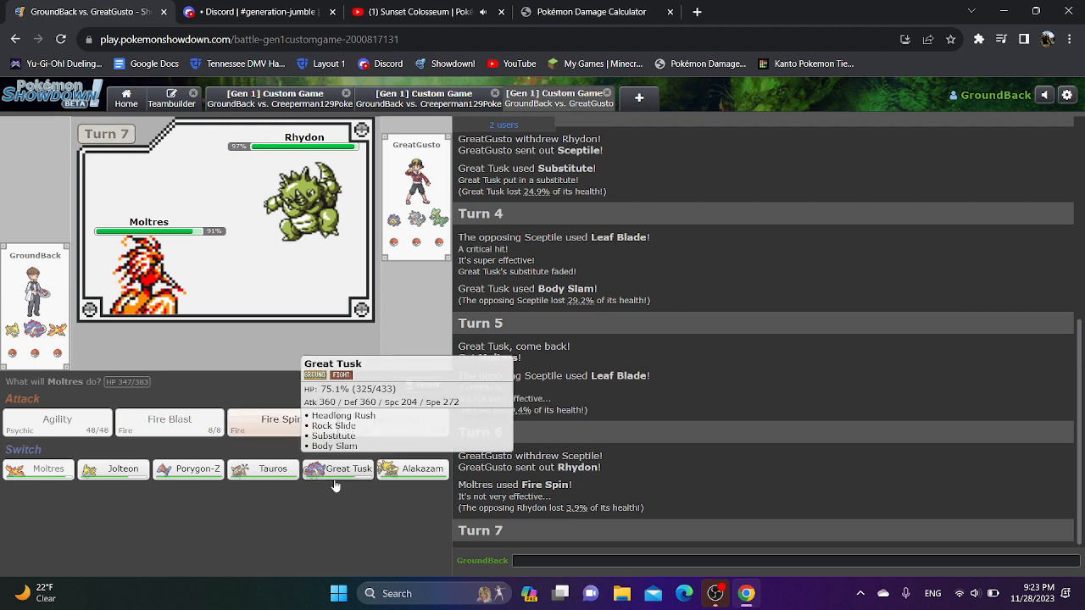
left_click(337, 468)
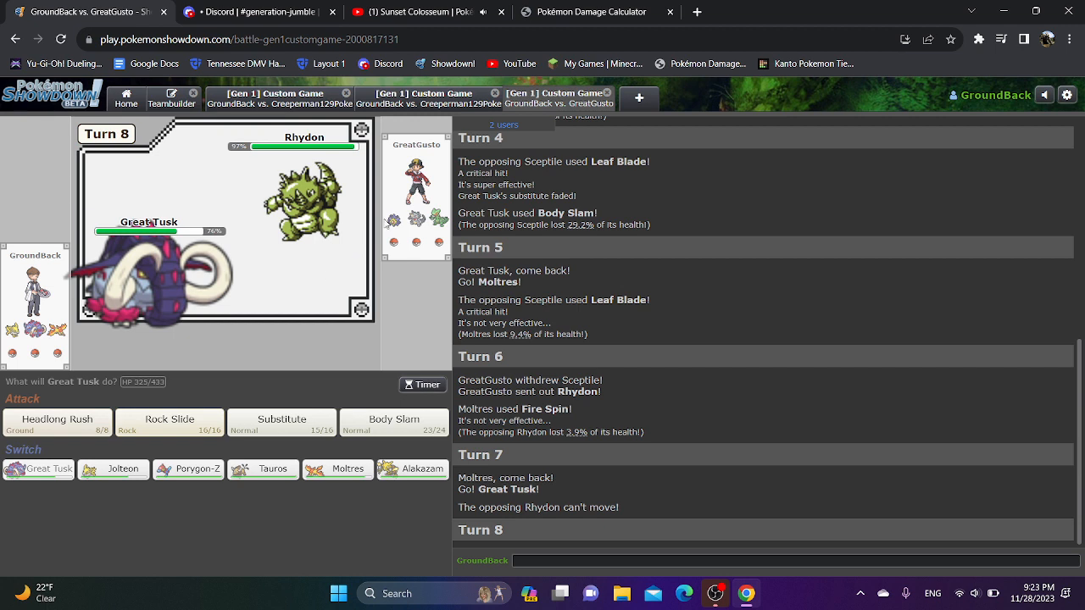
left_click(58, 420)
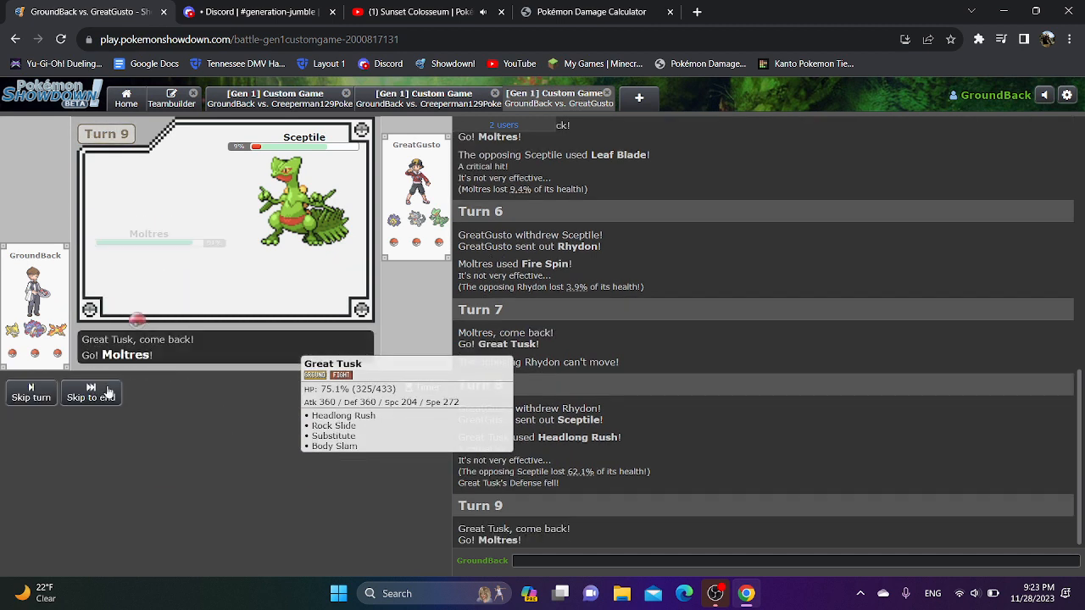
left_click(92, 393)
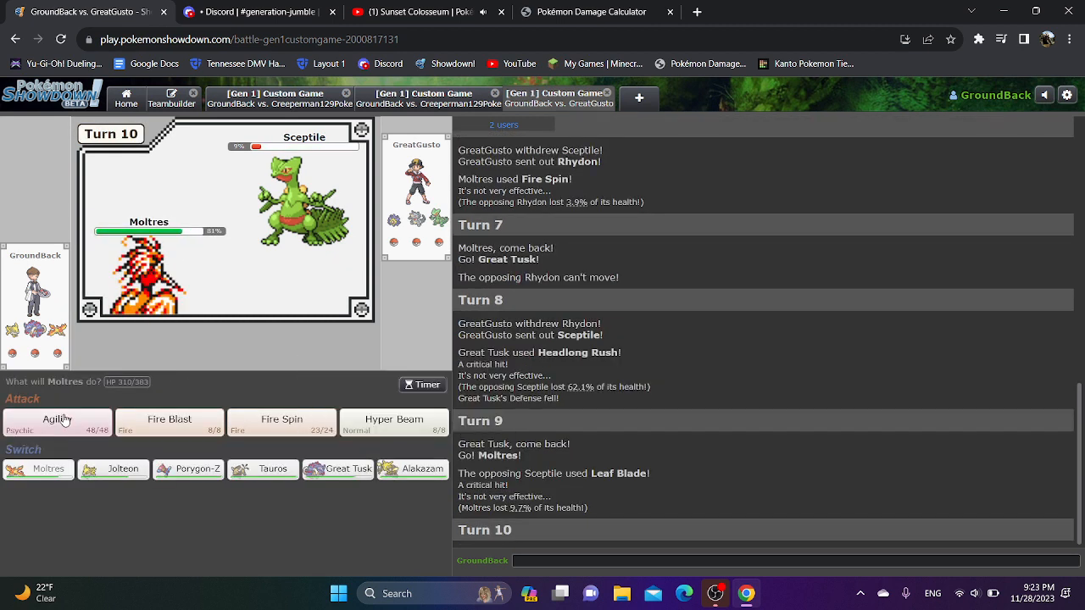
left_click(58, 420)
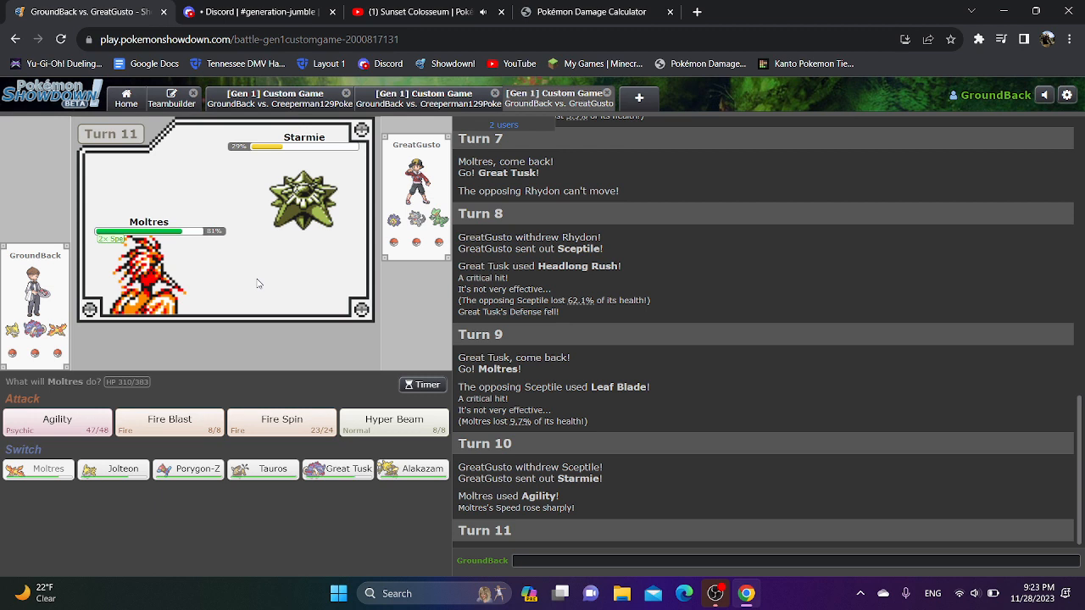
mouse_move(394, 422)
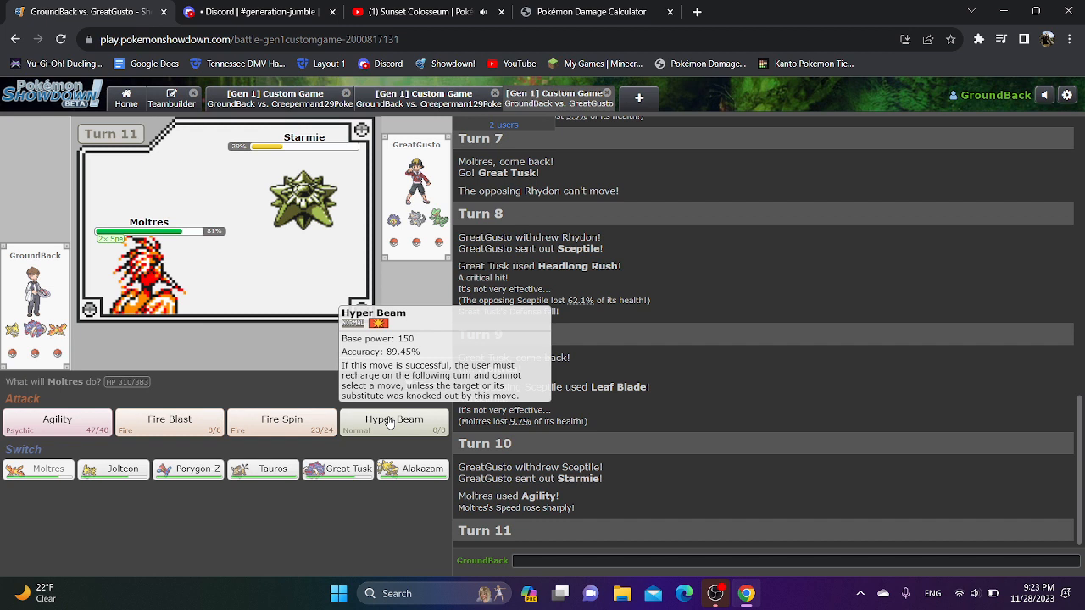
left_click(393, 424)
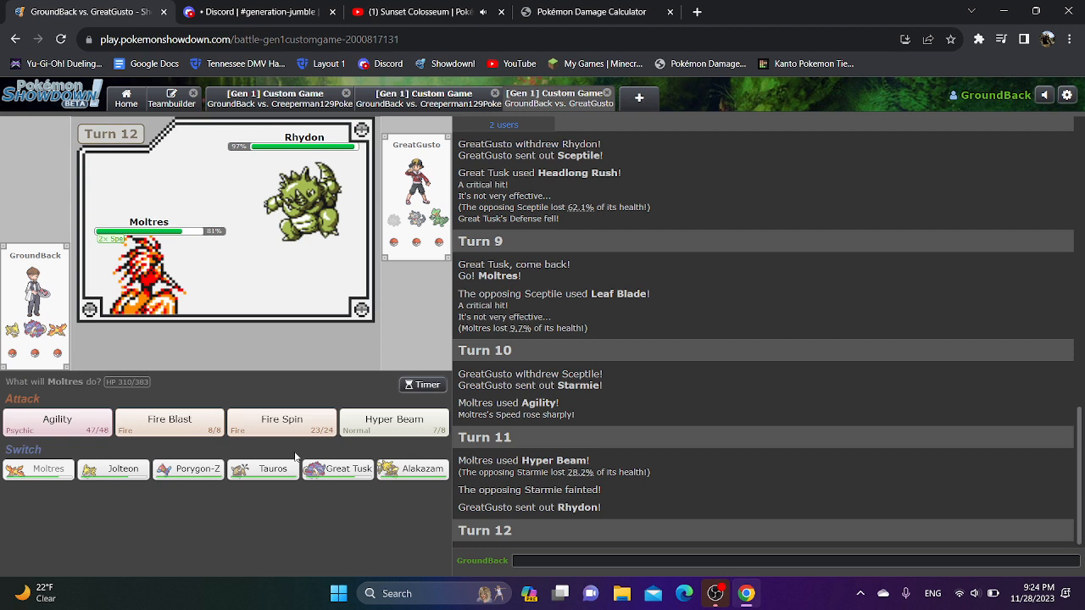
mouse_move(281, 422)
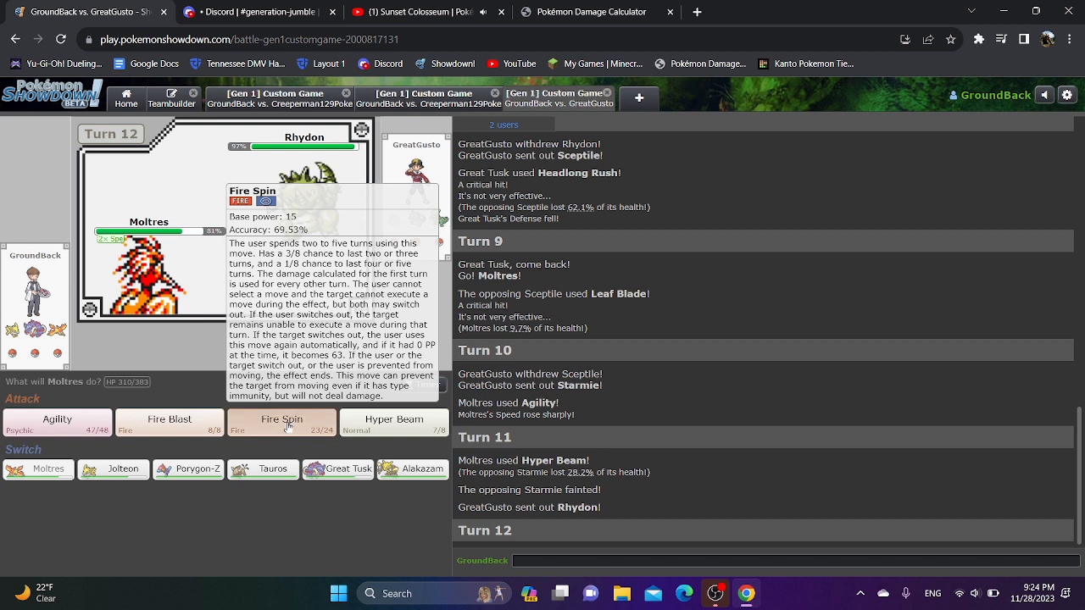
Fire Spin Rhydon with Moltres, Body Slam Heracross with Great Tusk, then switch to Moltres.
left_click(281, 420)
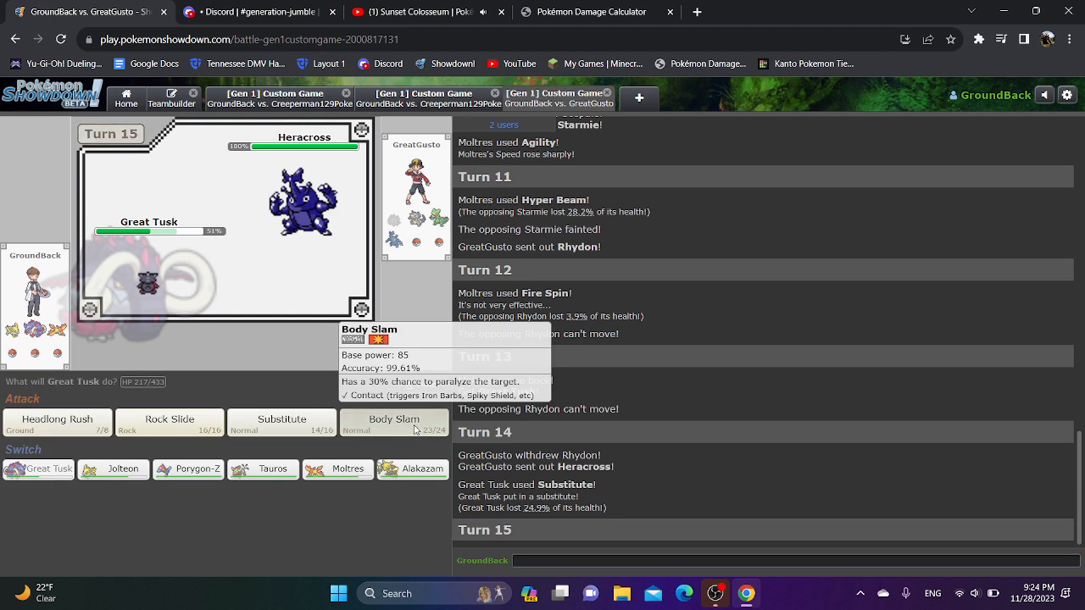
left_click(393, 420)
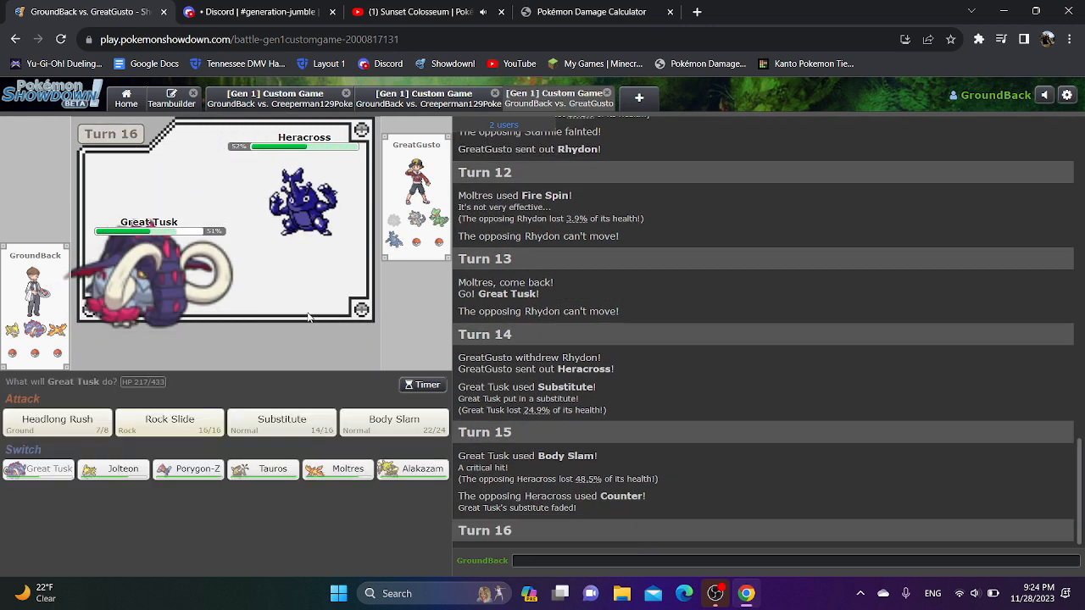
left_click(348, 470)
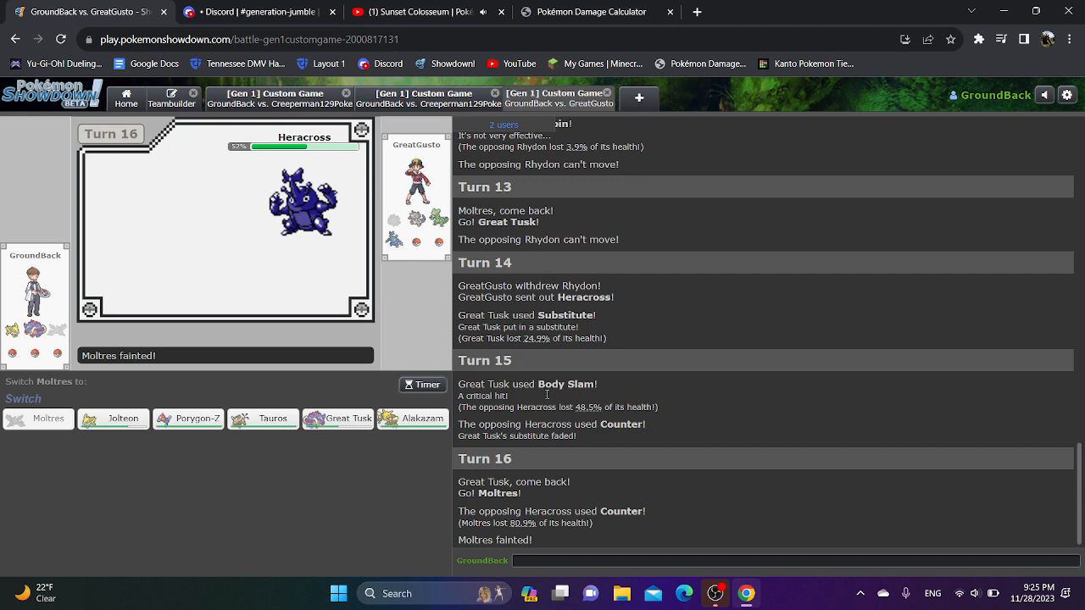
mouse_move(549, 454)
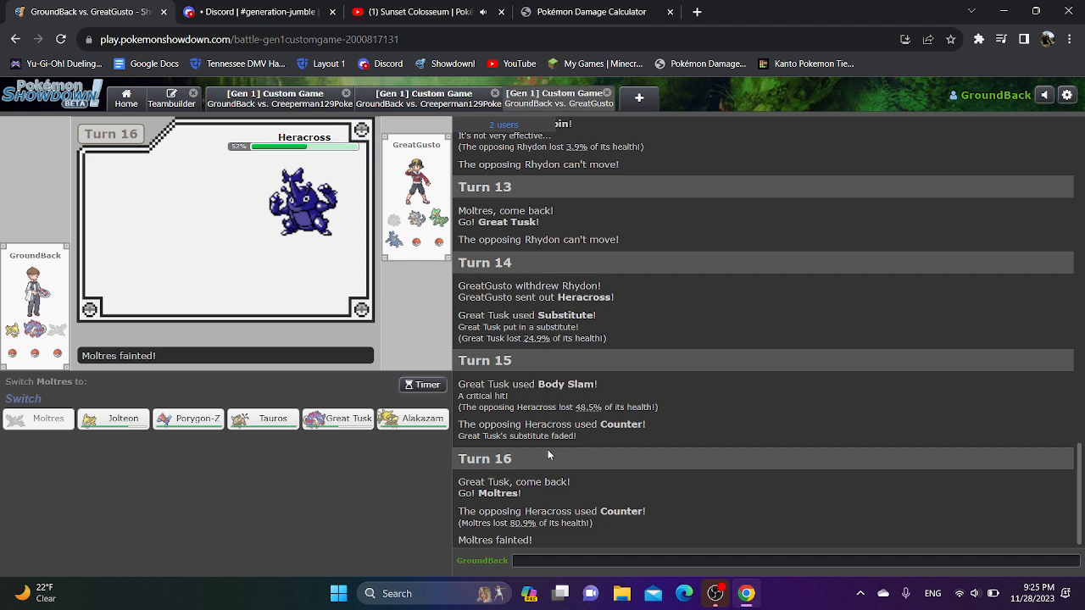
React in chat, questioning how Counter was used twice.
type("wt")
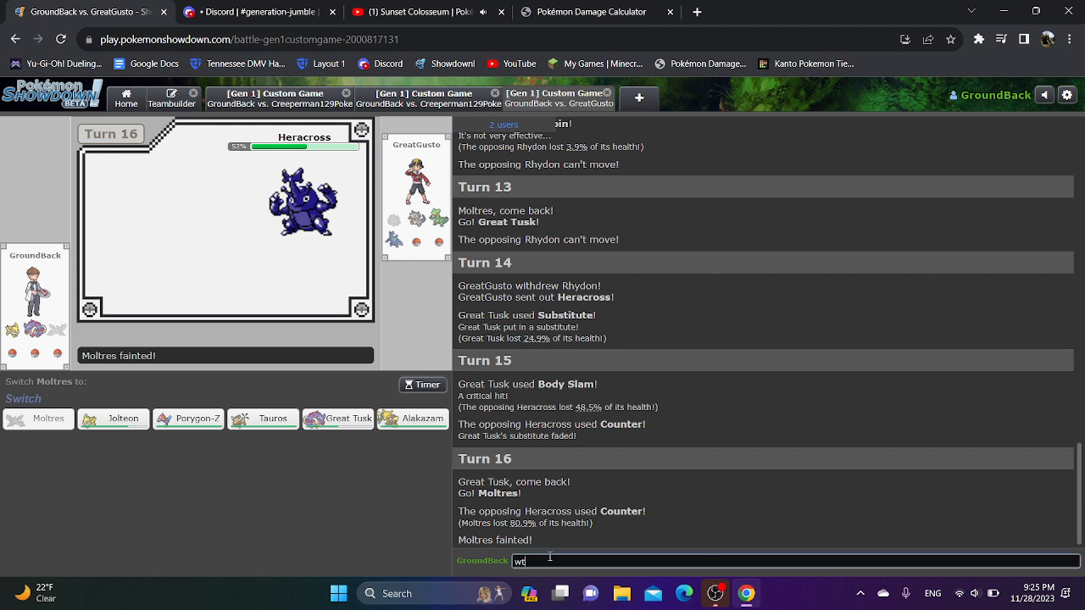
key("Enter")
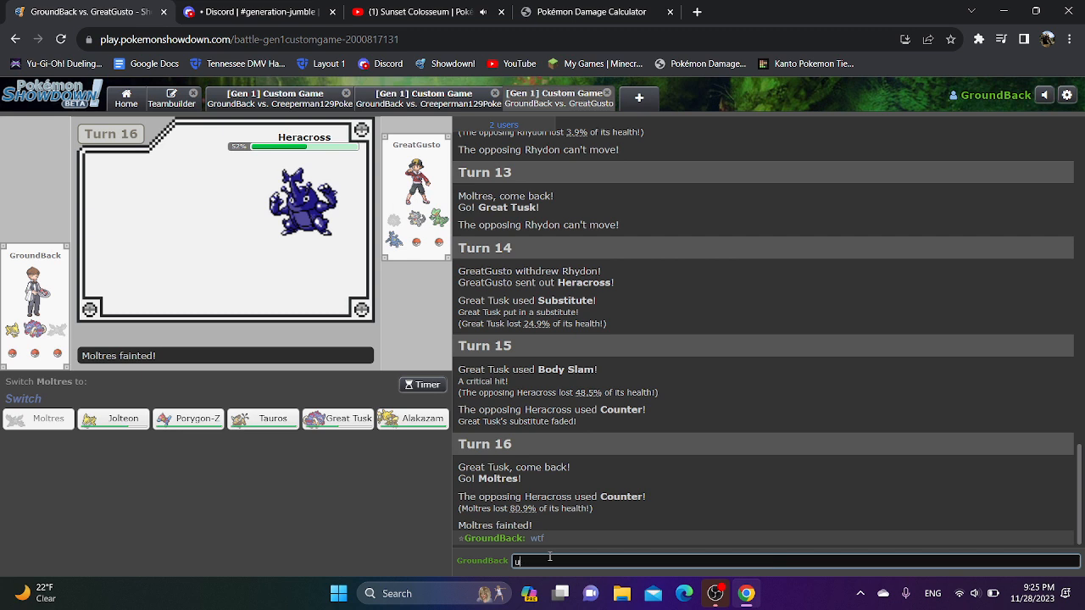
type("sed cou")
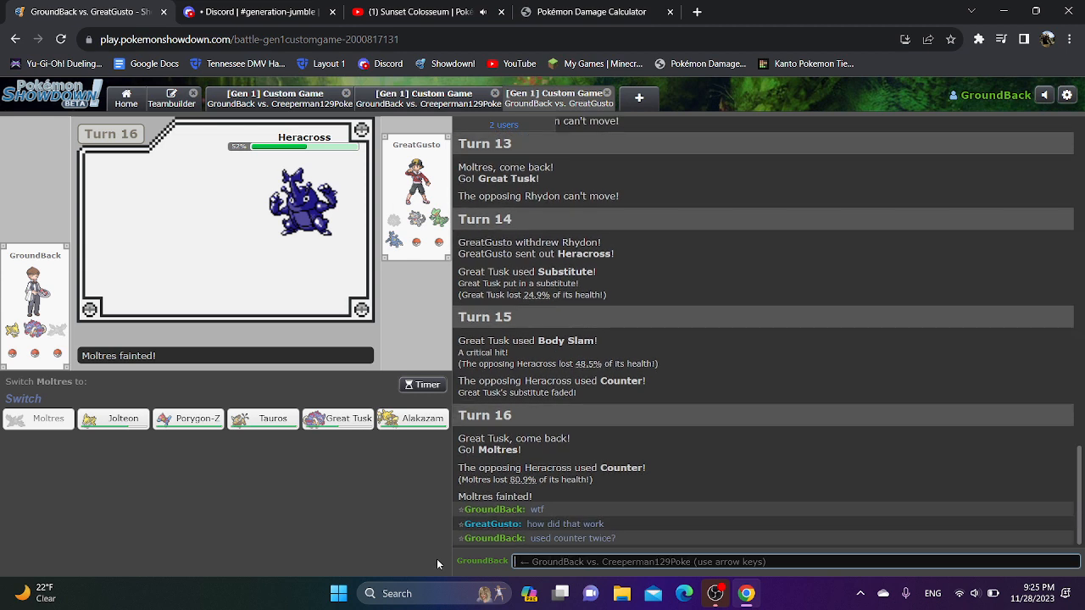
Send in Alakazam, knock out Heracross and Rhydon with Psychic, then bring in Great Tusk.
left_click(412, 418)
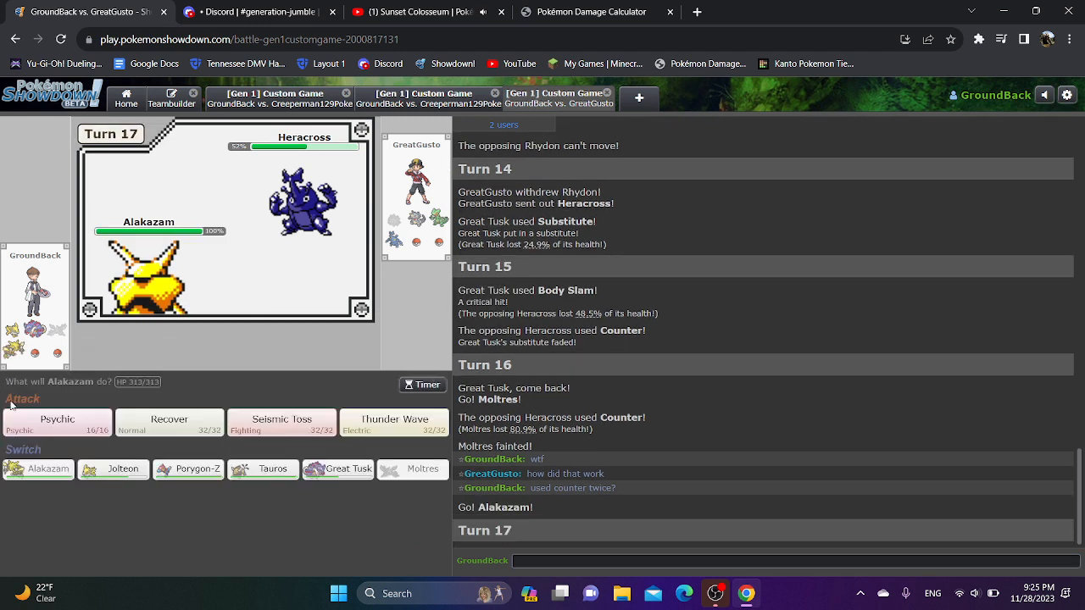
left_click(57, 422)
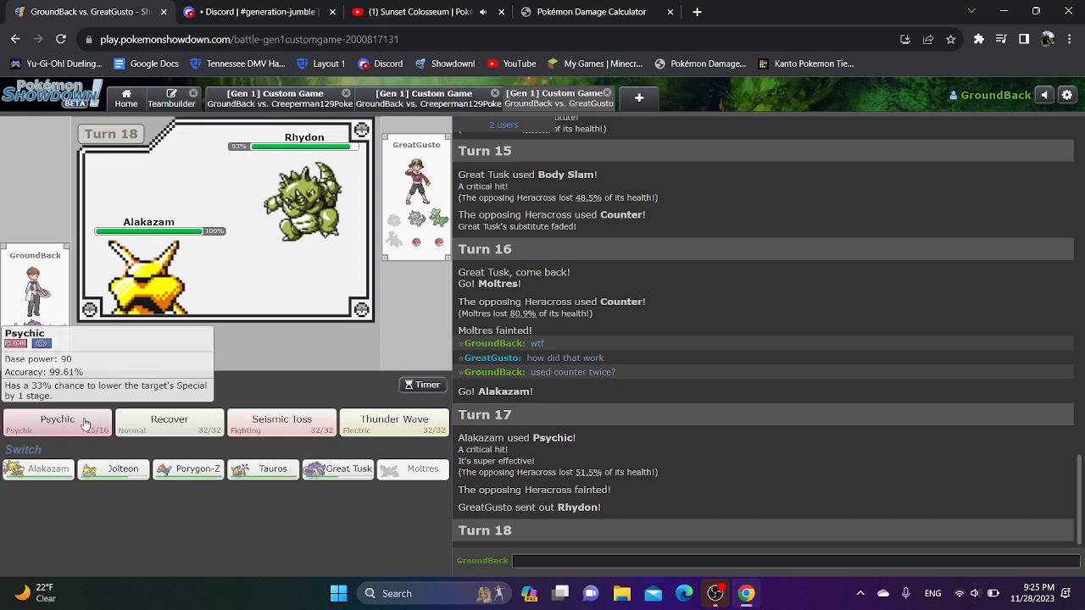
left_click(58, 419)
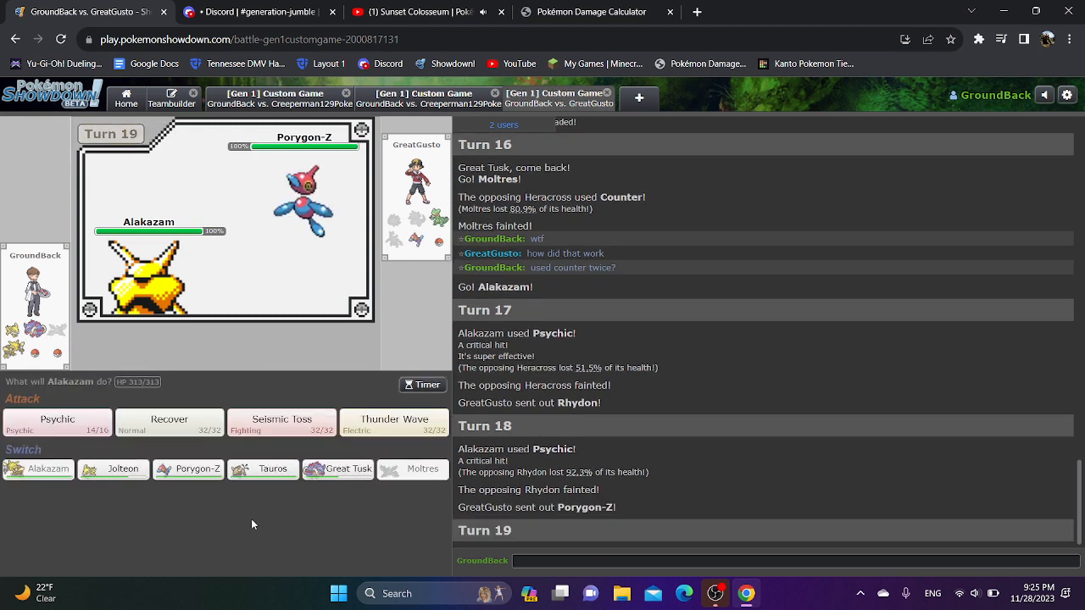
mouse_move(325, 492)
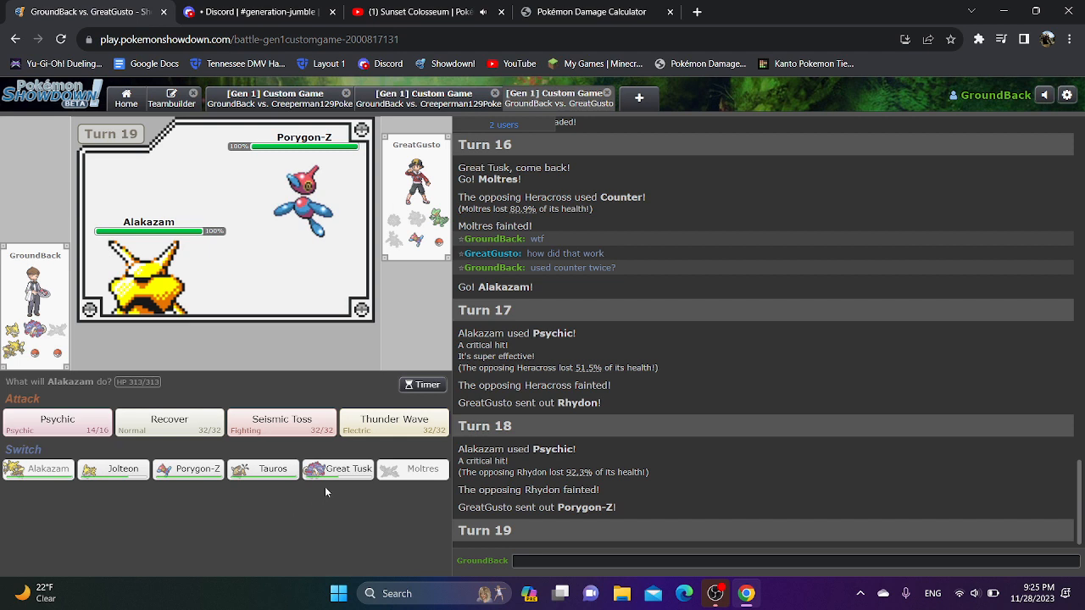
left_click(346, 468)
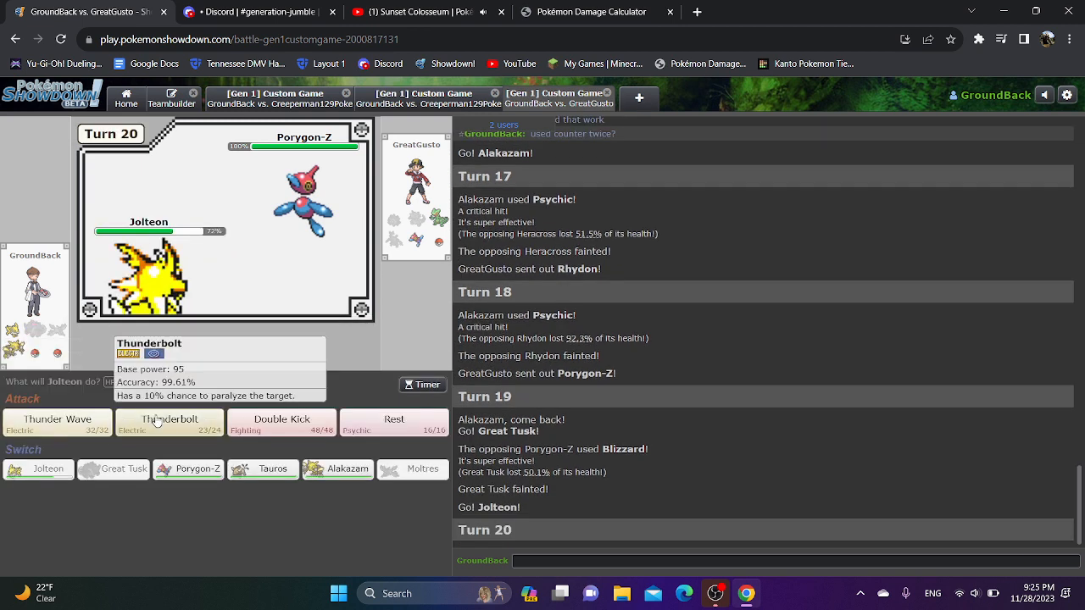
mouse_move(282, 422)
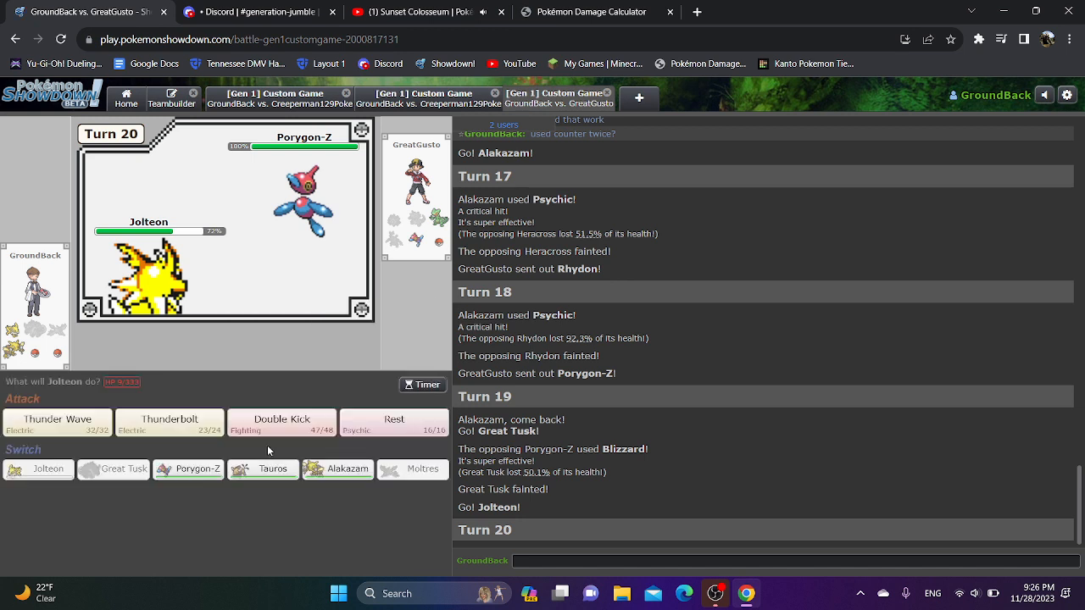
Have Jolteon hit Porygon-Z with Double Kick, paralyze it with Thunder Wave, then Rest.
left_click(281, 422)
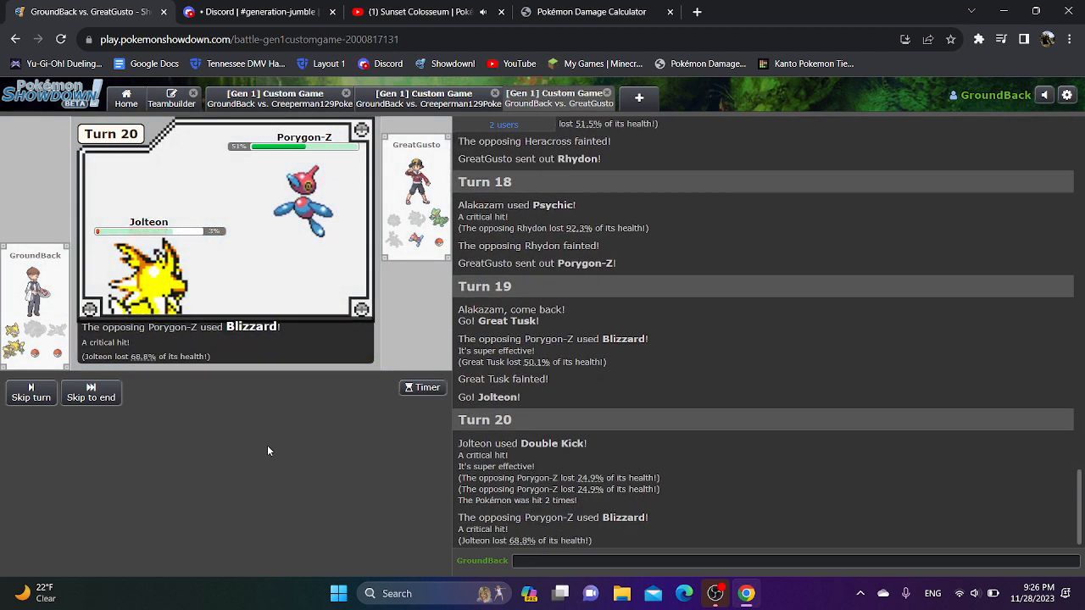
mouse_move(58, 420)
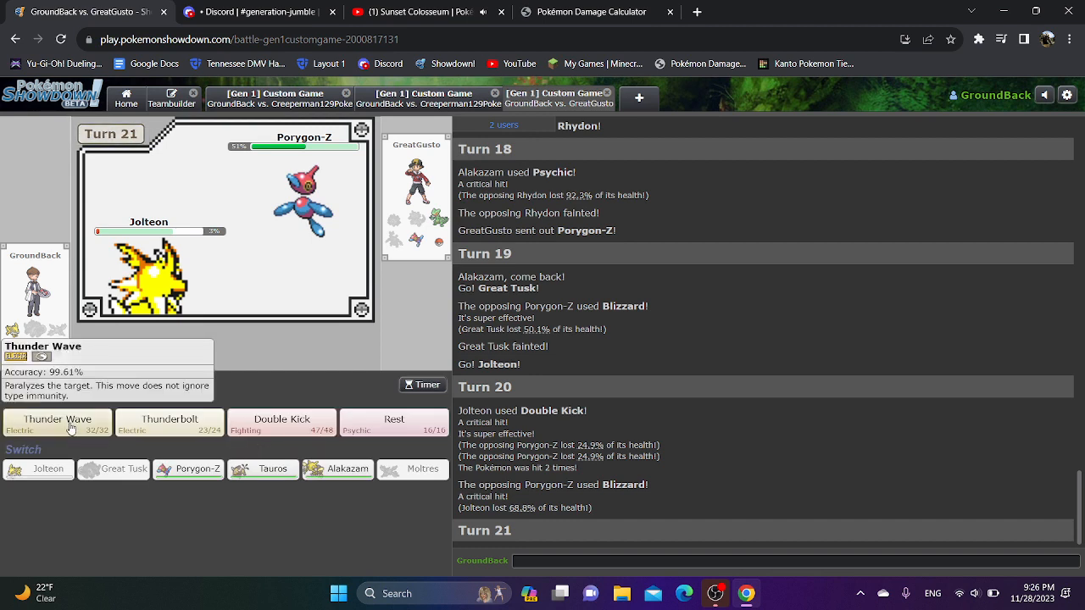
left_click(58, 422)
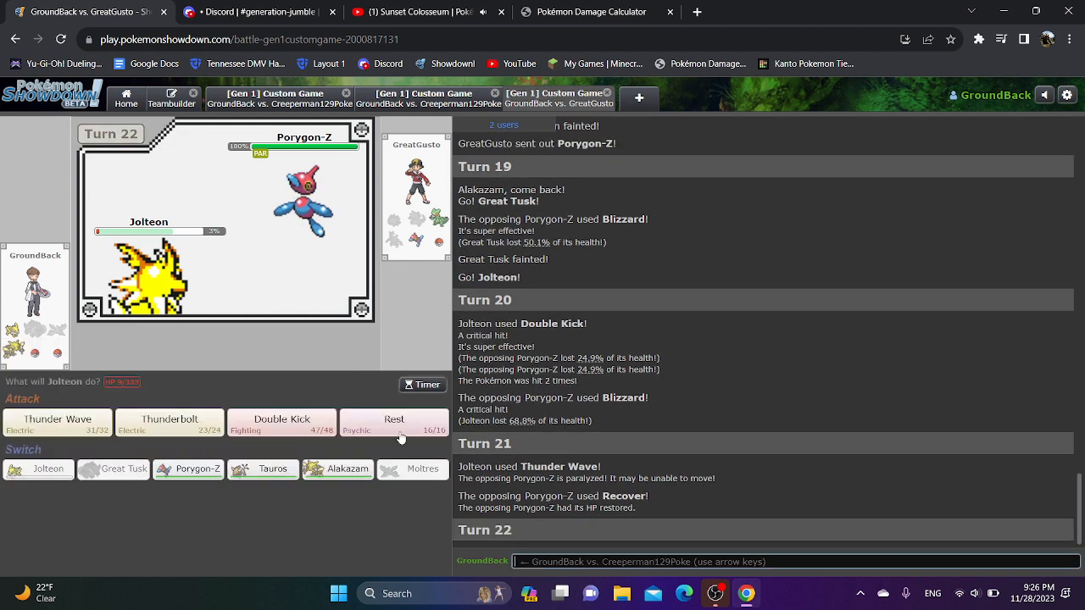
left_click(393, 420)
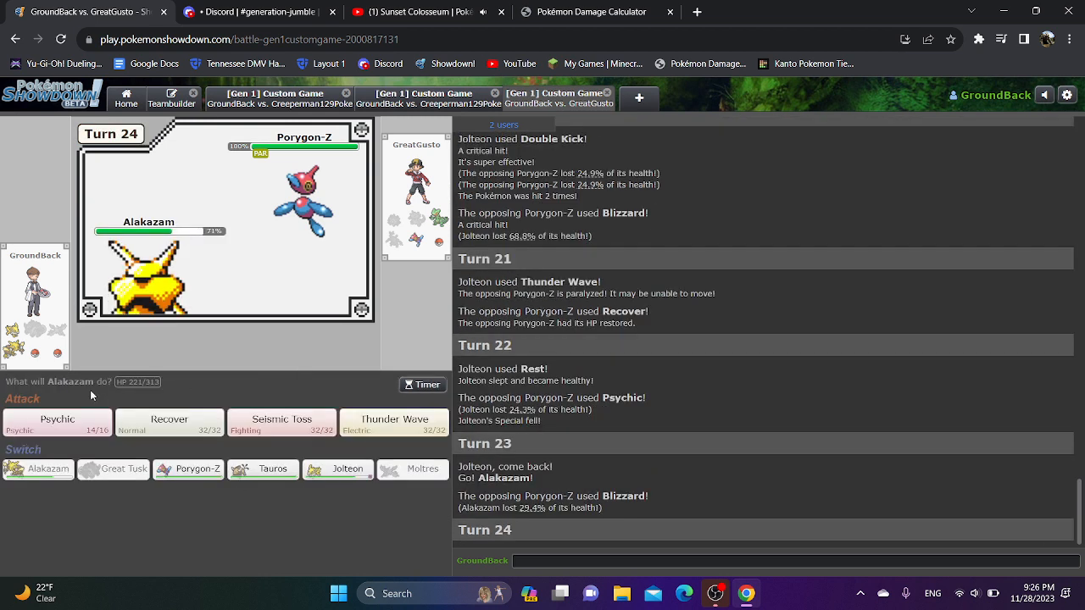
Use Alakazam's Psychic on Porygon-Z and then on Tentacruel.
left_click(58, 423)
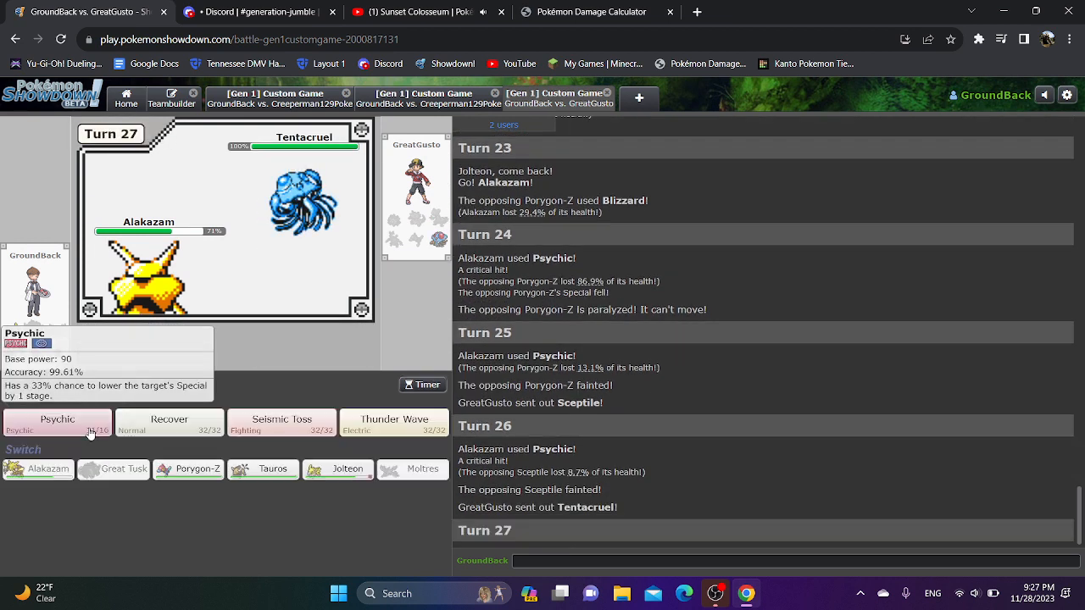
left_click(58, 424)
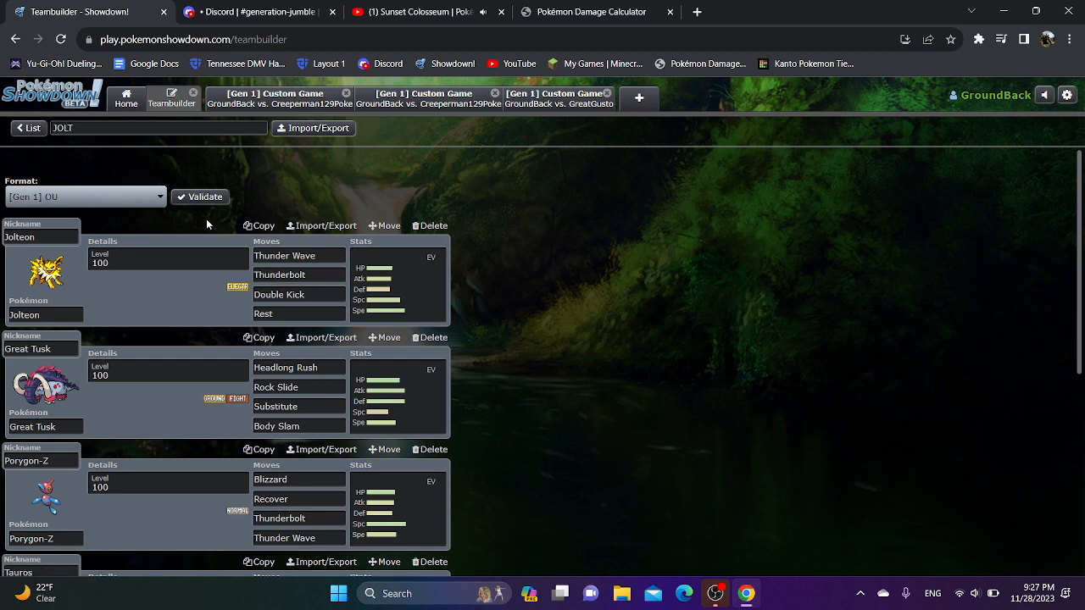
Send a new Gen 1 Custom Game challenge to the previous opponent.
scroll("down", 3)
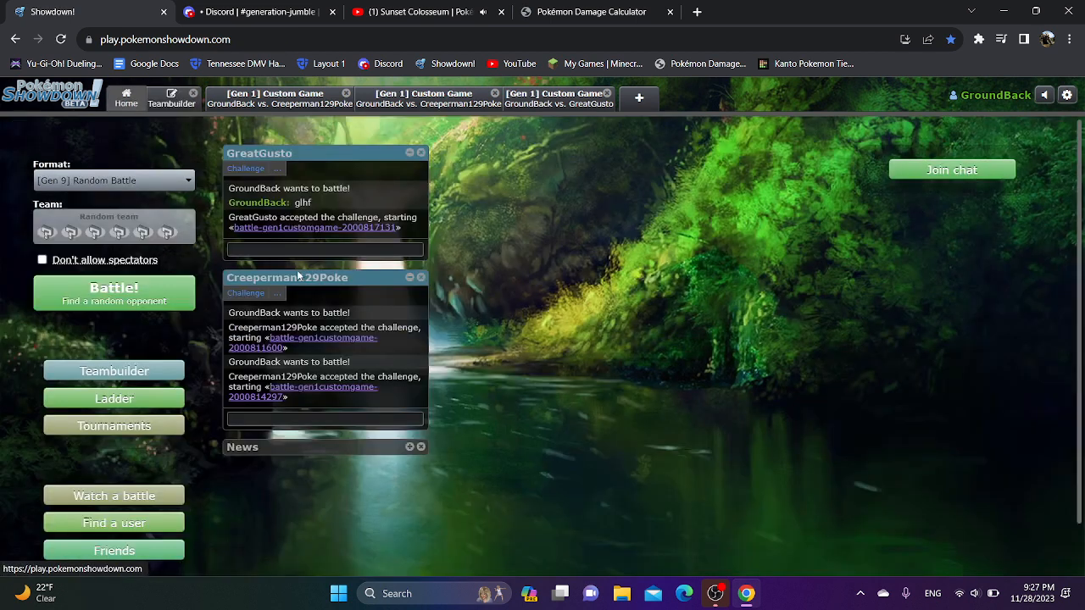
left_click(325, 247)
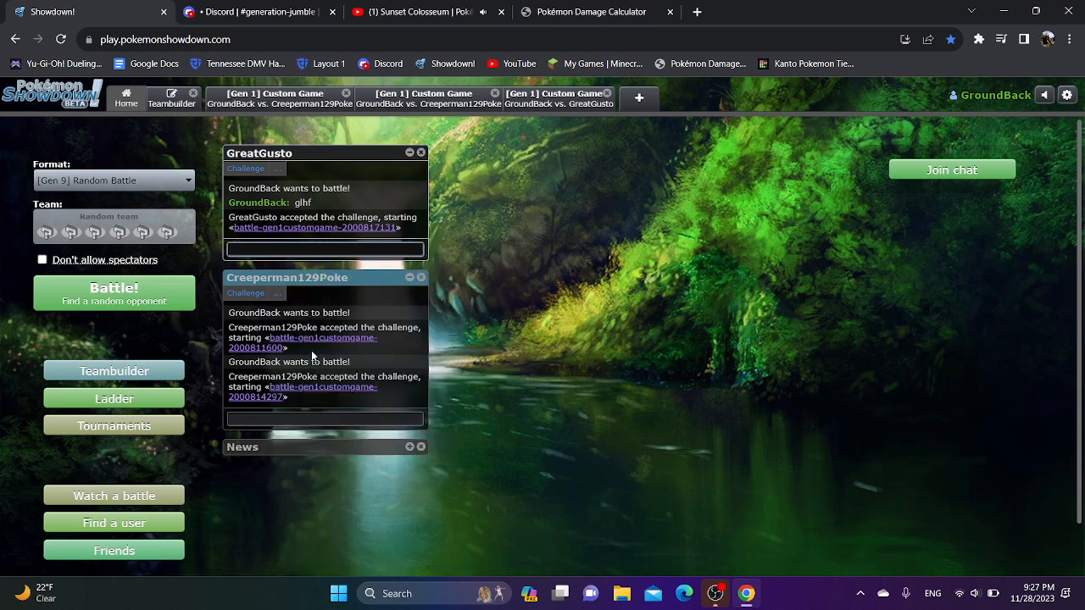
left_click(246, 169)
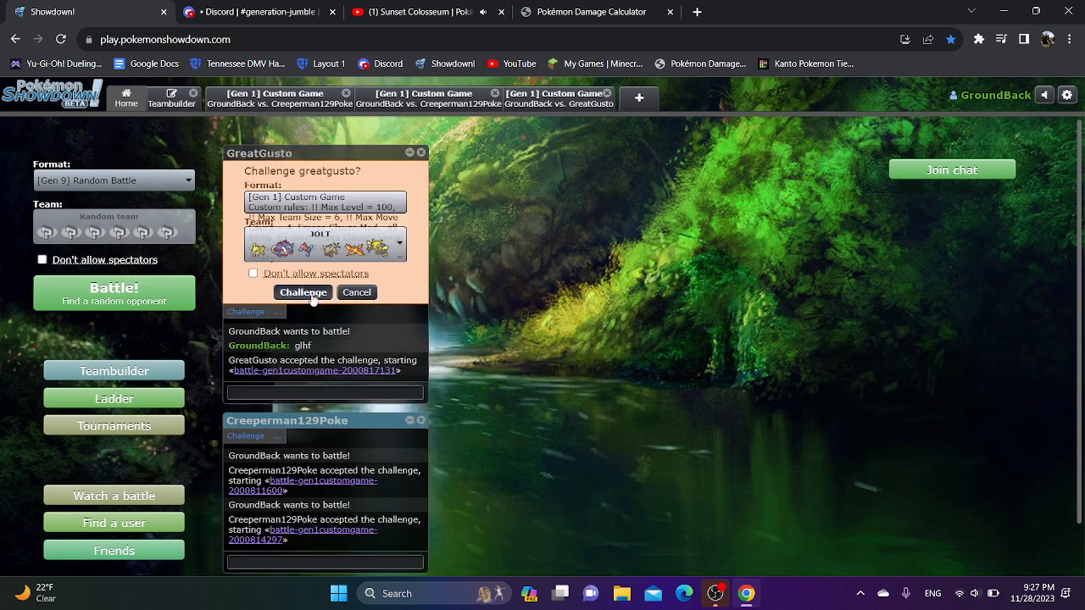
left_click(301, 291)
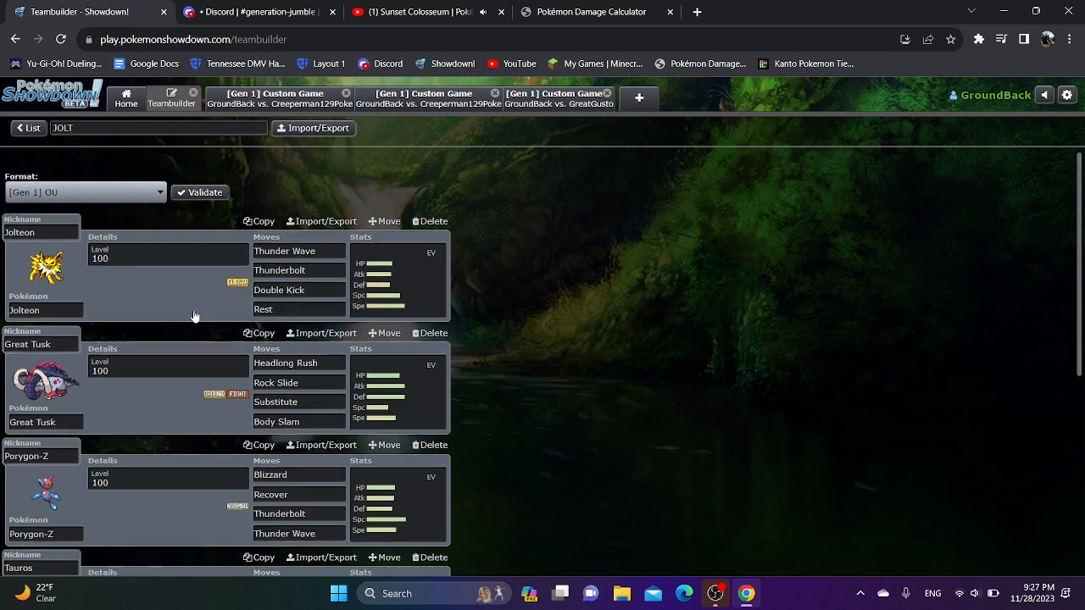
Scroll through the JOLT team in the Teambuilder while waiting.
scroll("down", 3)
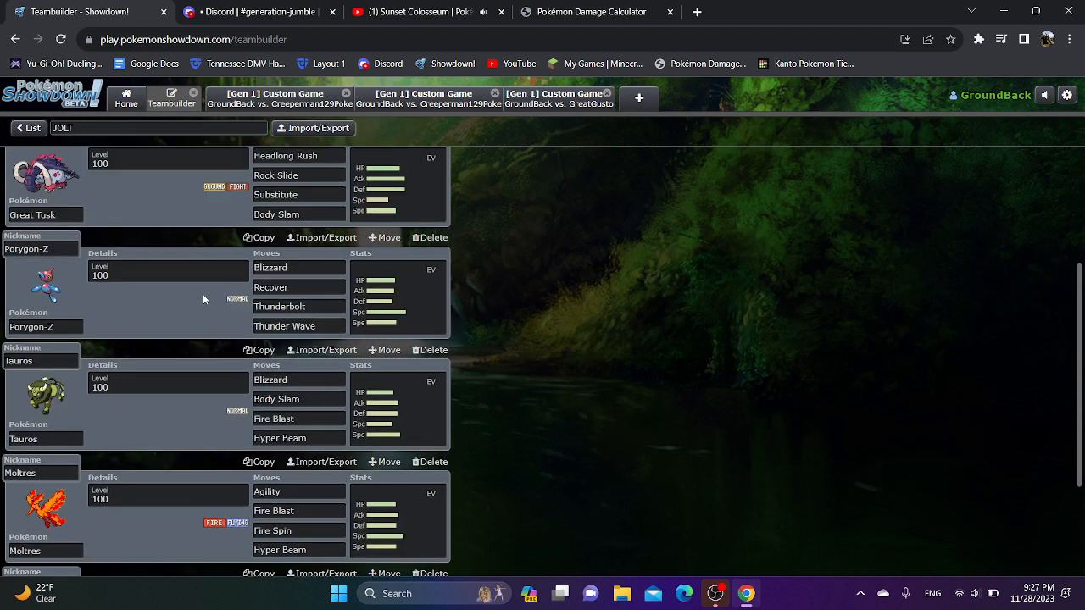
scroll("down", 3)
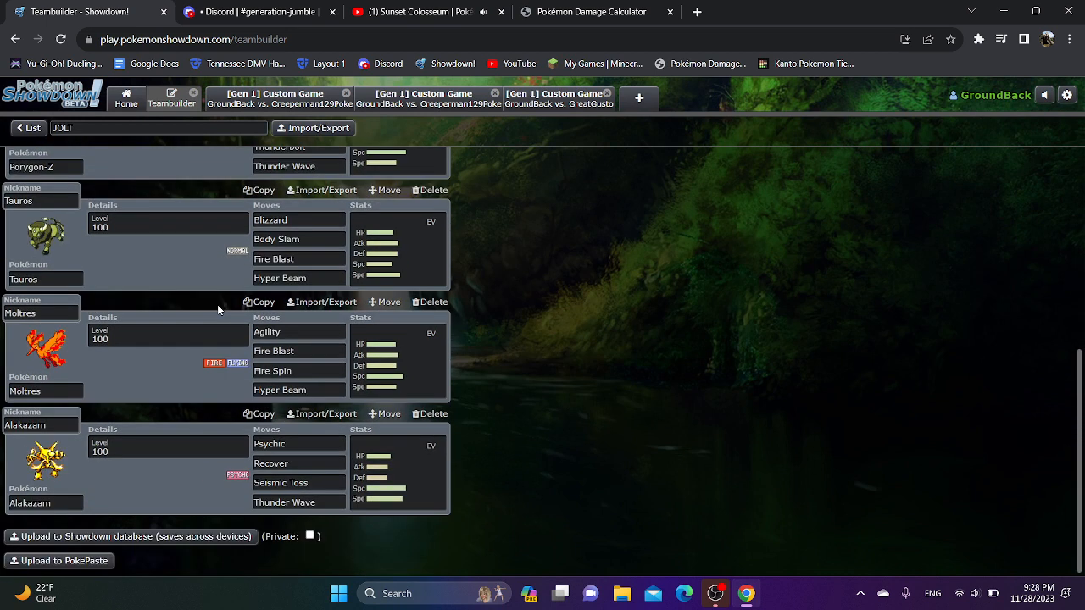
scroll("up", 3)
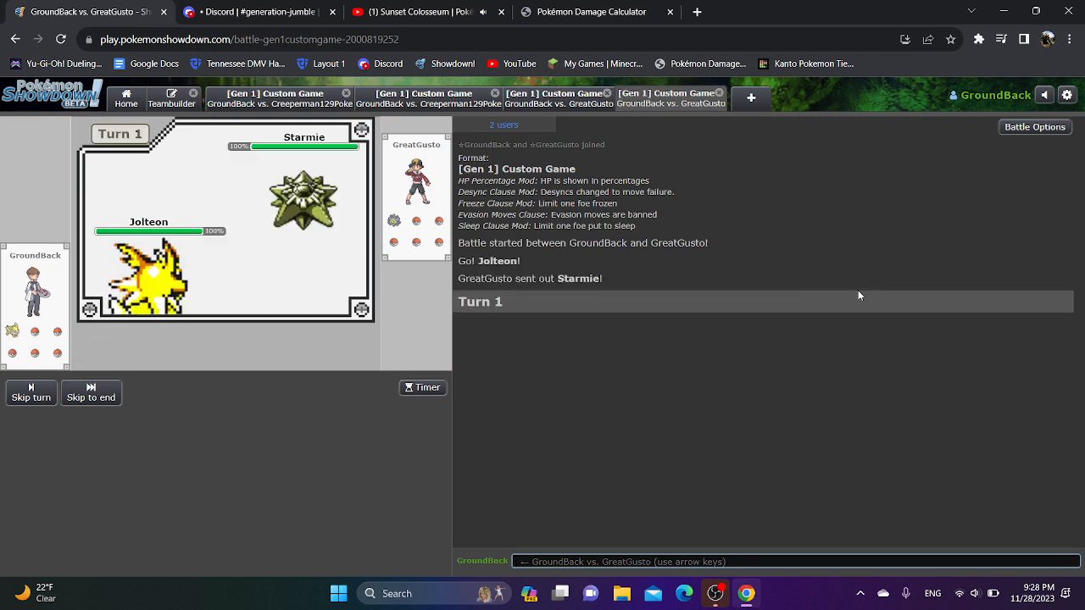
mouse_move(56, 420)
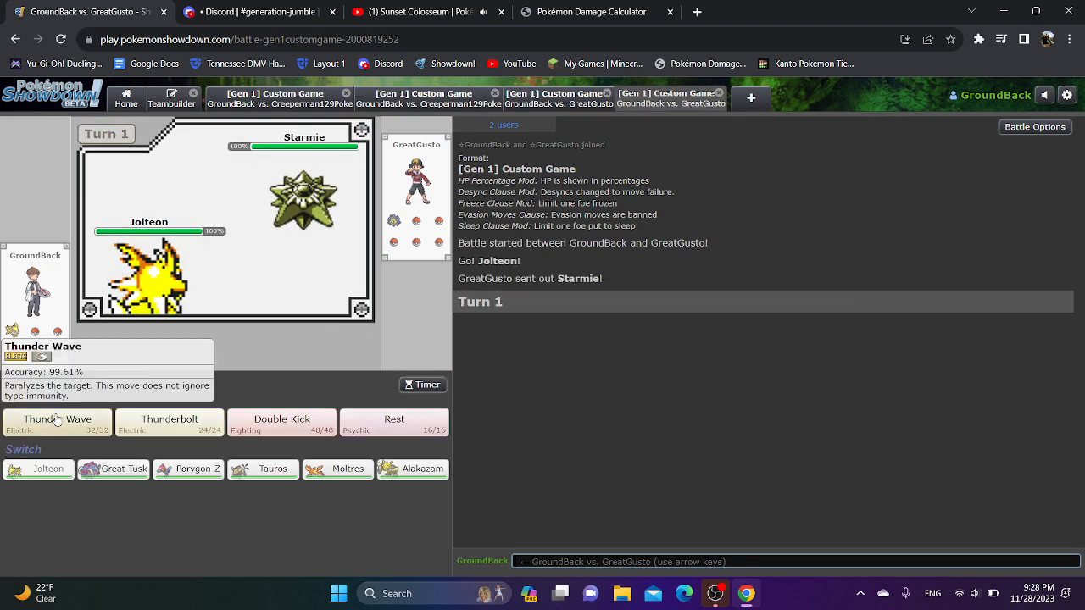
Open with Jolteon's Thunder Wave, switch to Porygon-Z and Recover twice.
left_click(58, 422)
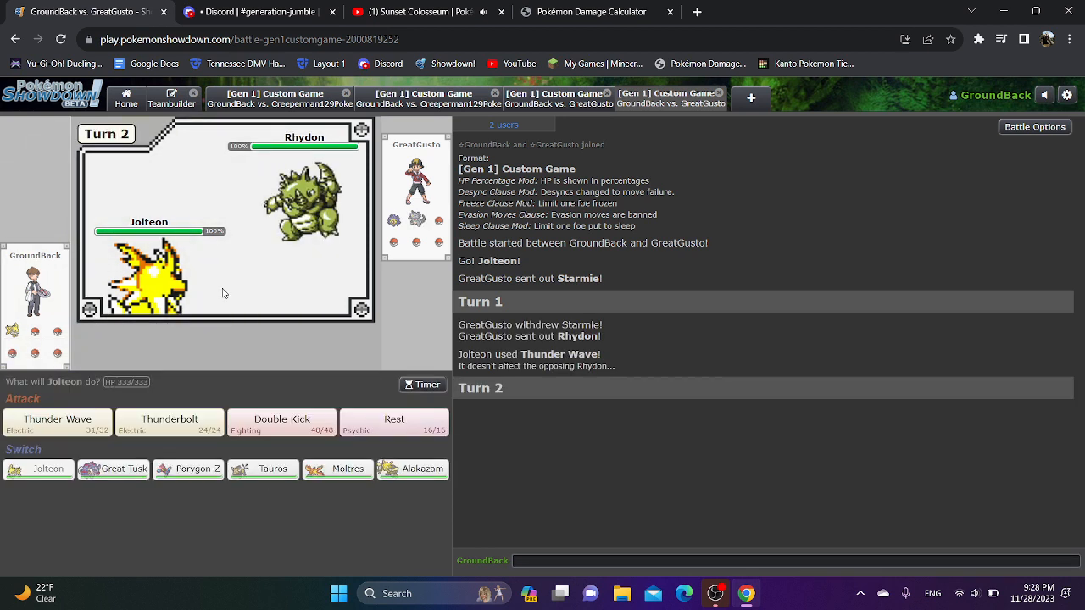
left_click(188, 469)
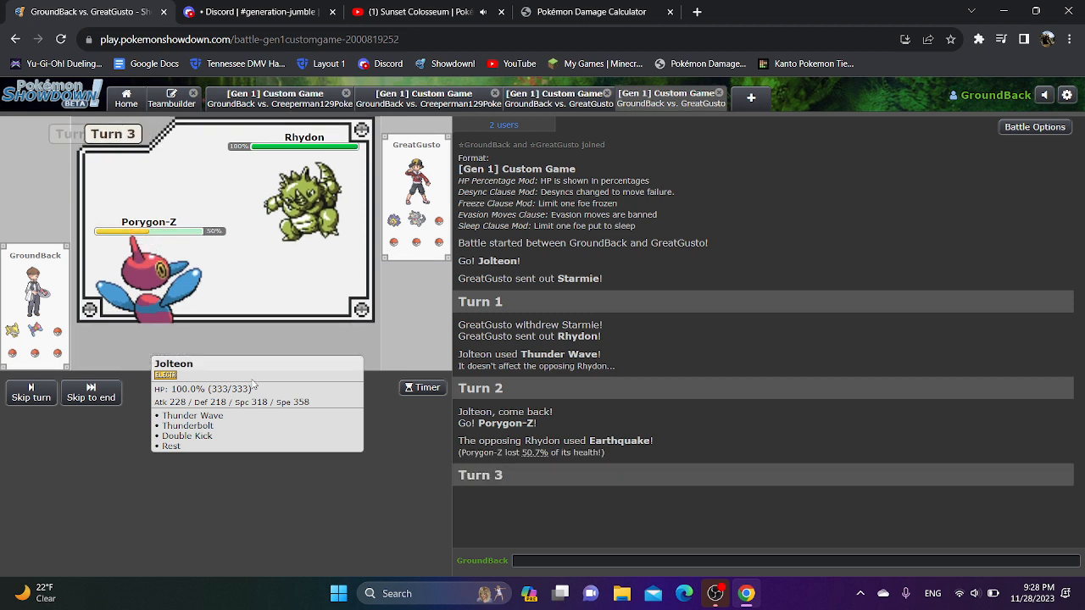
left_click(169, 446)
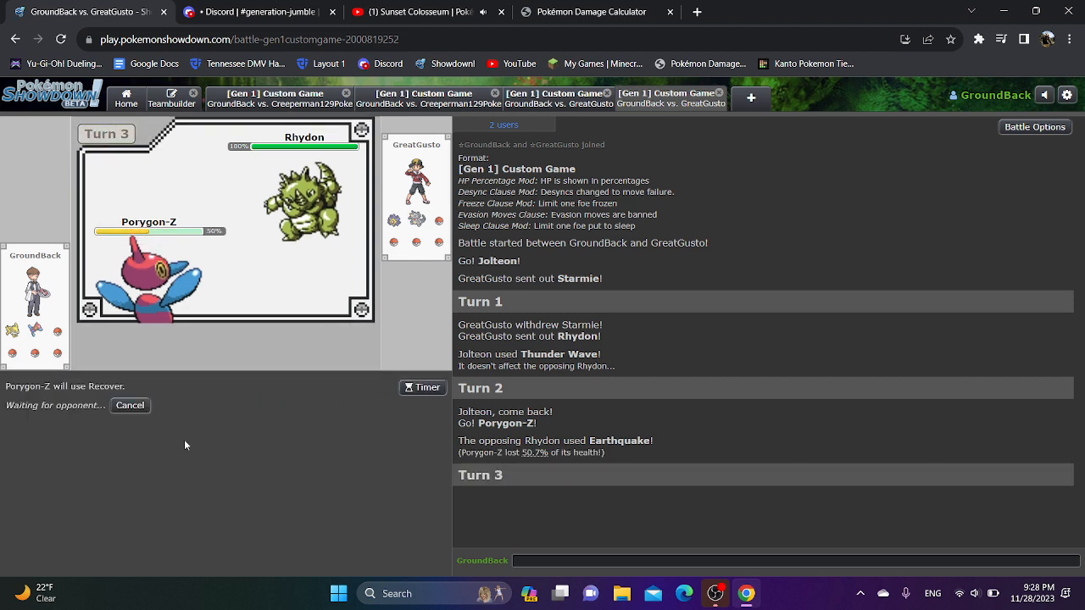
mouse_move(192, 456)
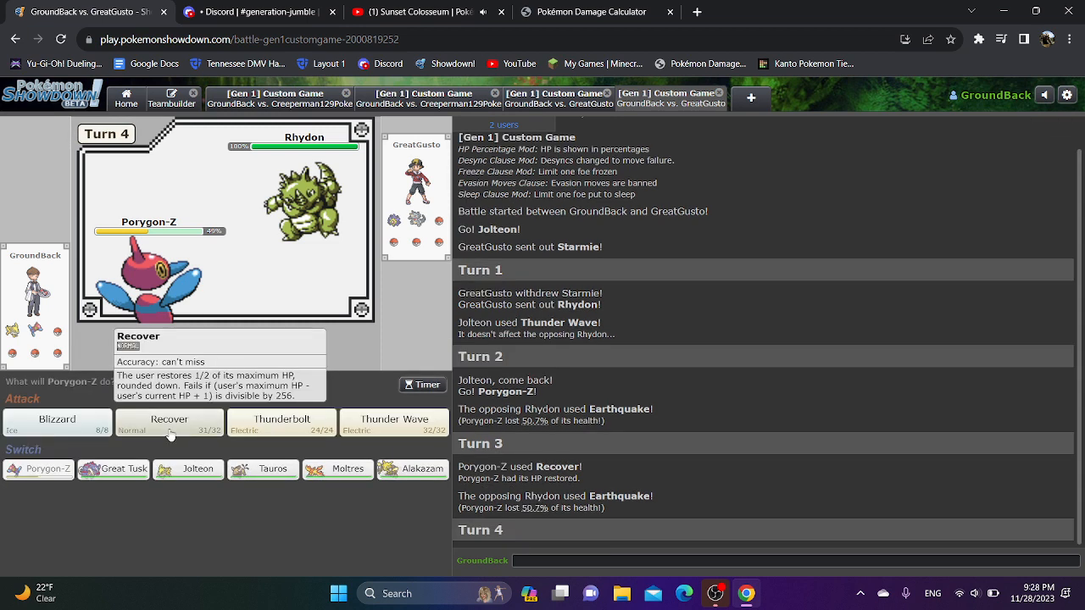
left_click(170, 420)
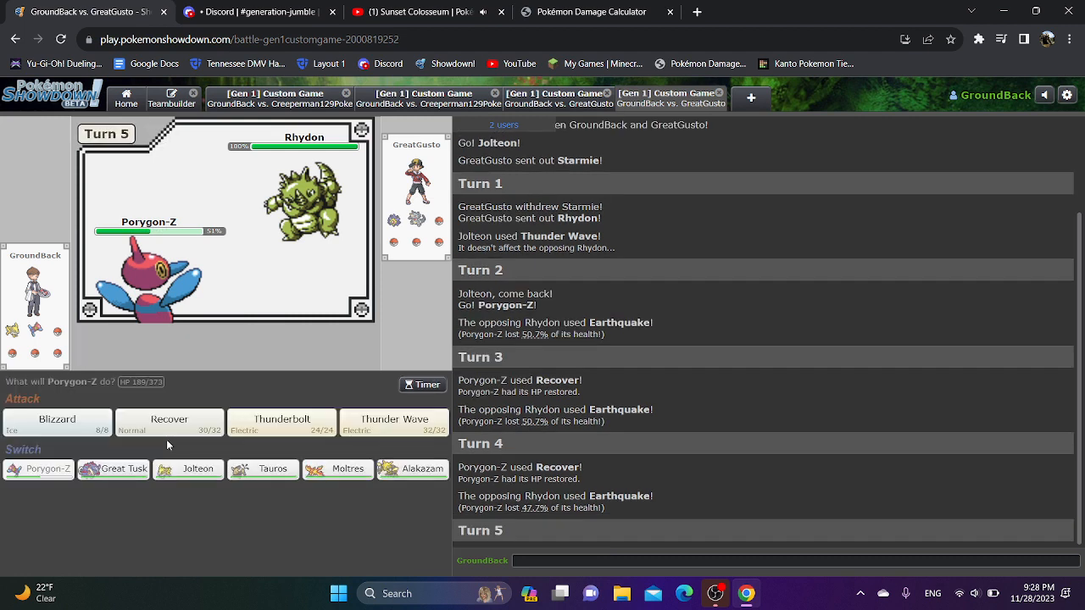
Knock out Rhydon with two Blizzards from Porygon-Z.
left_click(56, 420)
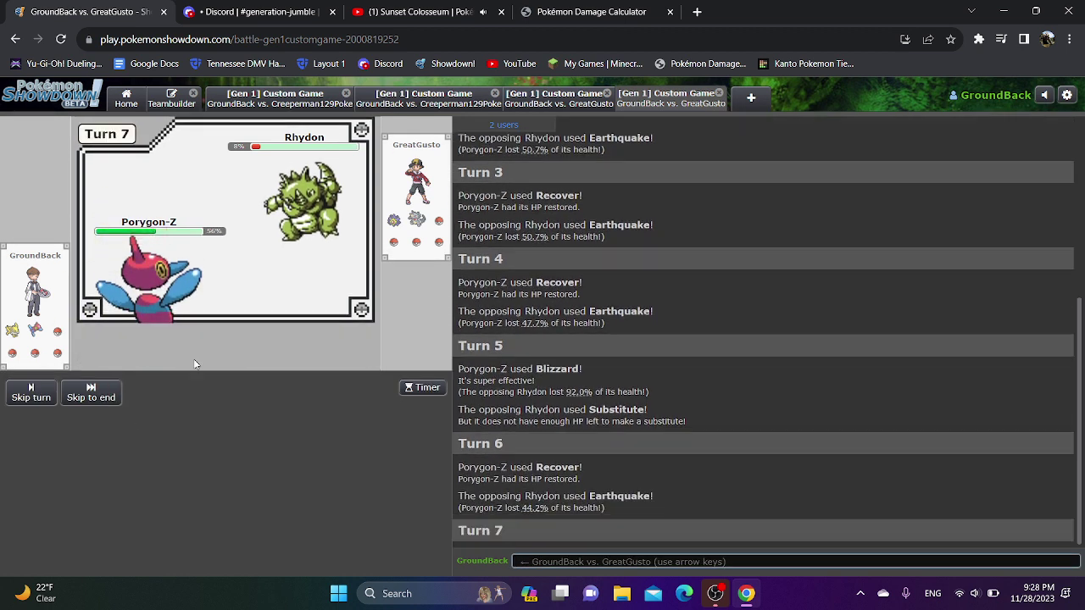
mouse_move(58, 423)
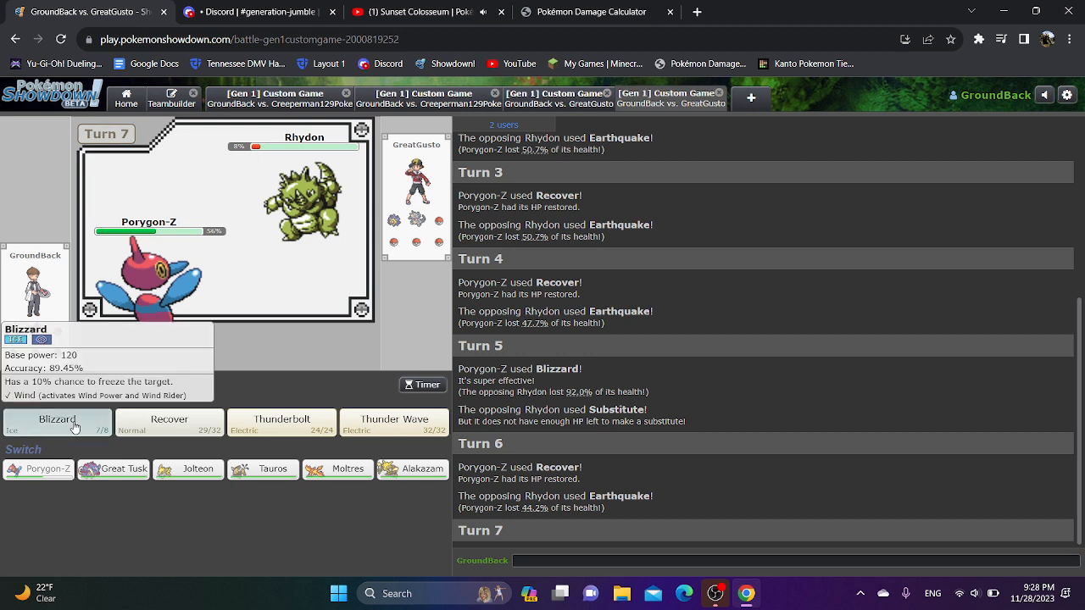
left_click(57, 422)
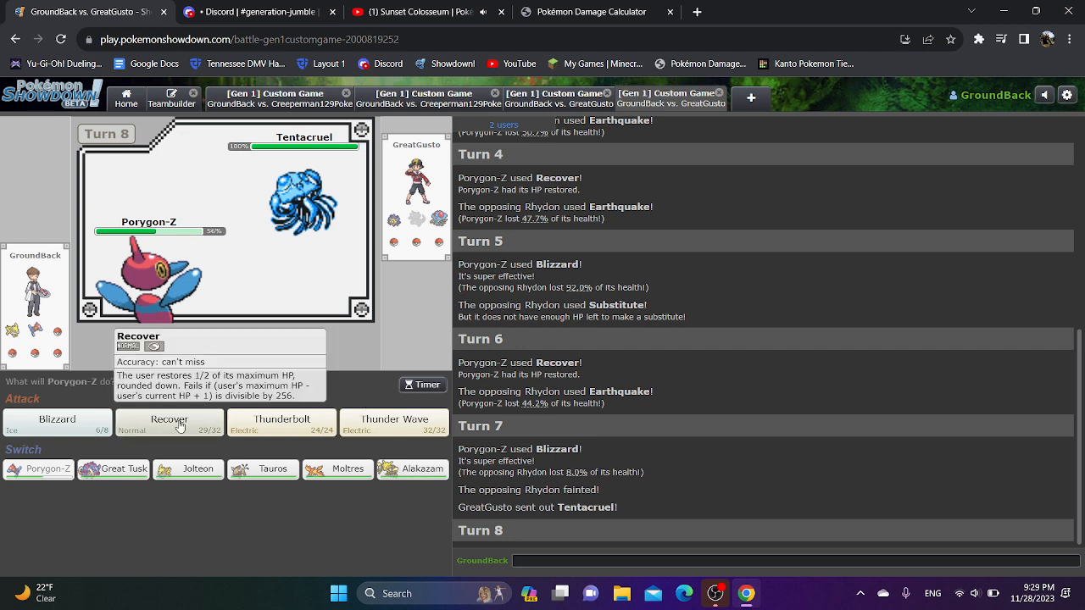
Recover with Porygon-Z against Tentacruel, then get Jolteon onto the field.
left_click(169, 420)
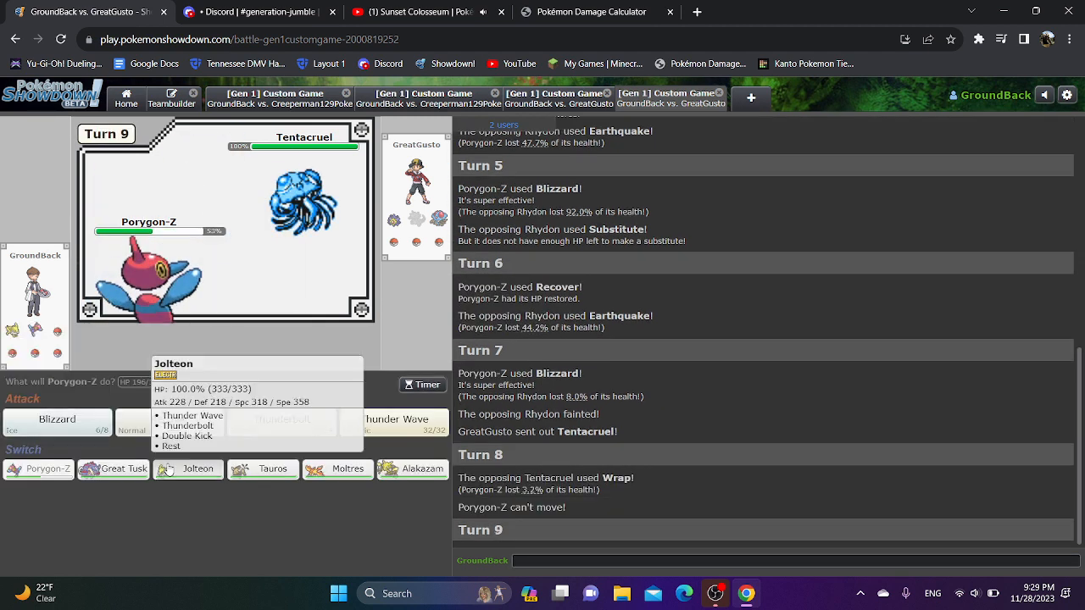
left_click(188, 469)
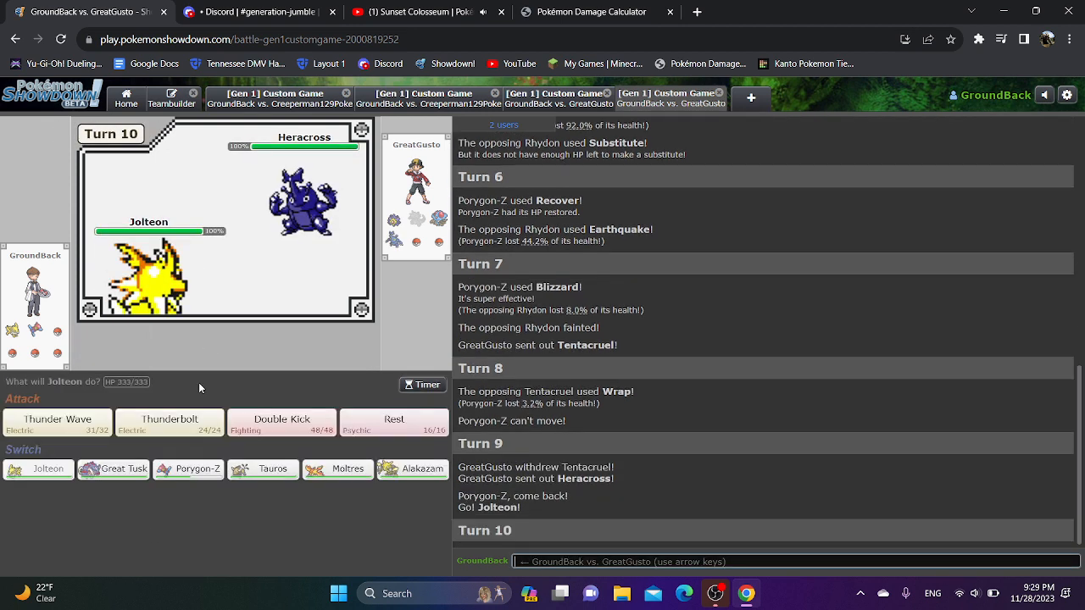
mouse_move(188, 469)
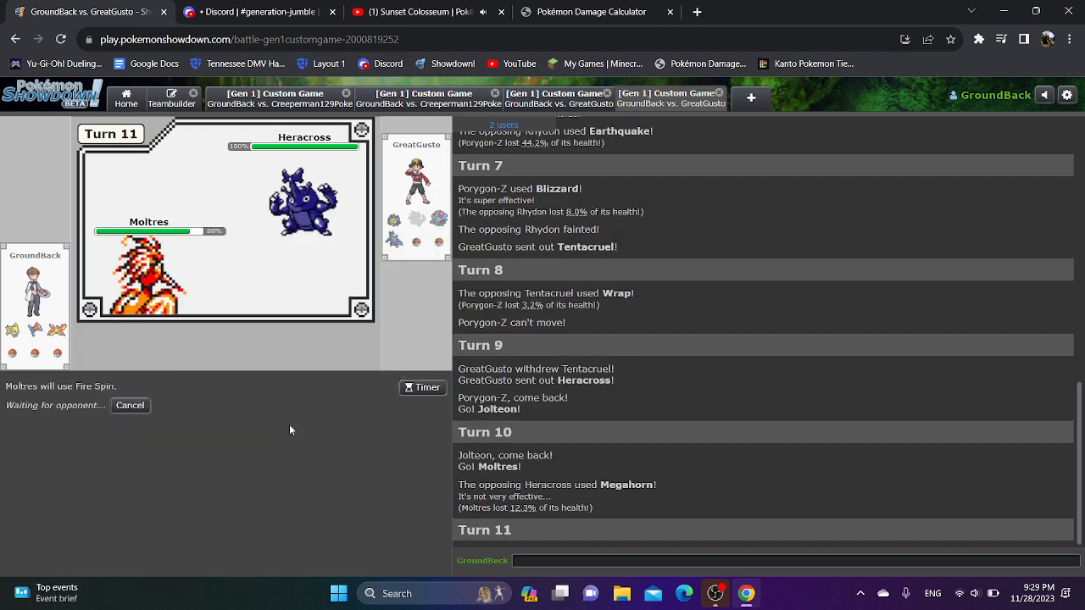
mouse_move(275, 481)
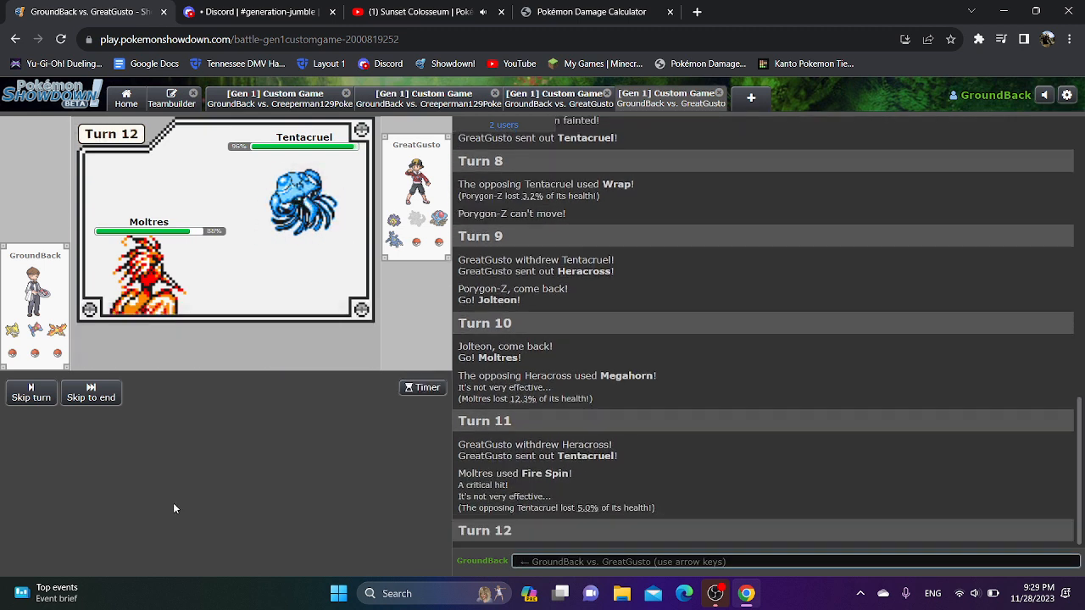
mouse_move(337, 467)
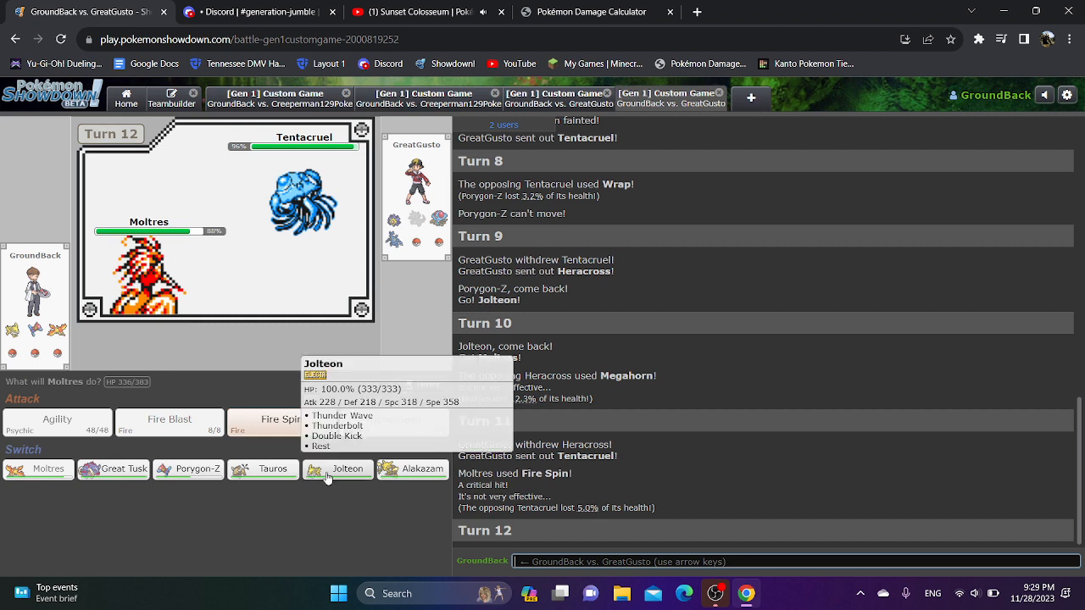
left_click(338, 470)
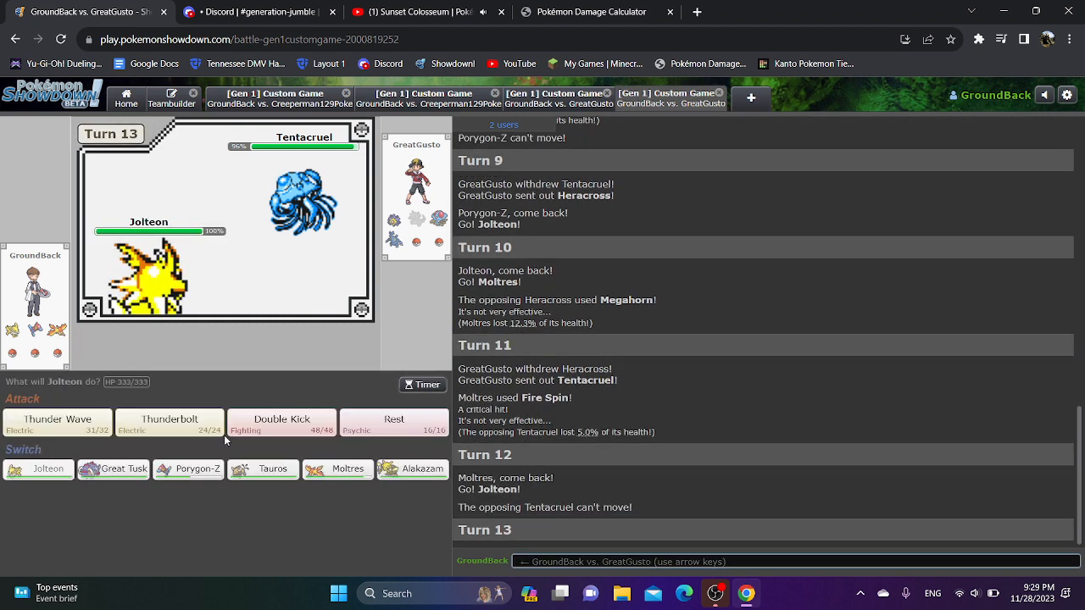
Thunderbolt Tentacruel, paralyze Sceptile with Thunder Wave, then switch to Porygon-Z.
left_click(170, 423)
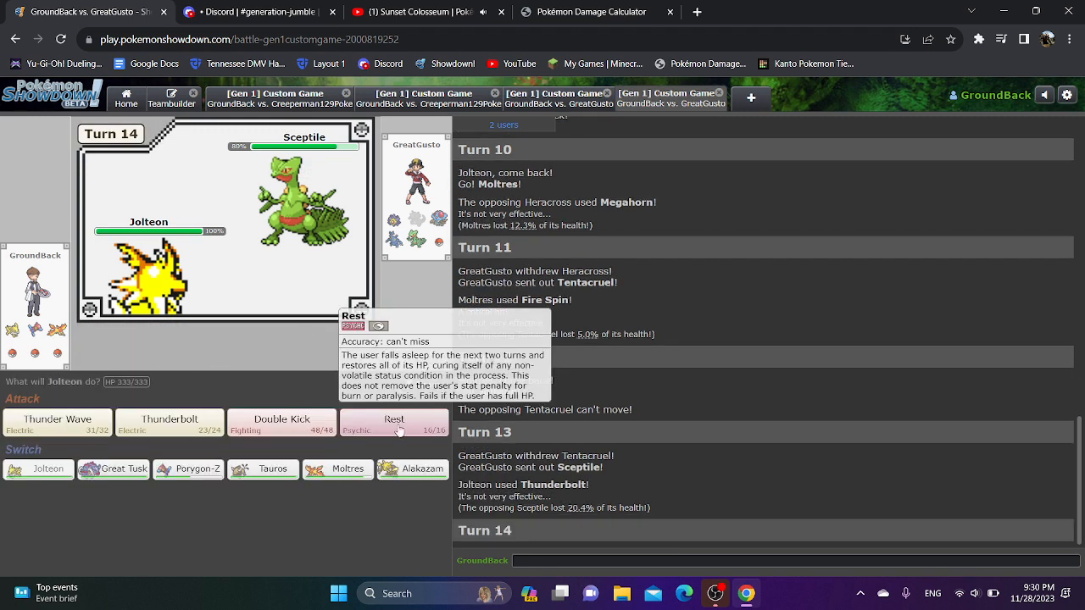
left_click(56, 424)
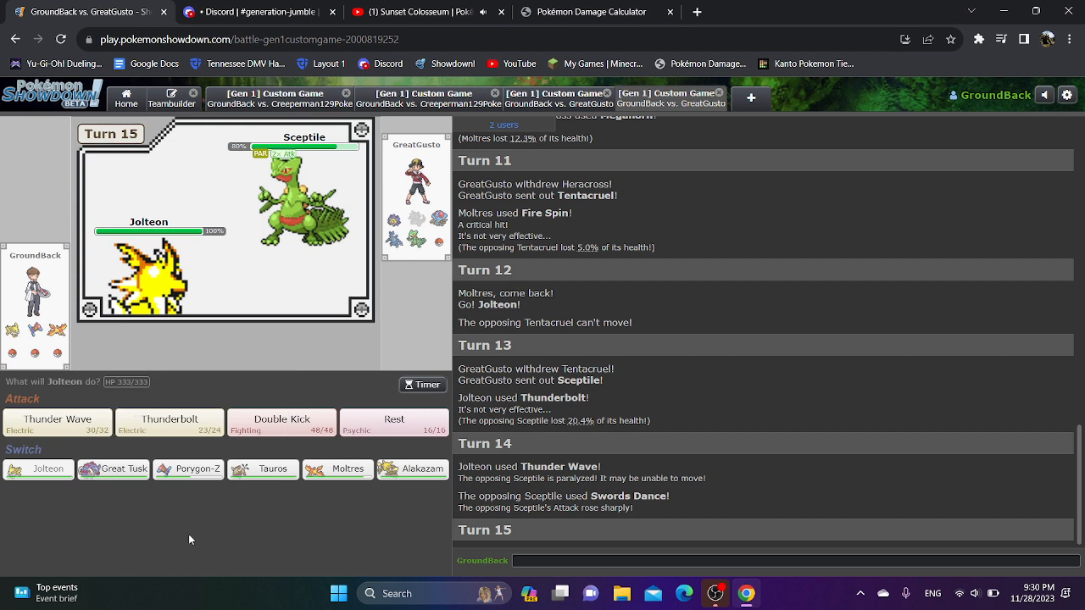
left_click(187, 470)
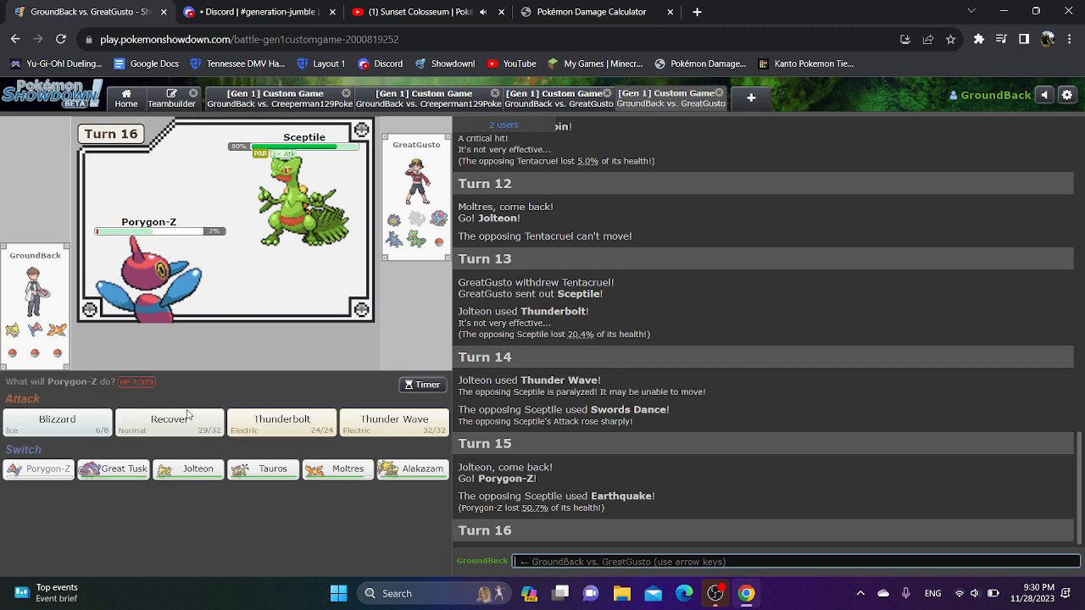
Recover with Porygon-Z, then attack Tentacruel with Thunderbolt.
left_click(170, 422)
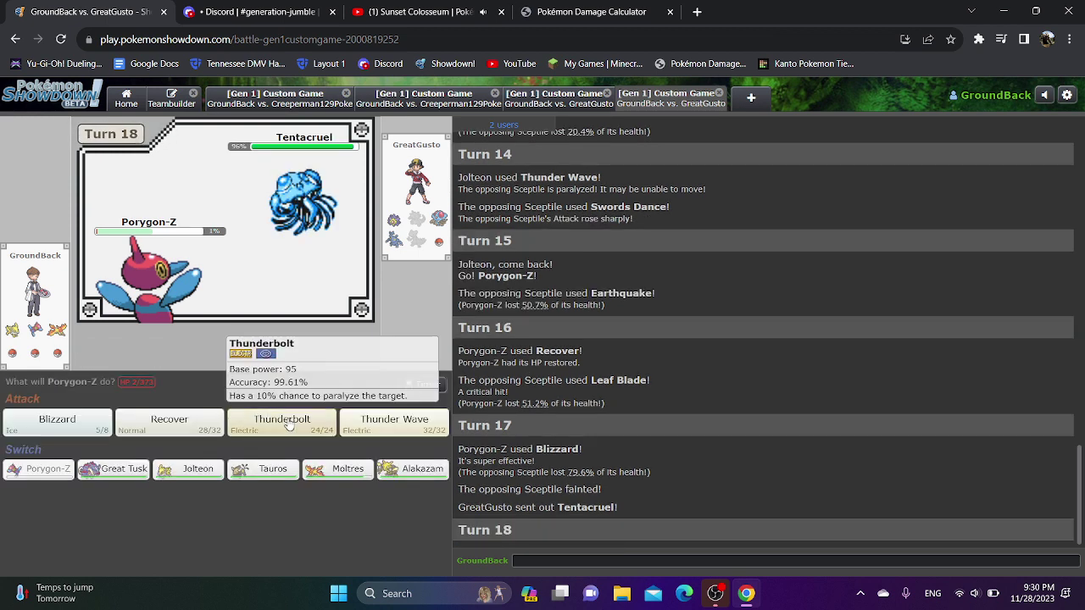
left_click(282, 422)
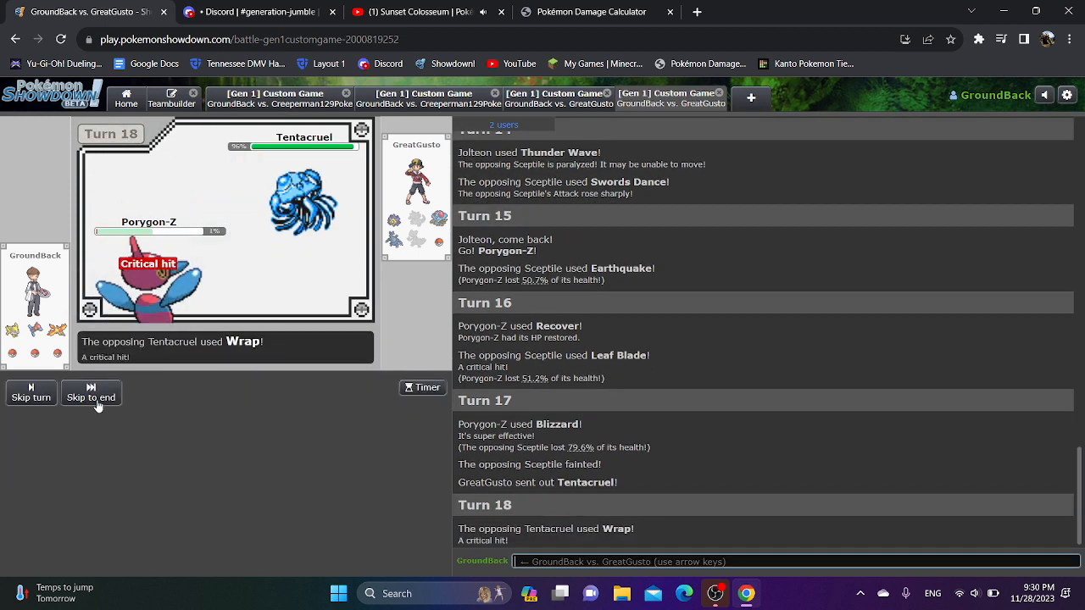
mouse_move(199, 419)
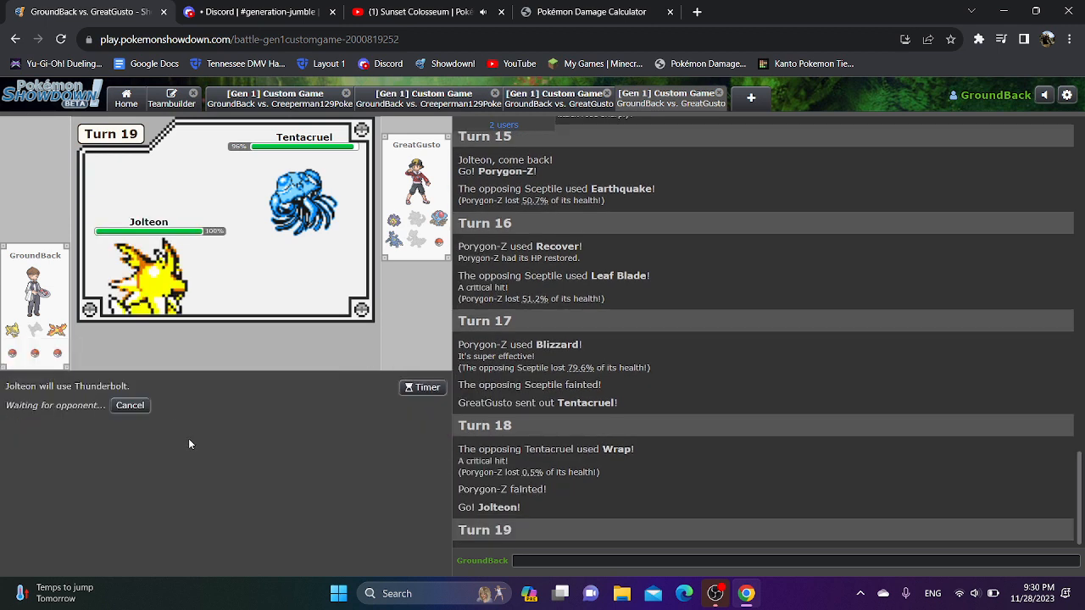
mouse_move(187, 447)
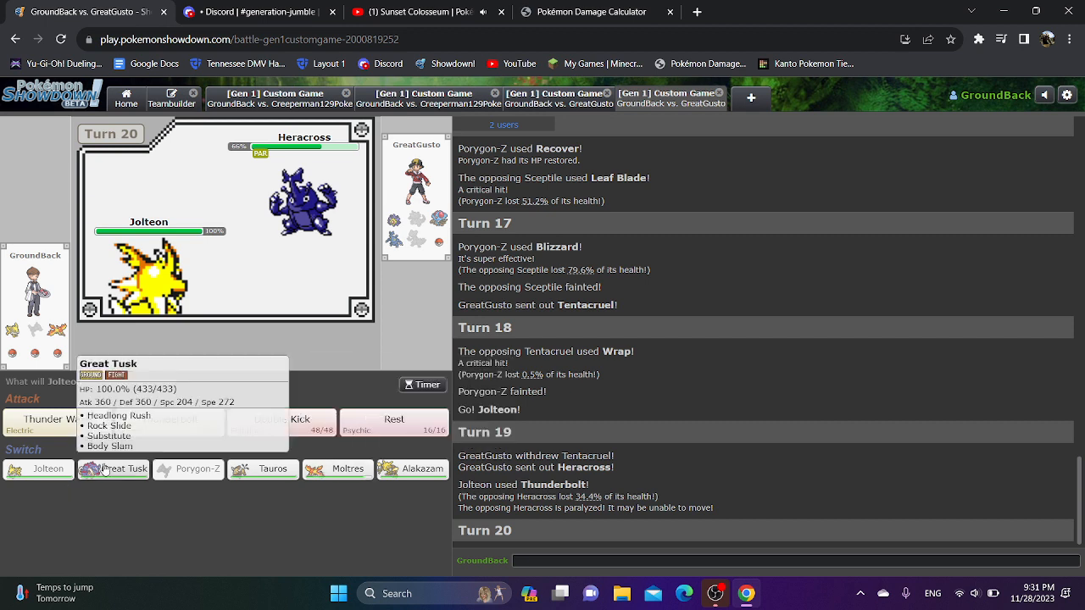
Swap Jolteon out for Great Tusk.
left_click(111, 469)
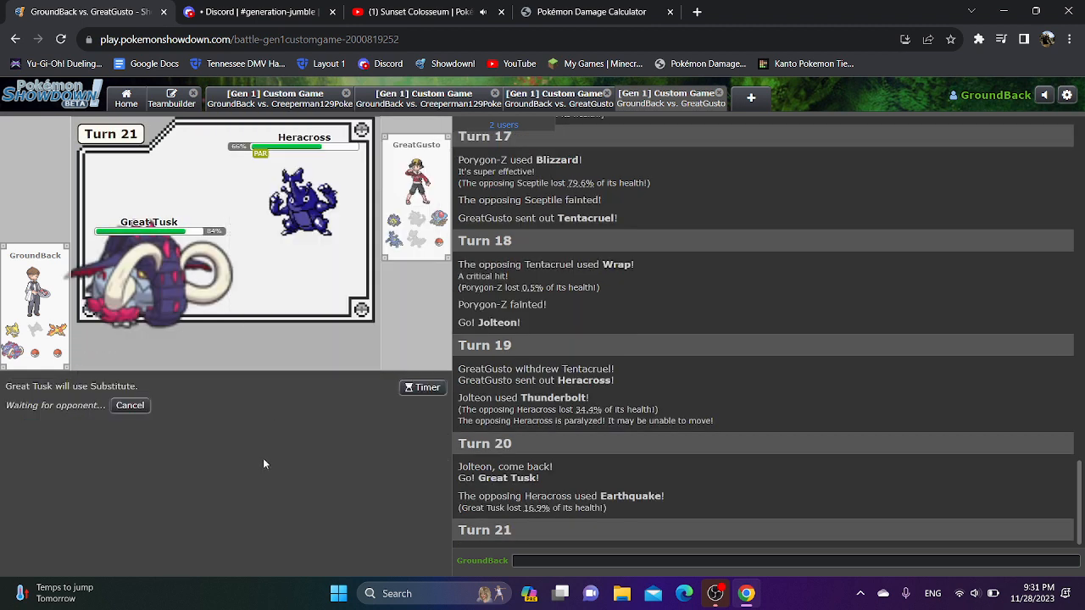
mouse_move(253, 501)
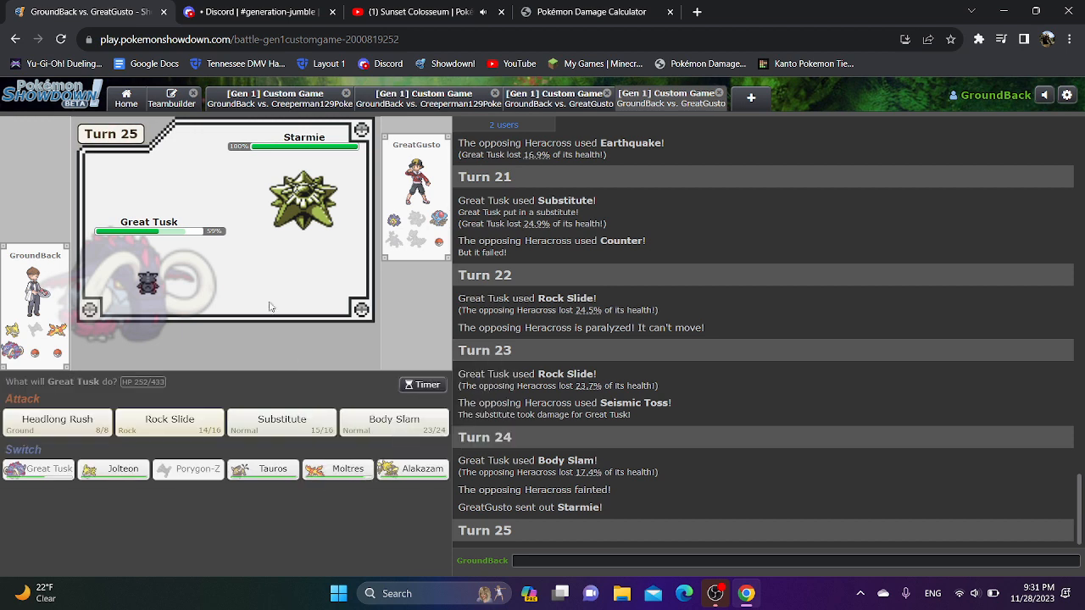
mouse_move(57, 420)
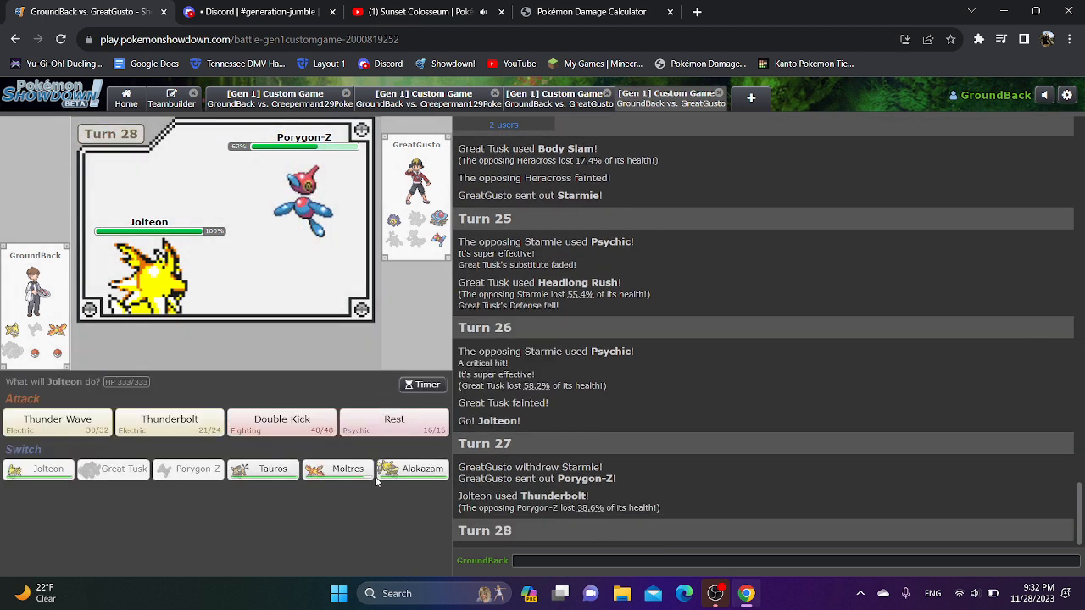
Switch in Moltres and attack Porygon-Z with Fire Blast.
left_click(346, 468)
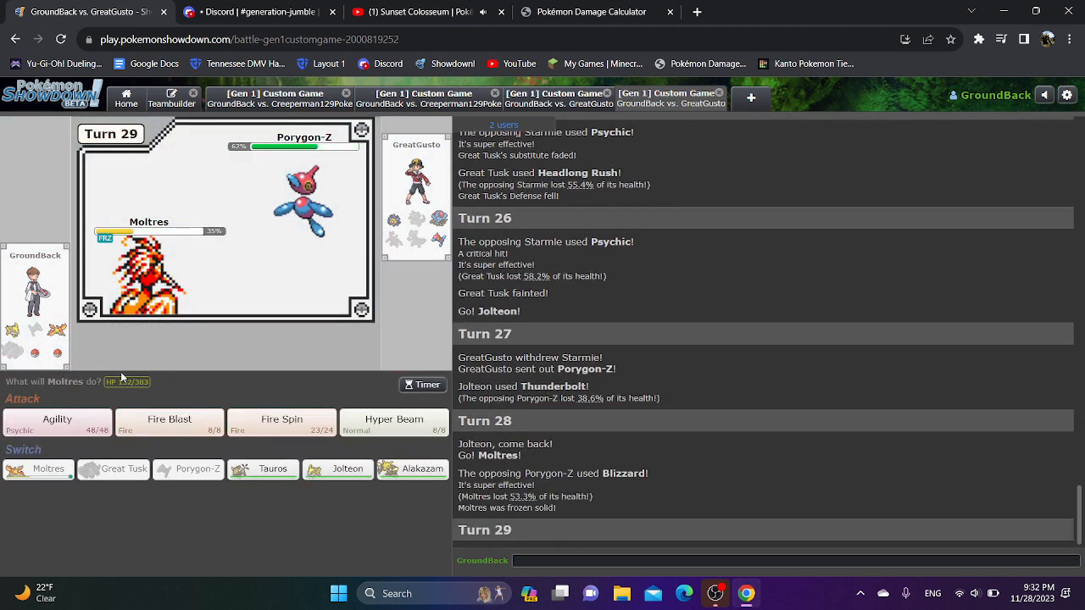
left_click(169, 422)
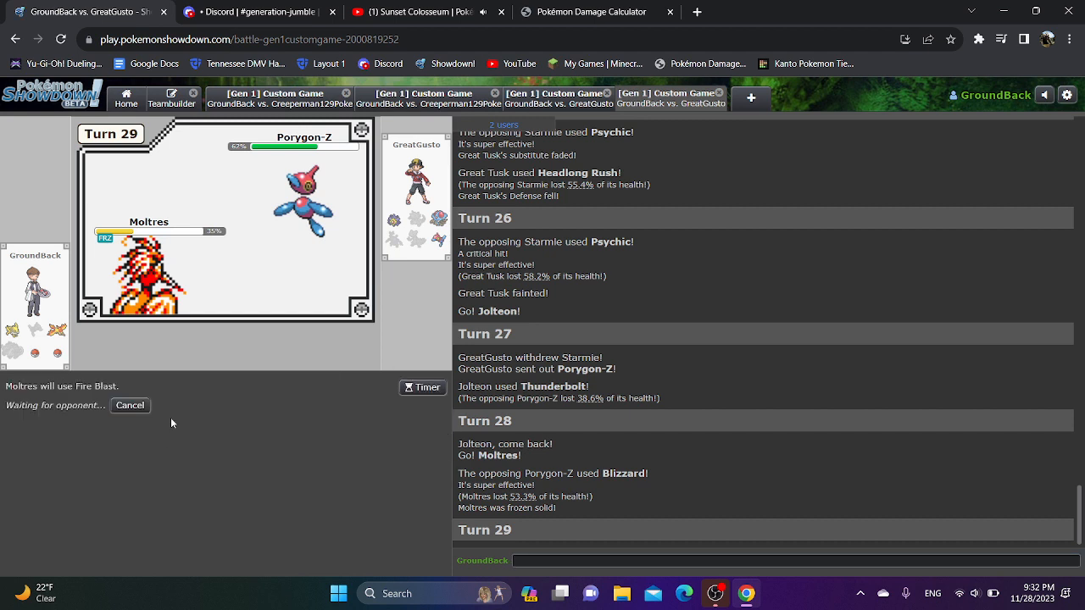
mouse_move(166, 443)
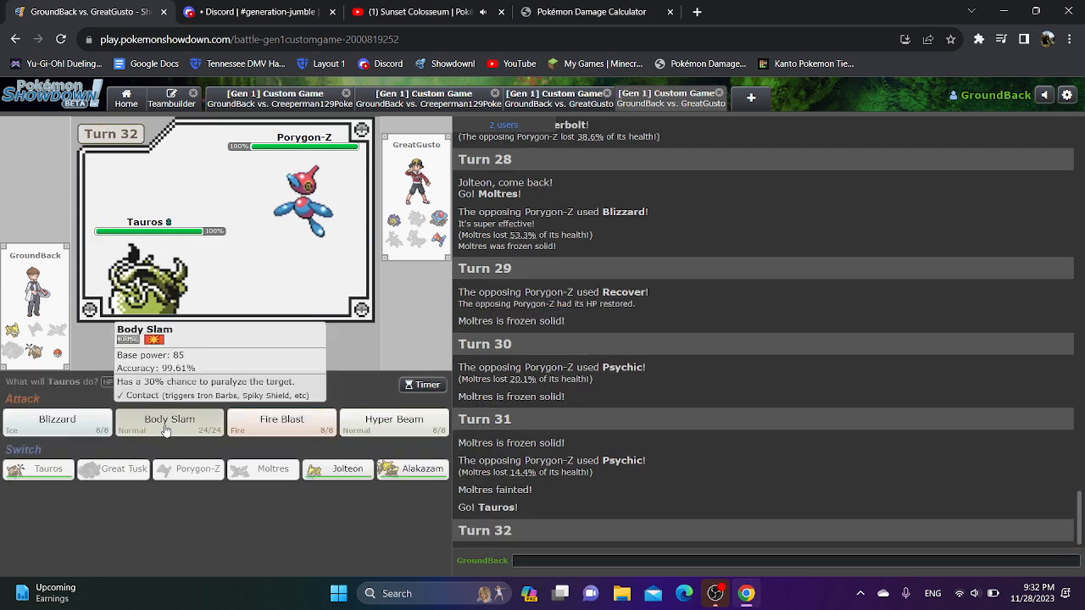
Attack Porygon-Z with Tauros's Body Slam, Fire Blast and Hyper Beam.
left_click(169, 421)
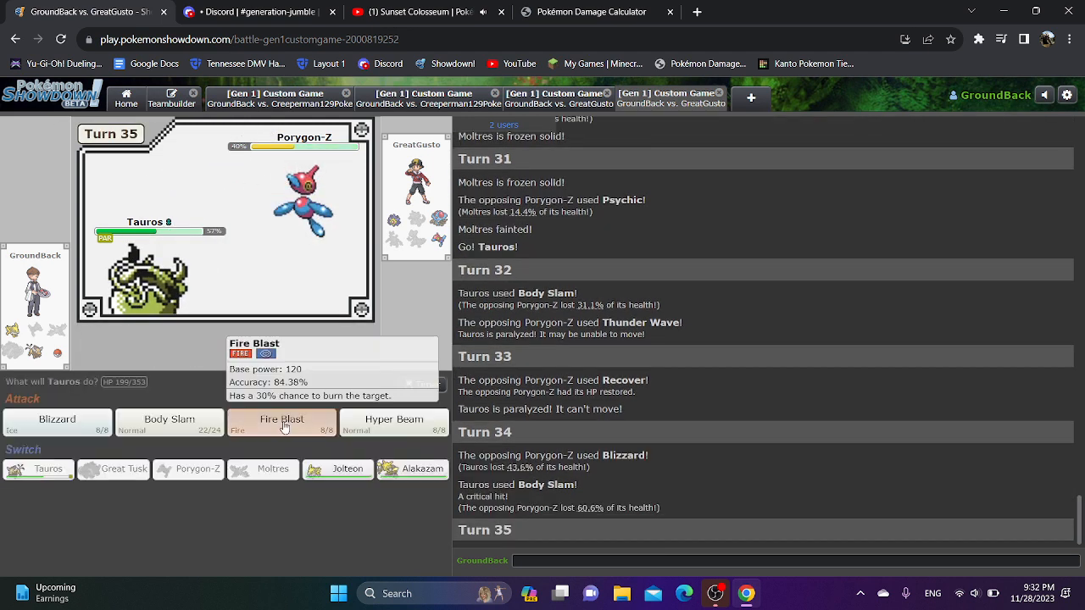
left_click(281, 420)
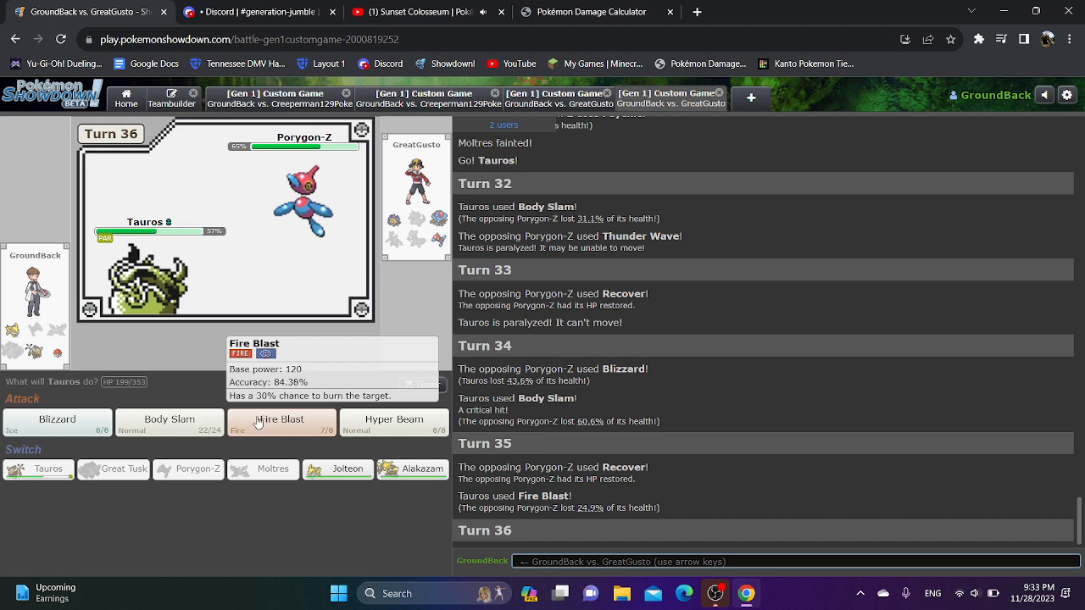
mouse_move(402, 424)
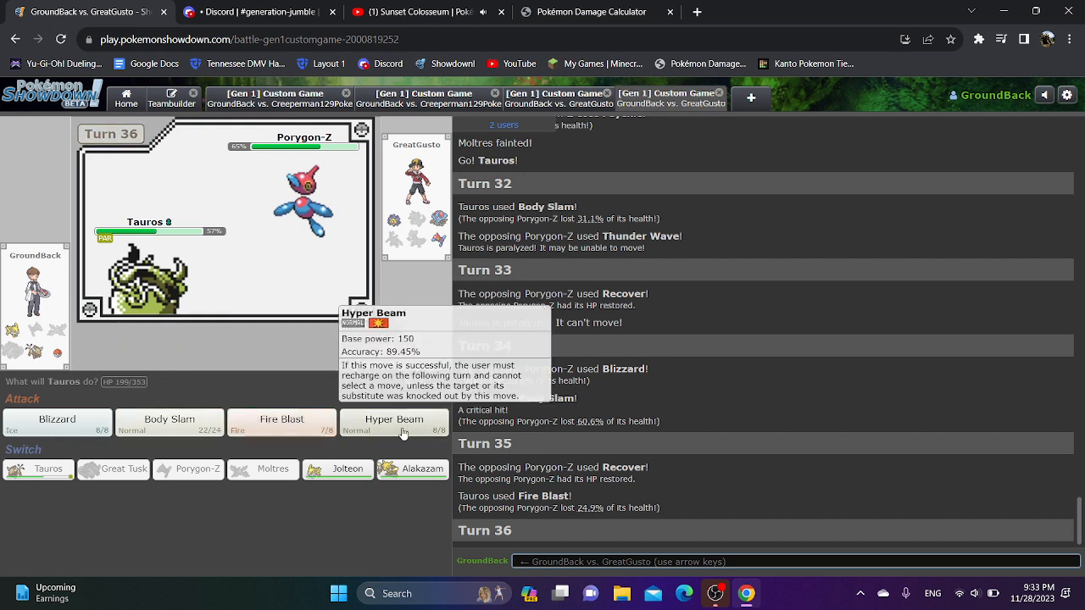
left_click(393, 424)
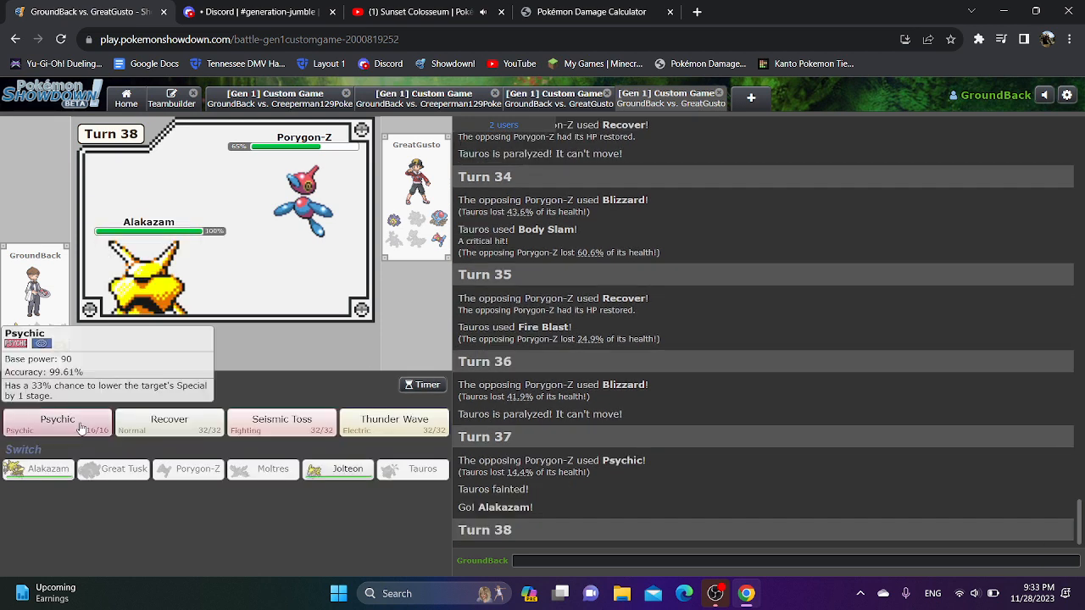
Hit Porygon-Z with Alakazam's Psychic, then knock out Starmie with Jolteon's Thunderbolt.
left_click(57, 424)
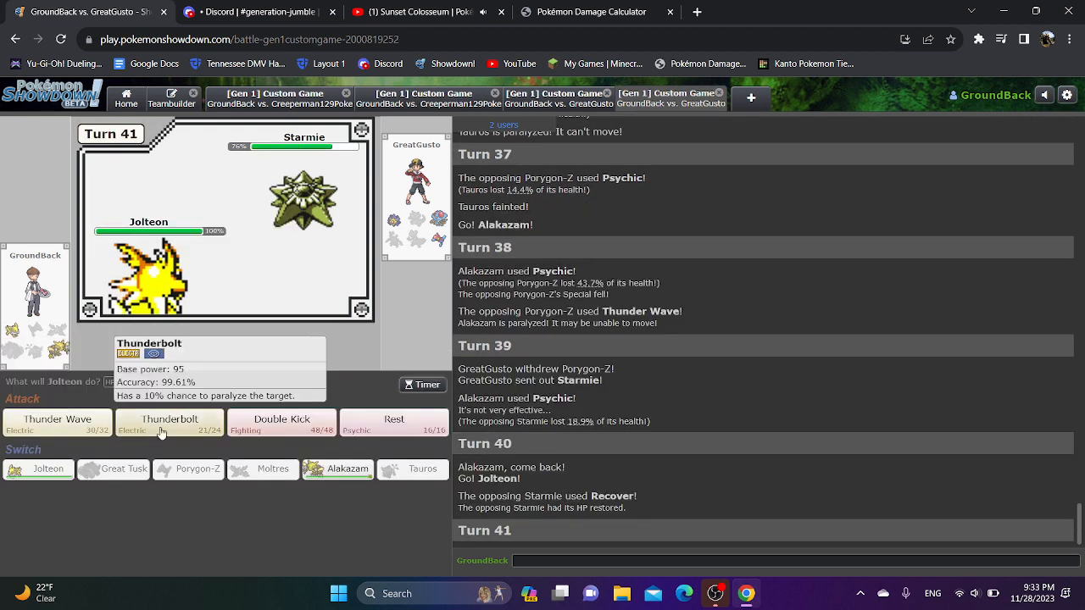
left_click(168, 422)
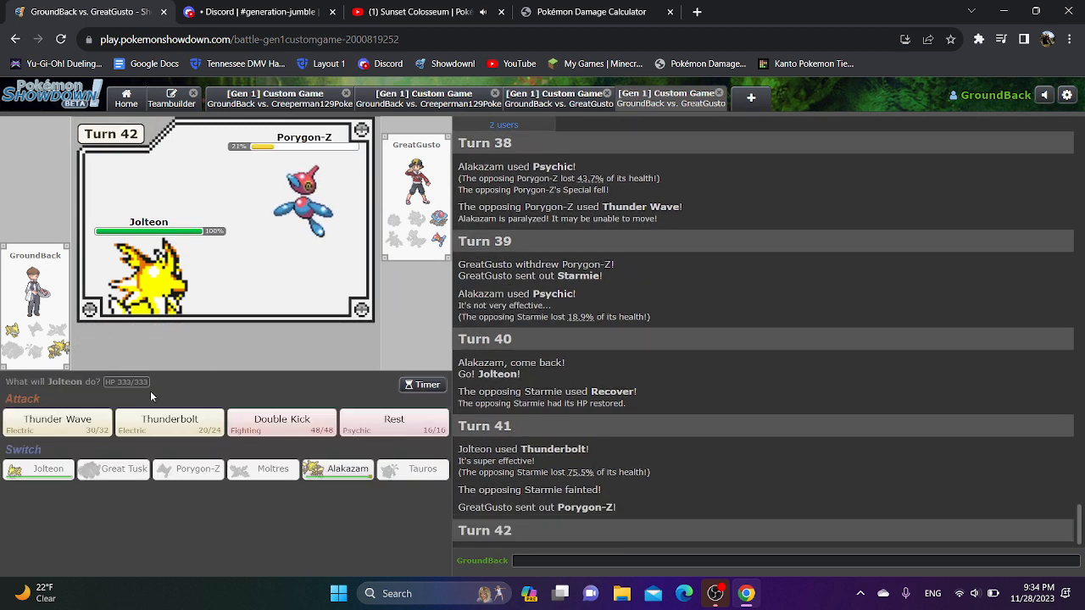
Keep attacking with Jolteon's Thunderbolt against Porygon-Z and Tentacruel.
left_click(170, 422)
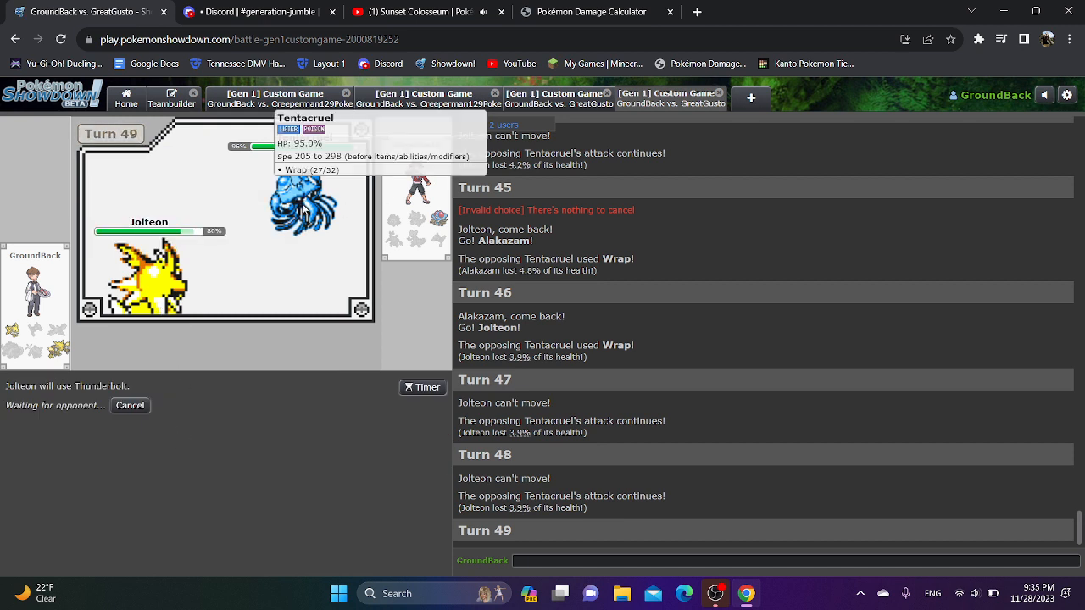
mouse_move(312, 464)
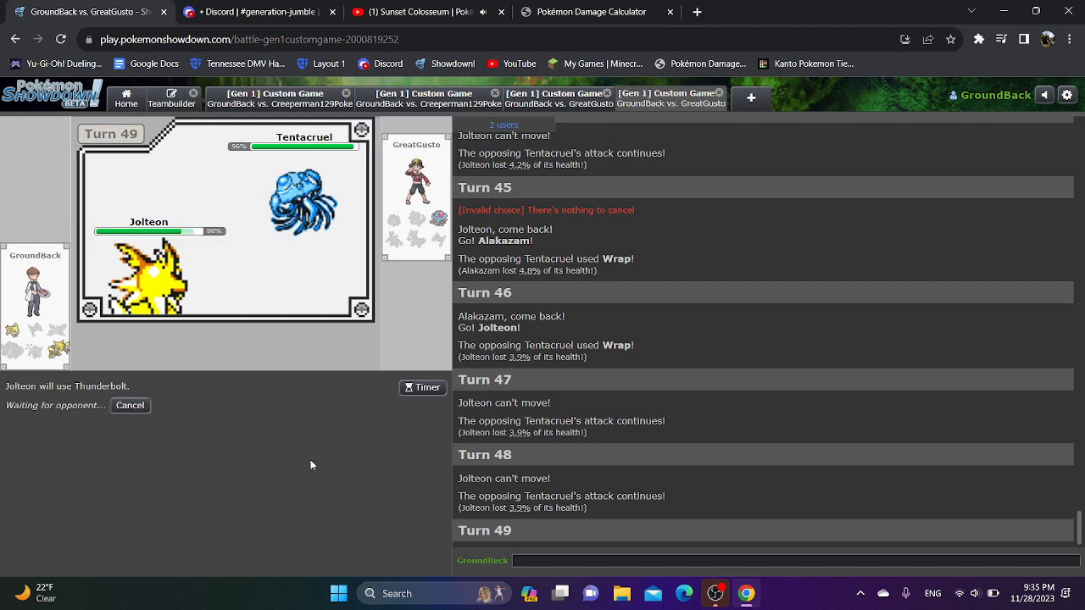
mouse_move(312, 464)
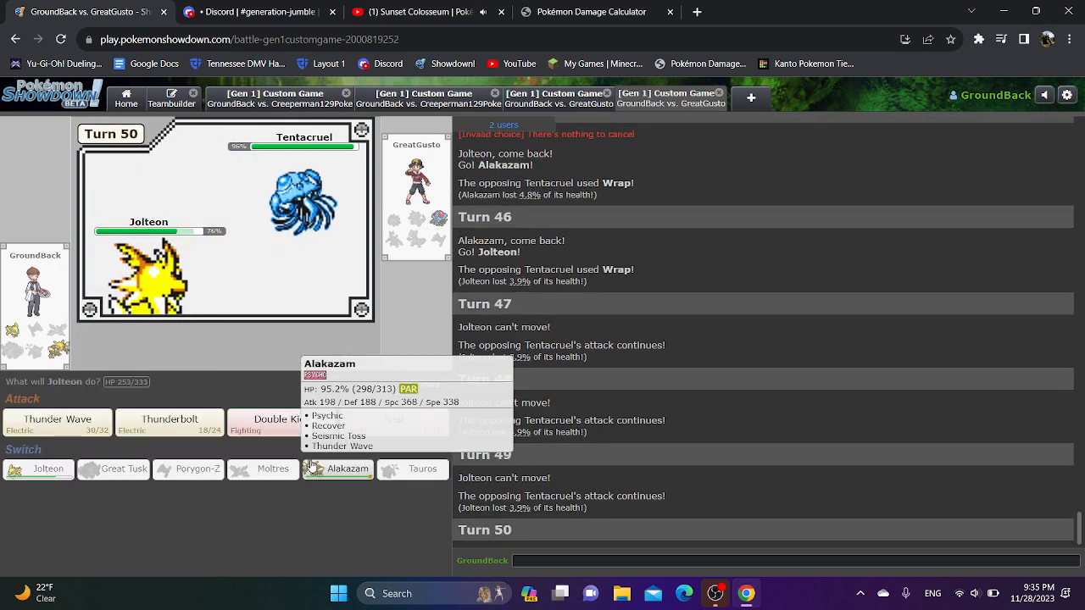
left_click(170, 422)
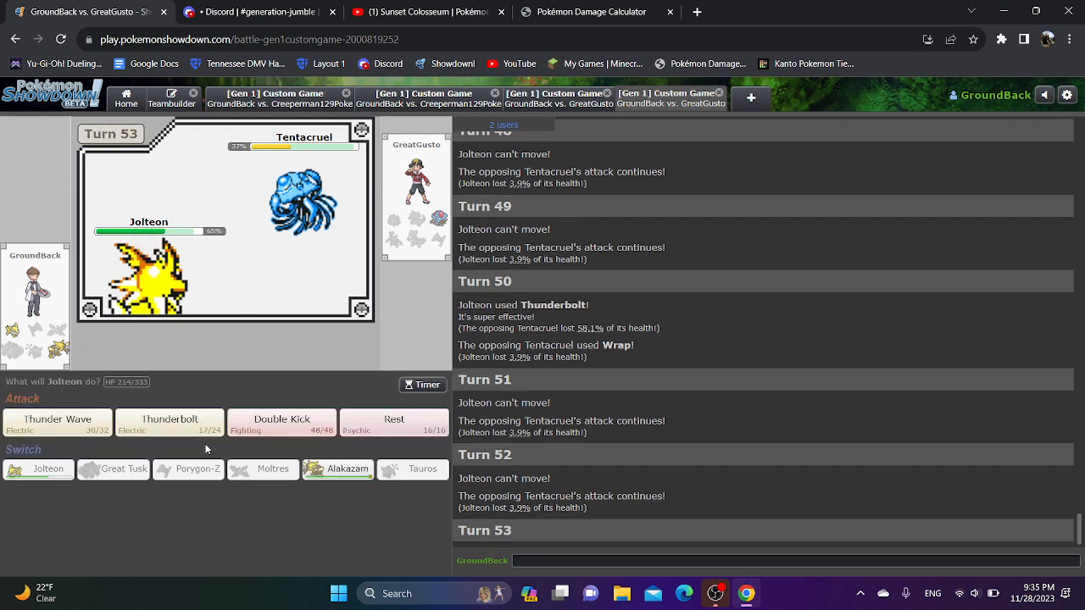
Finish off Tentacruel with Jolteon's Thunderbolt on turn 53.
left_click(169, 422)
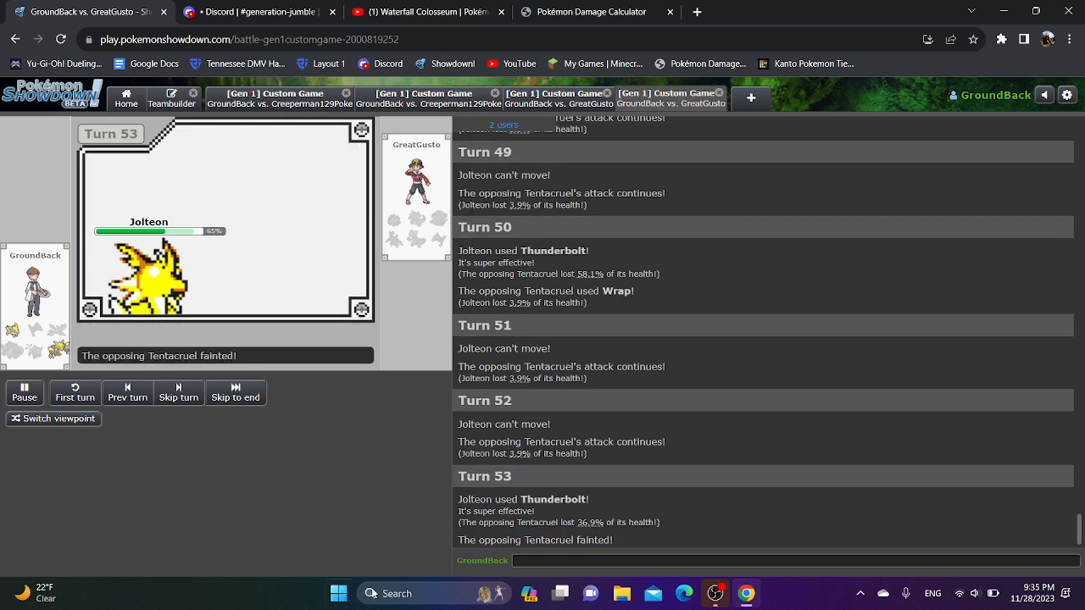
Send "gg" in the battle chat after the win.
type("gg")
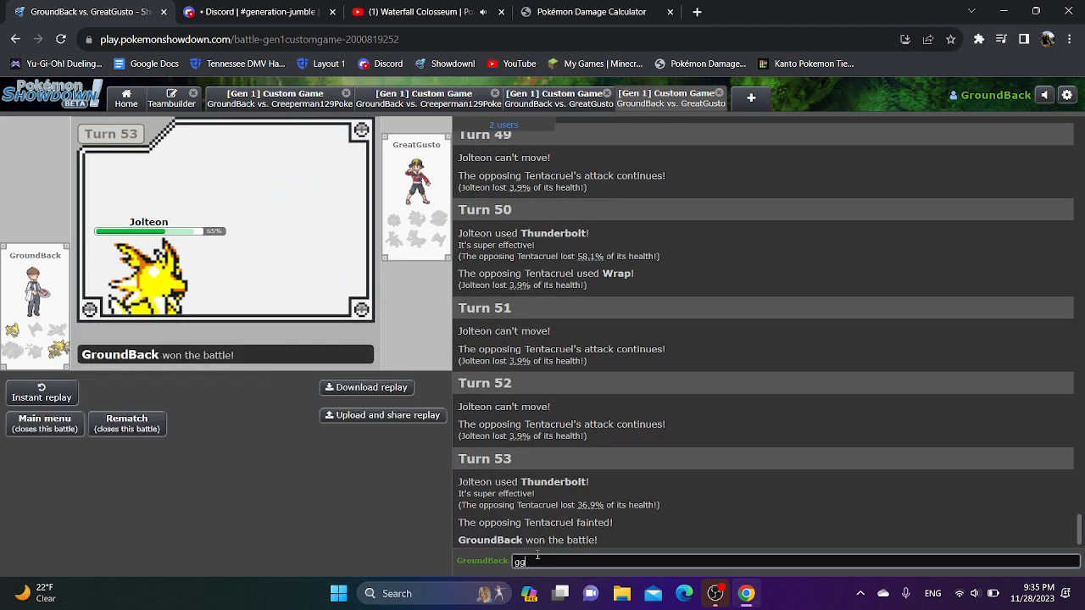
key("Enter")
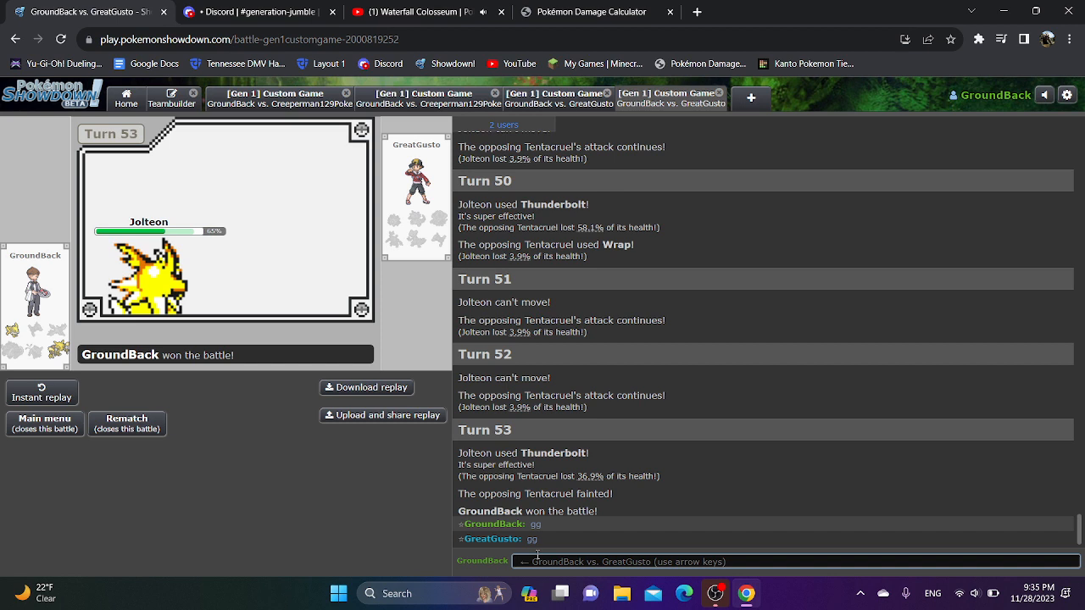